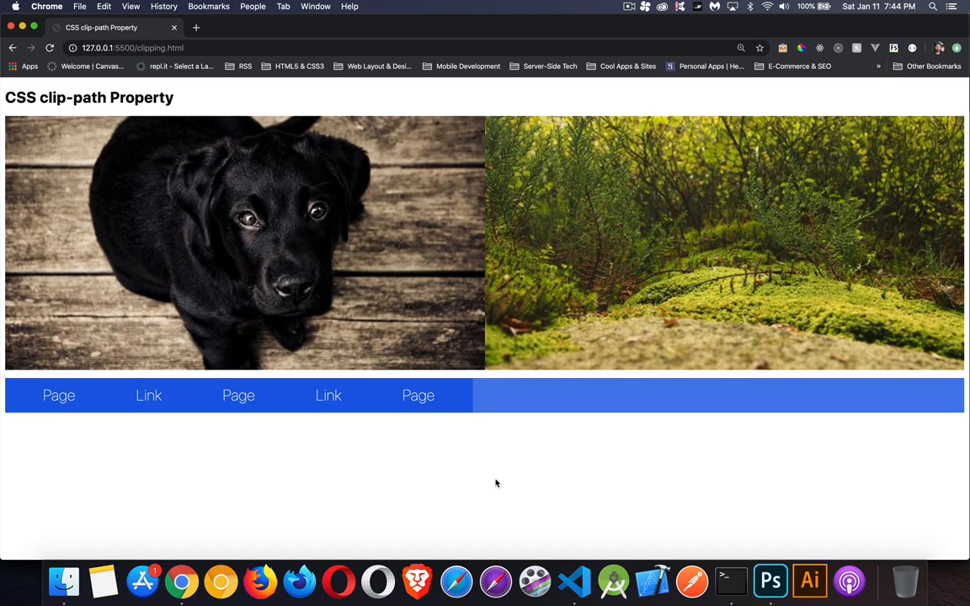
mouse_move(413, 166)
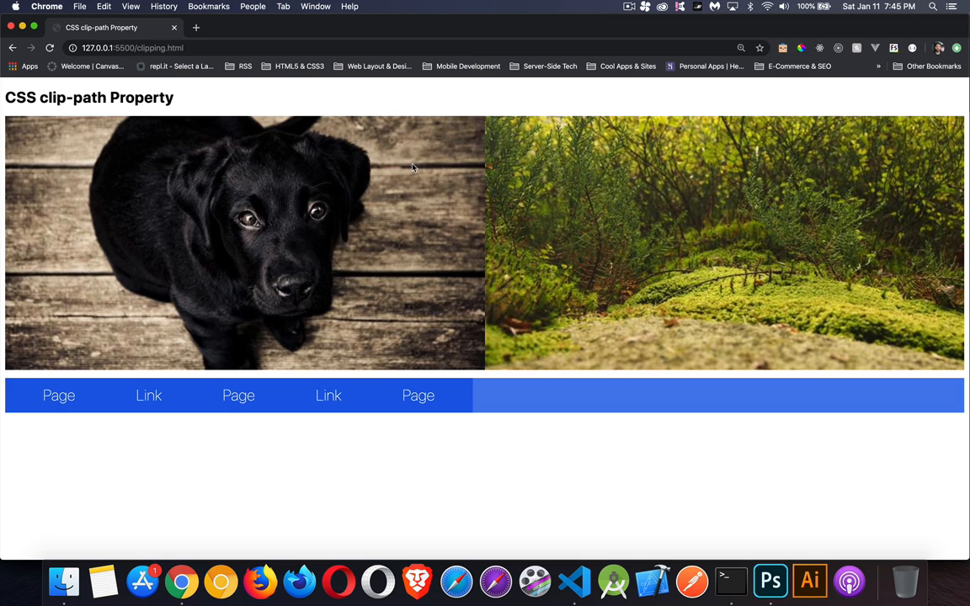
mouse_move(156, 206)
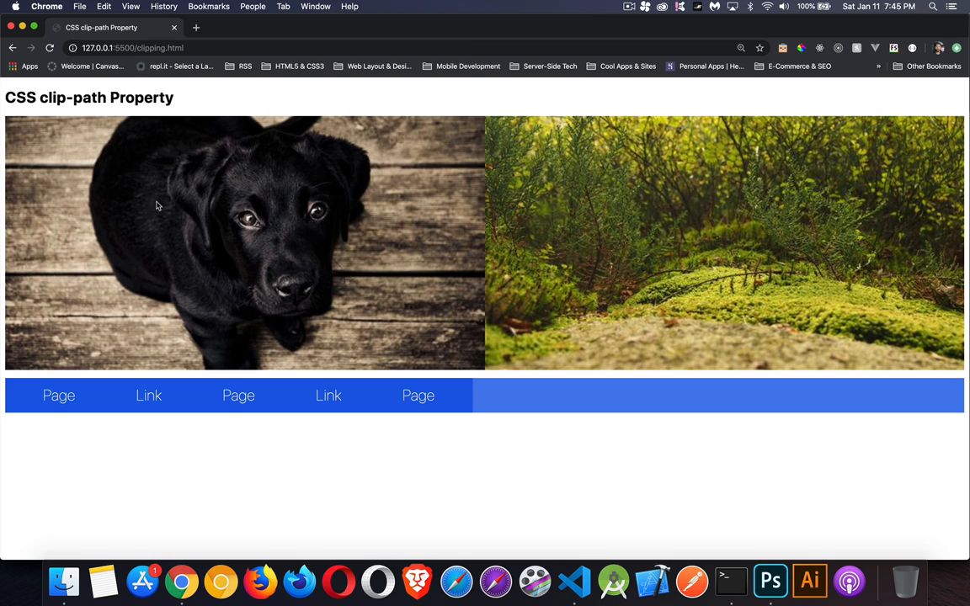
mouse_move(393, 217)
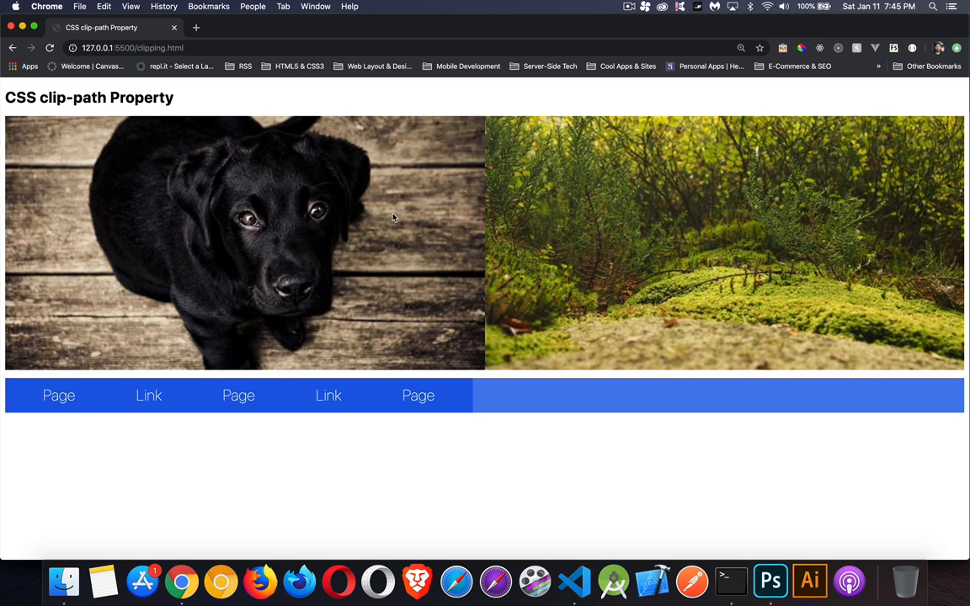
mouse_move(136, 228)
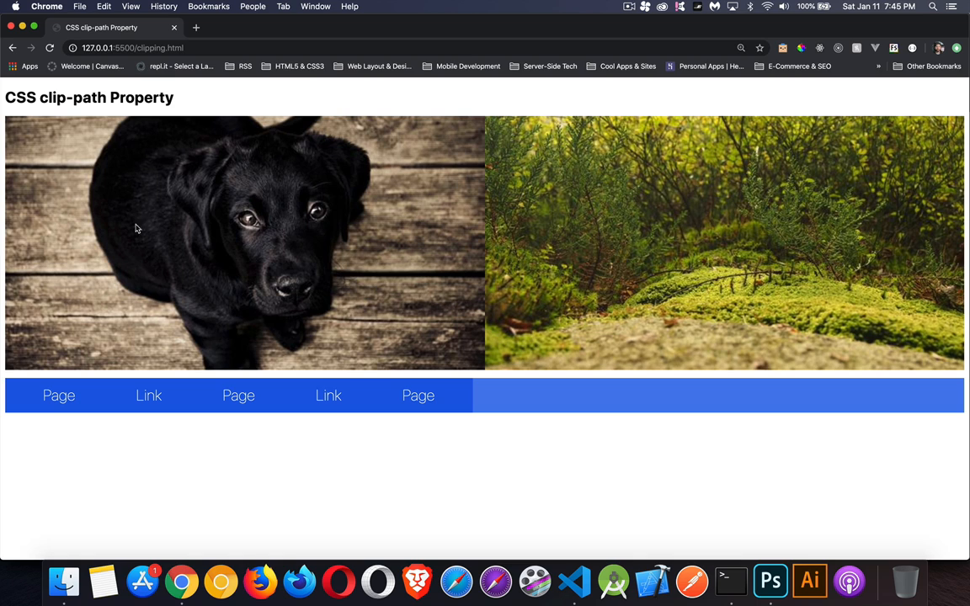
mouse_move(315, 208)
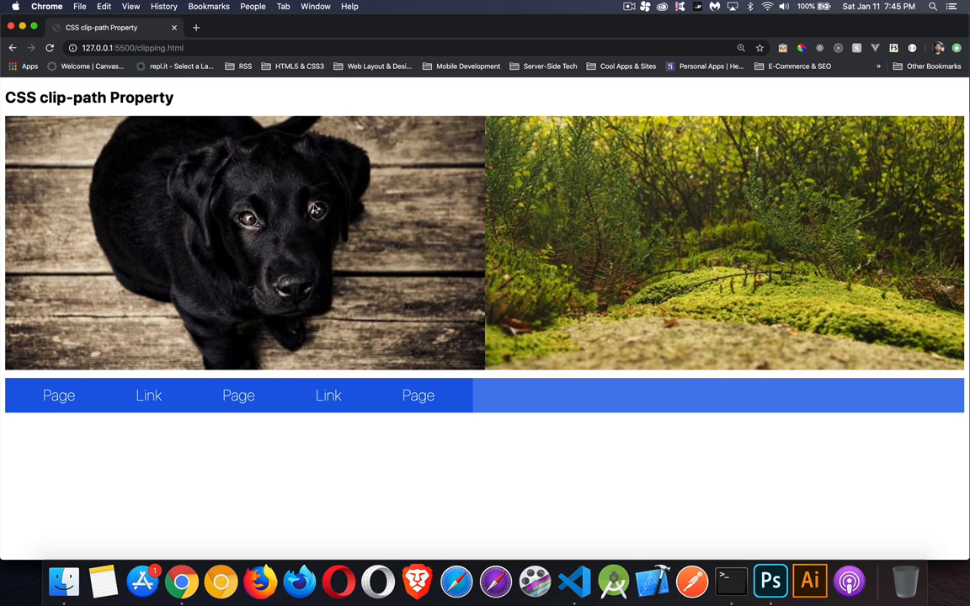
mouse_move(154, 217)
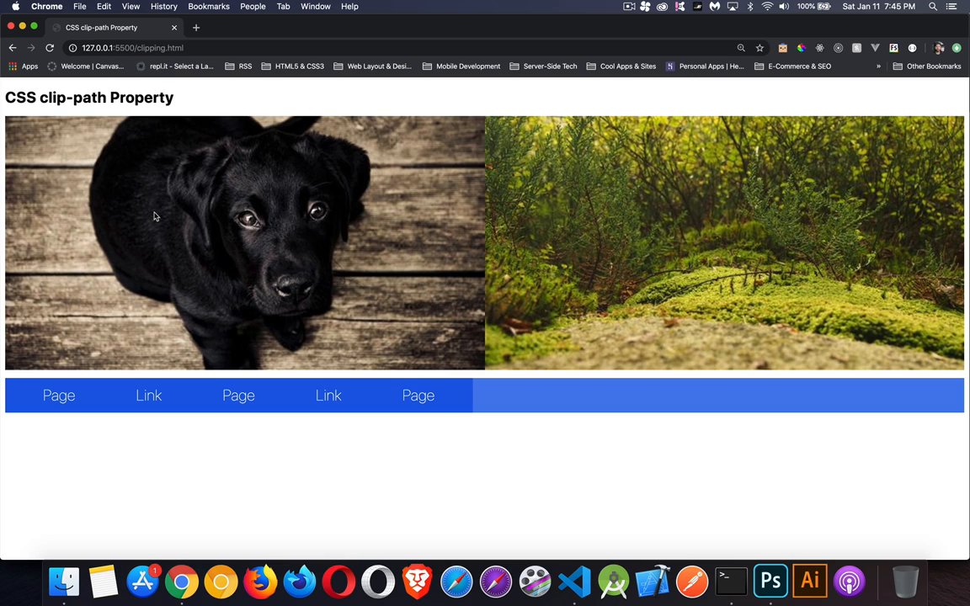
mouse_move(210, 192)
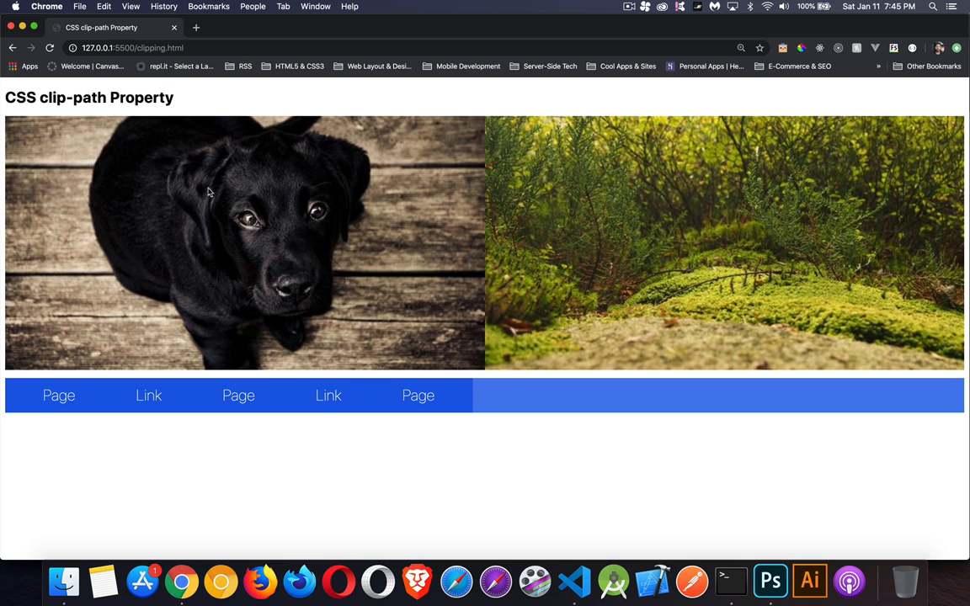
mouse_move(179, 177)
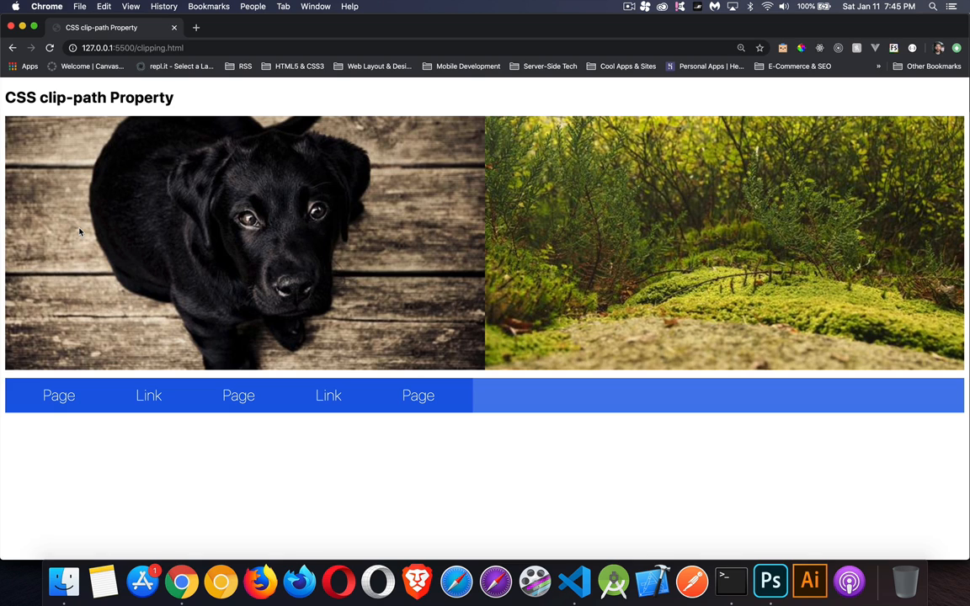
mouse_move(160, 232)
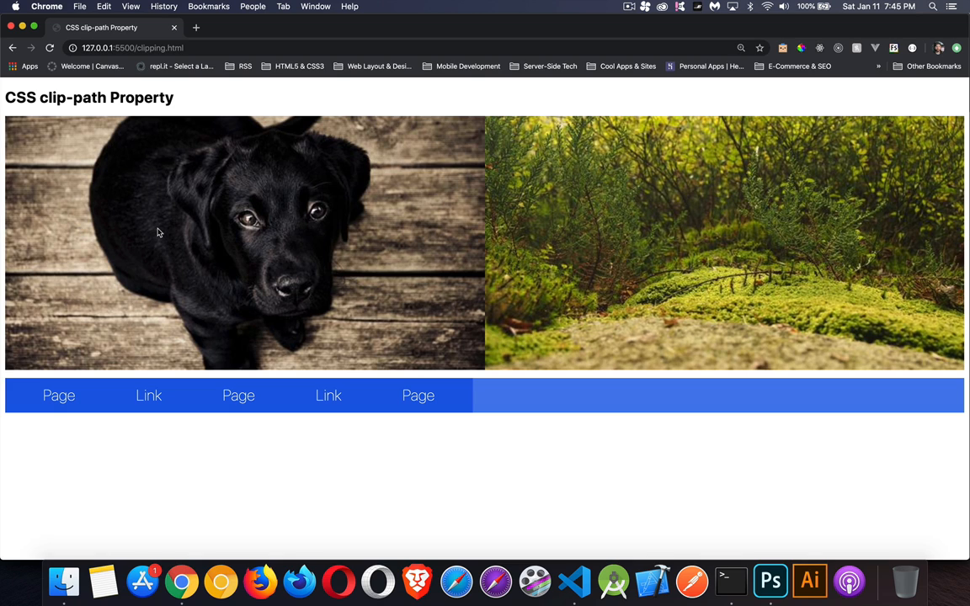
mouse_move(231, 348)
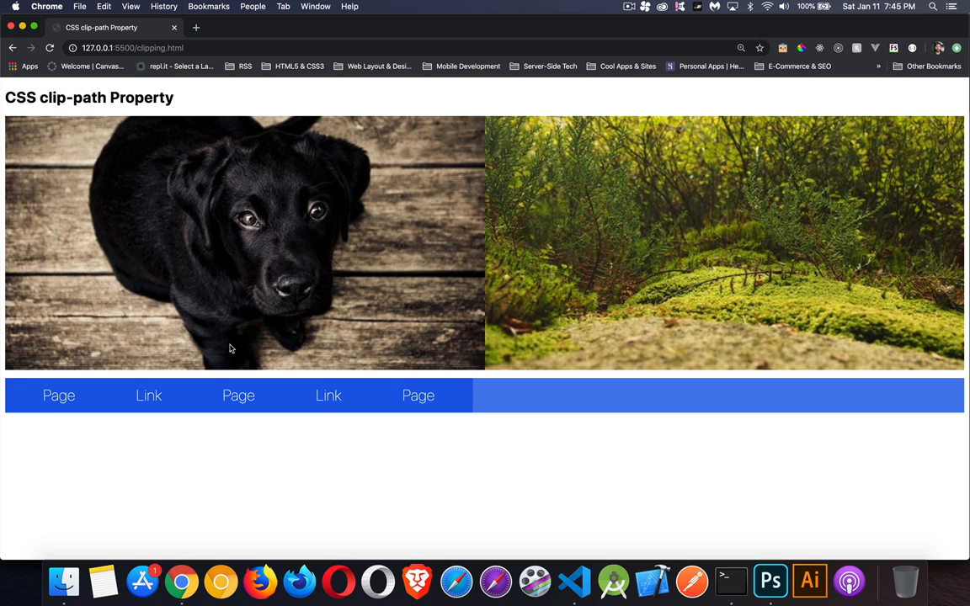
mouse_move(59, 396)
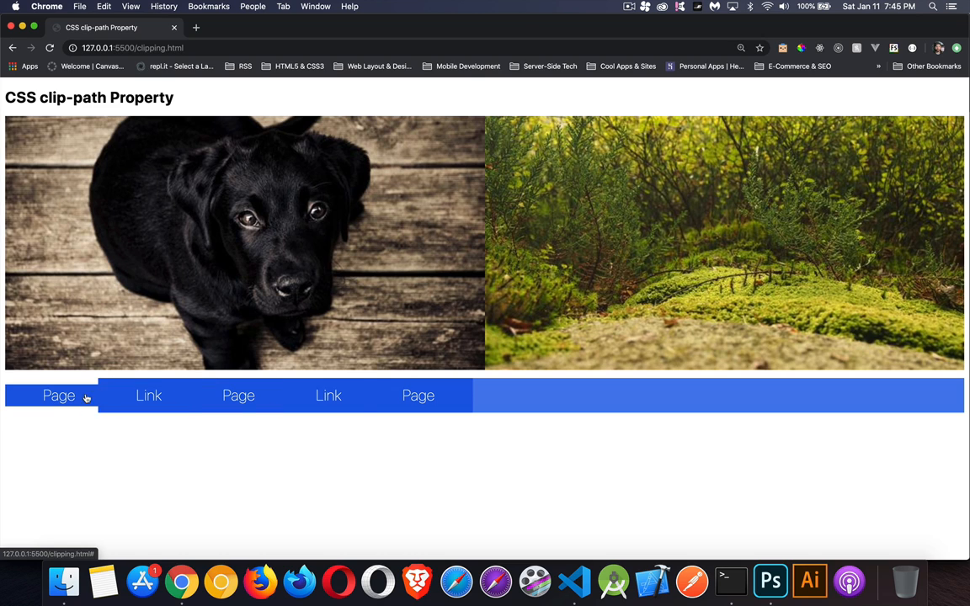
mouse_move(238, 395)
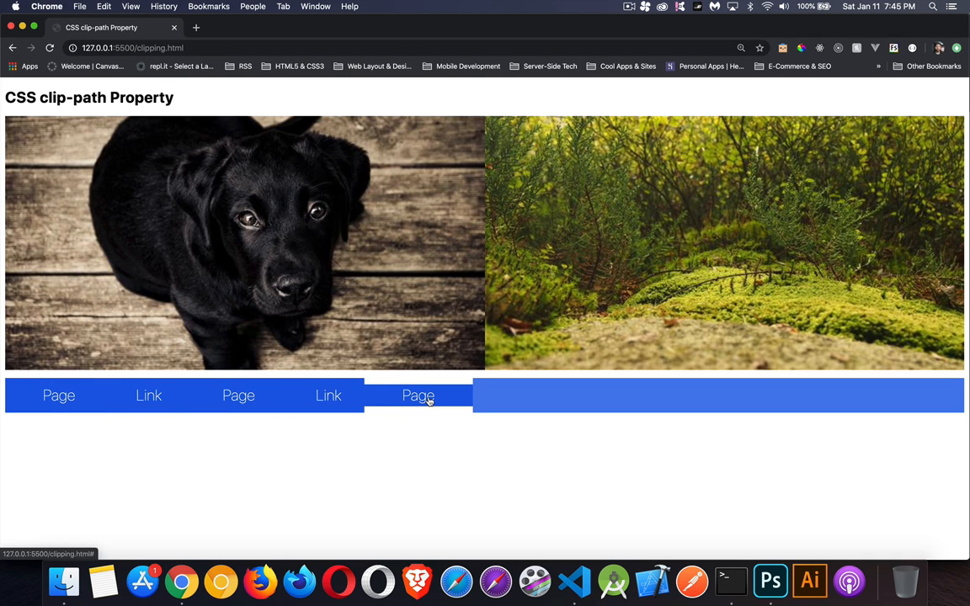
mouse_move(328, 396)
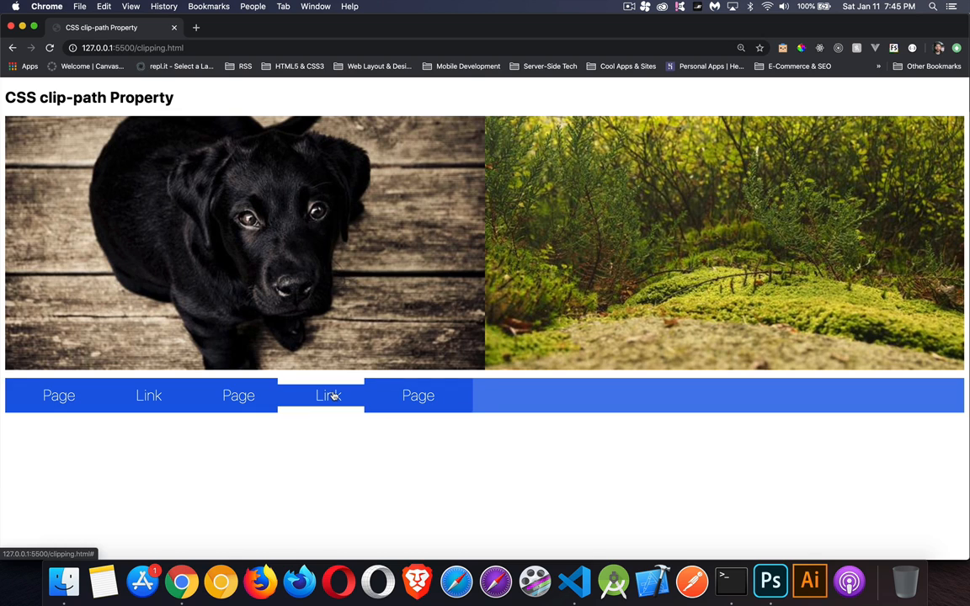
mouse_move(239, 396)
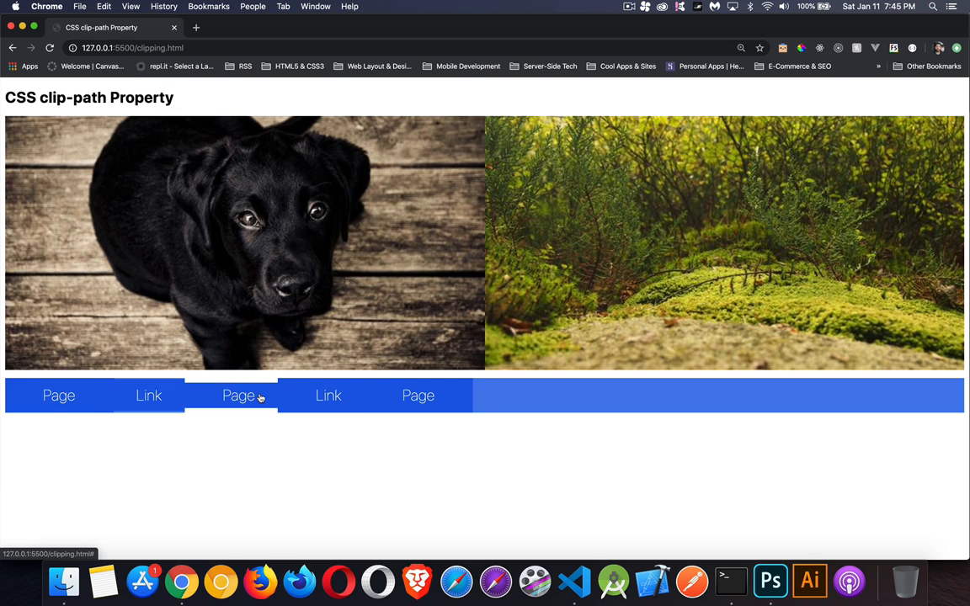
mouse_move(375, 459)
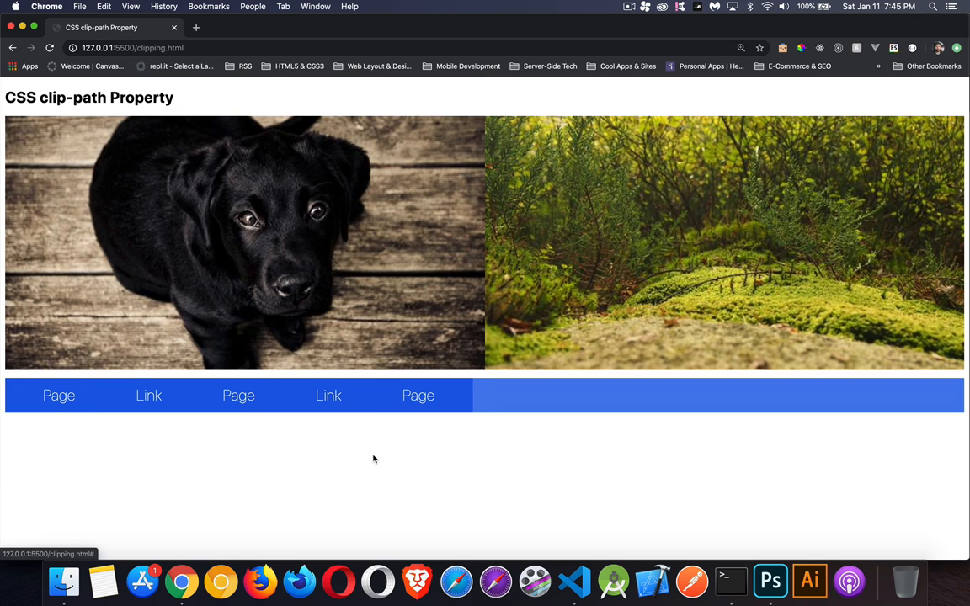
mouse_move(381, 186)
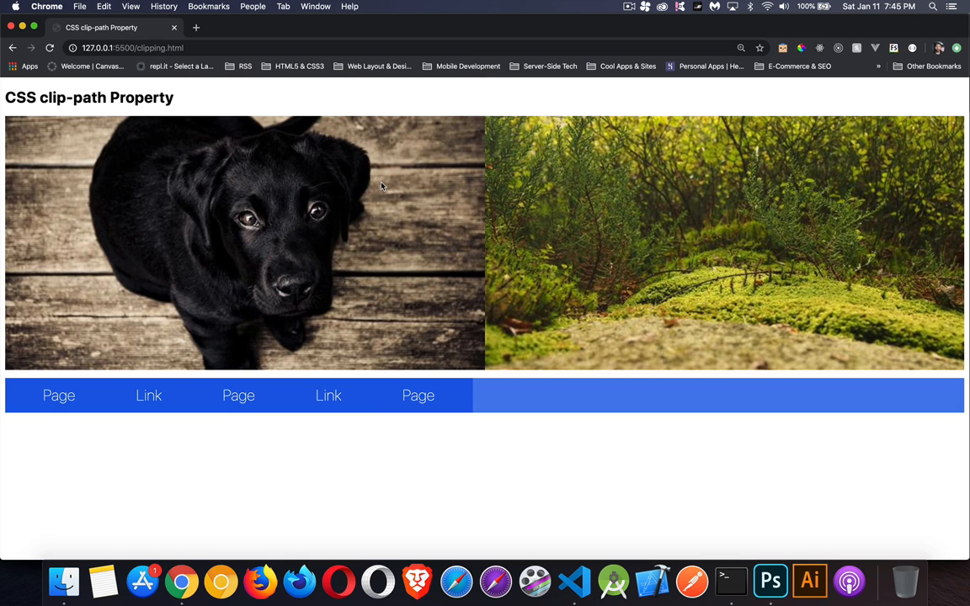
mouse_move(210, 137)
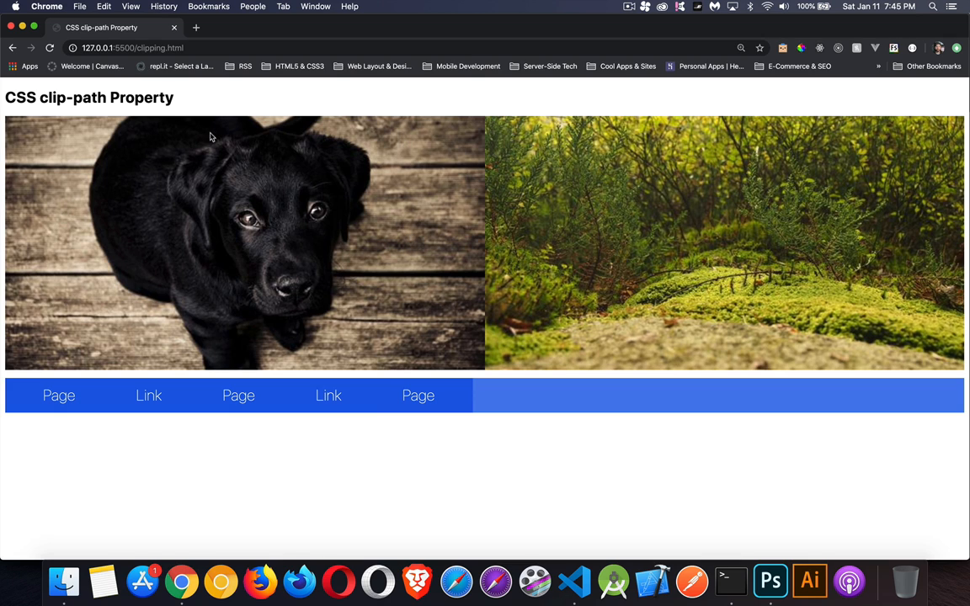
mouse_move(418, 183)
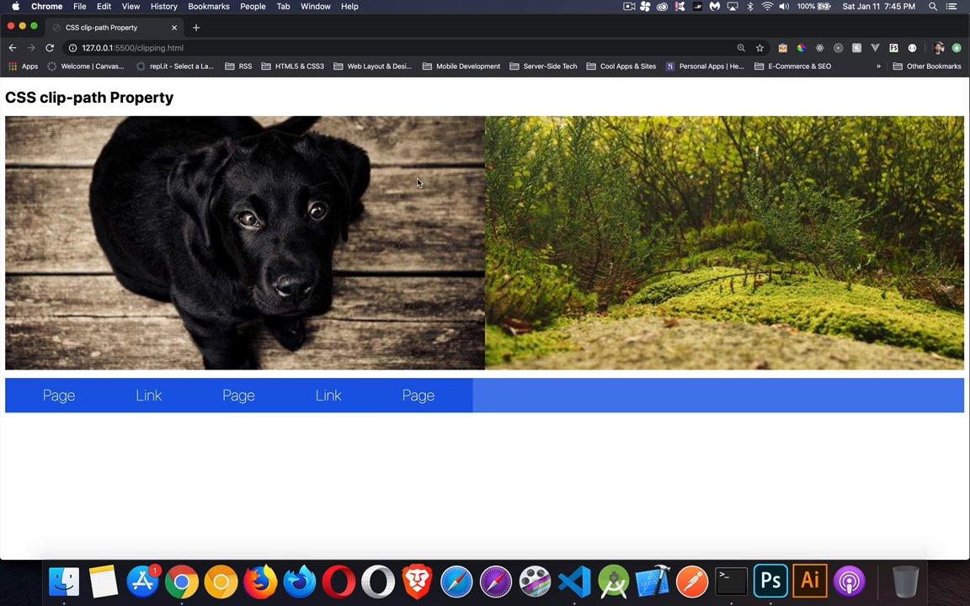
mouse_move(723, 245)
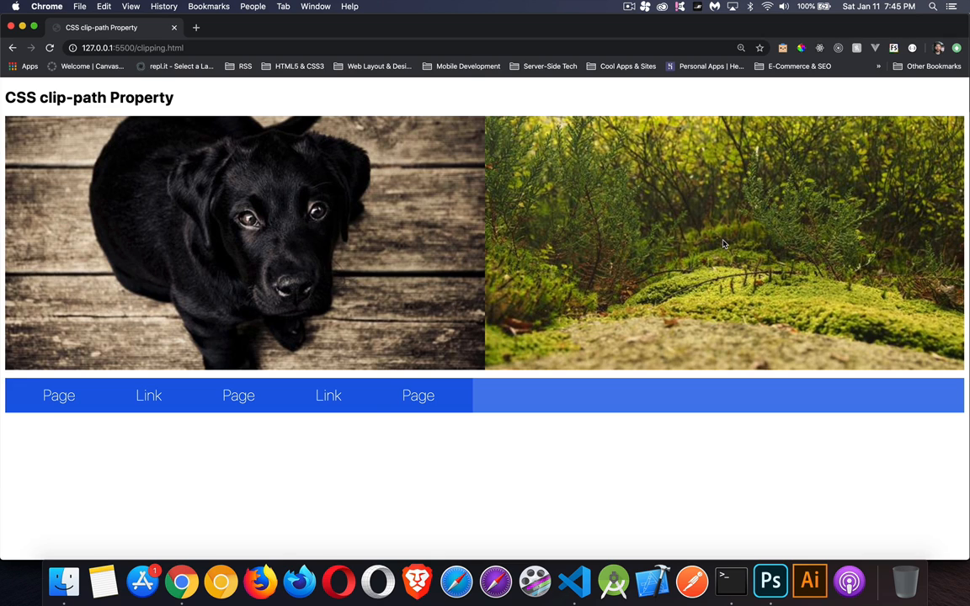
mouse_move(661, 215)
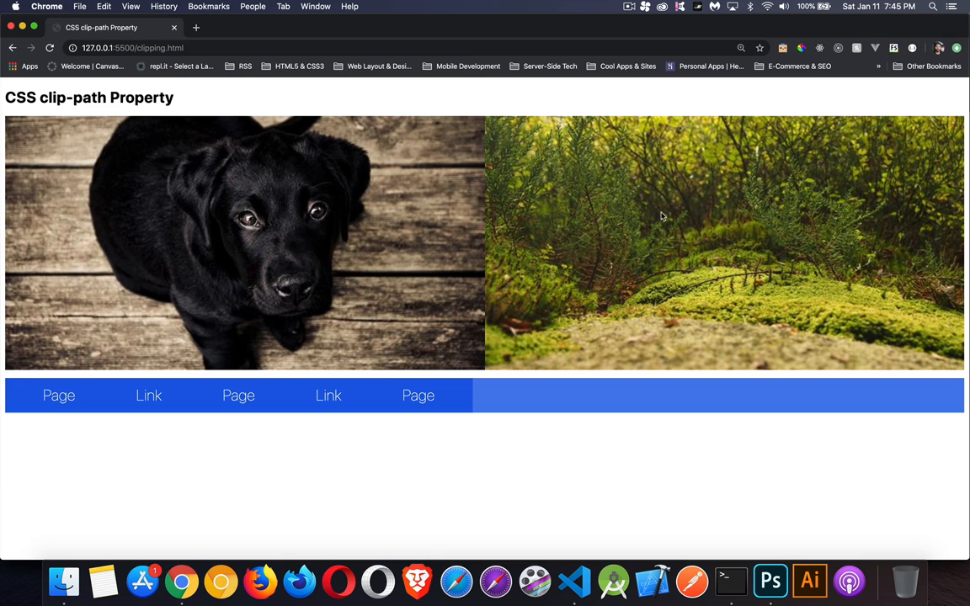
mouse_move(626, 562)
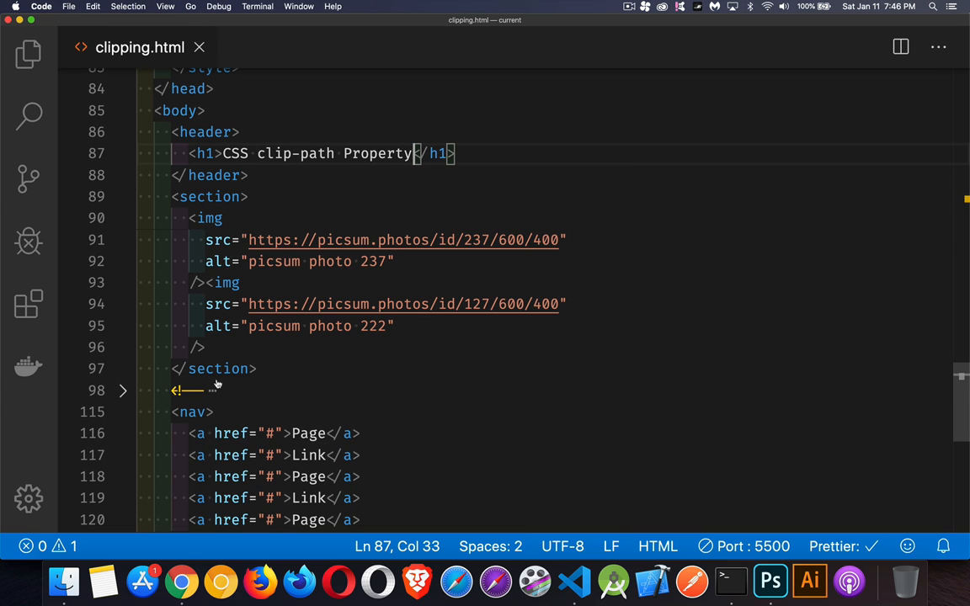
mouse_move(304, 358)
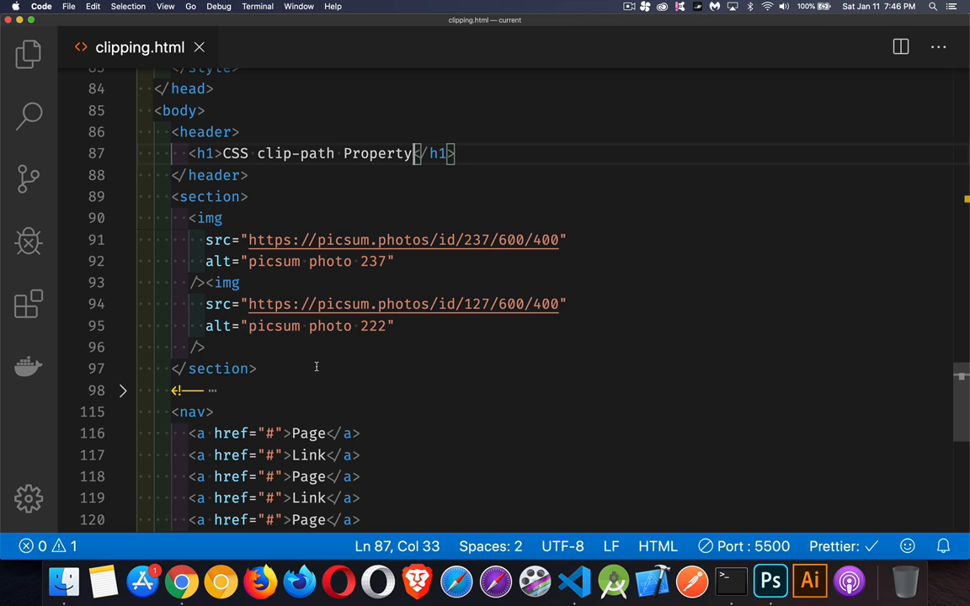
mouse_move(264, 201)
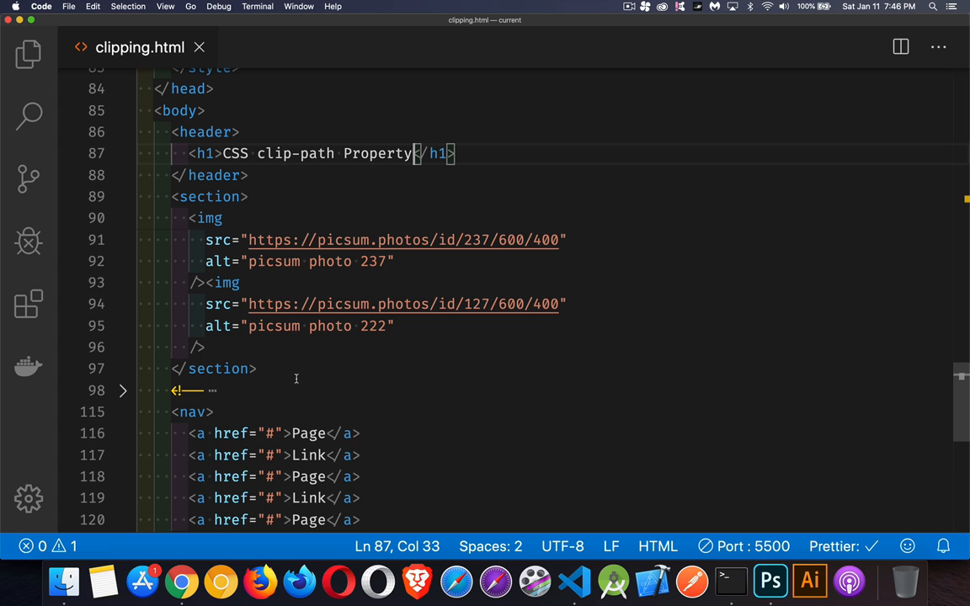
Step: Scroll clipping.html to show the body markup from the header through the nav links
scroll("down", 3)
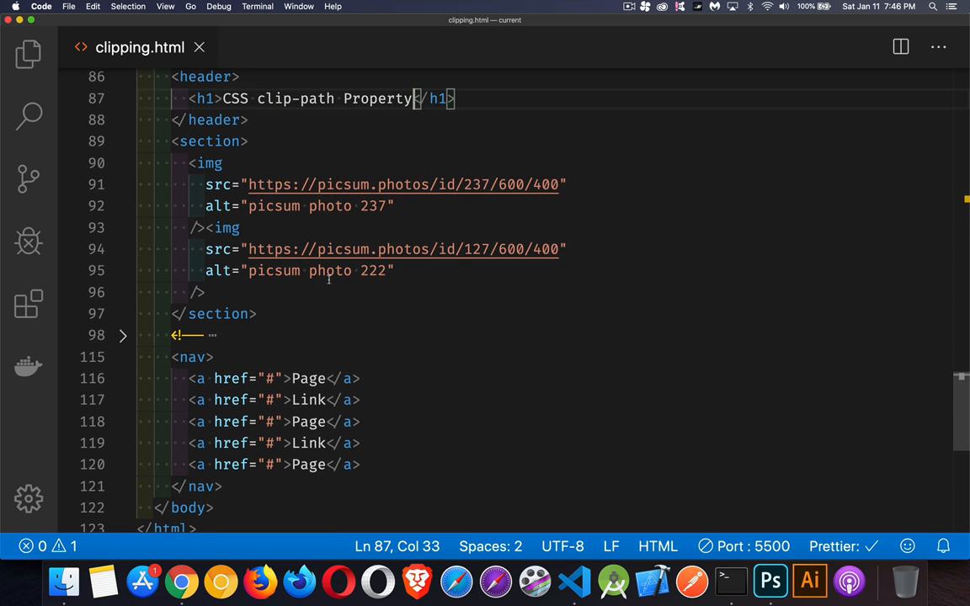
left_click(123, 335)
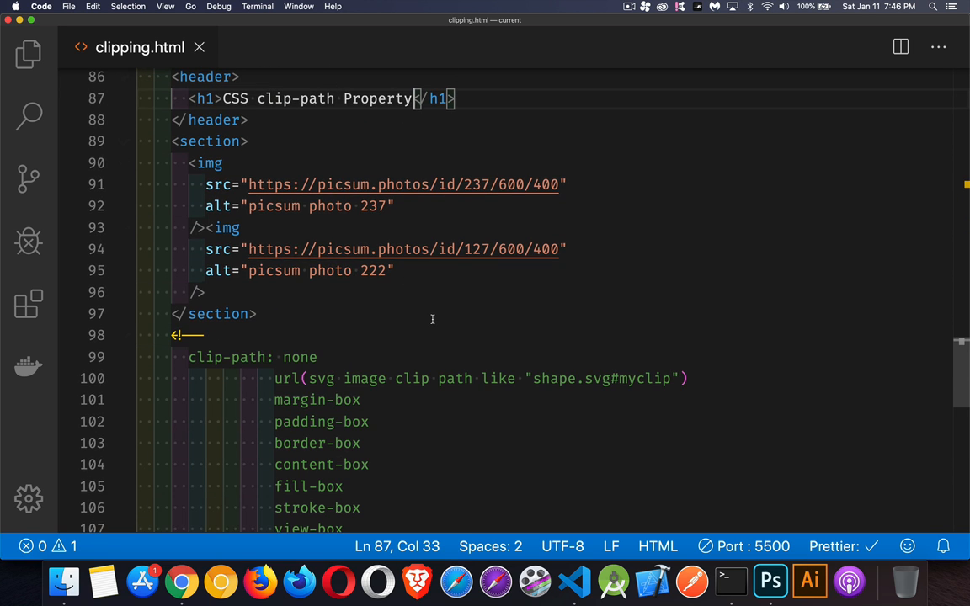
scroll("down", 3)
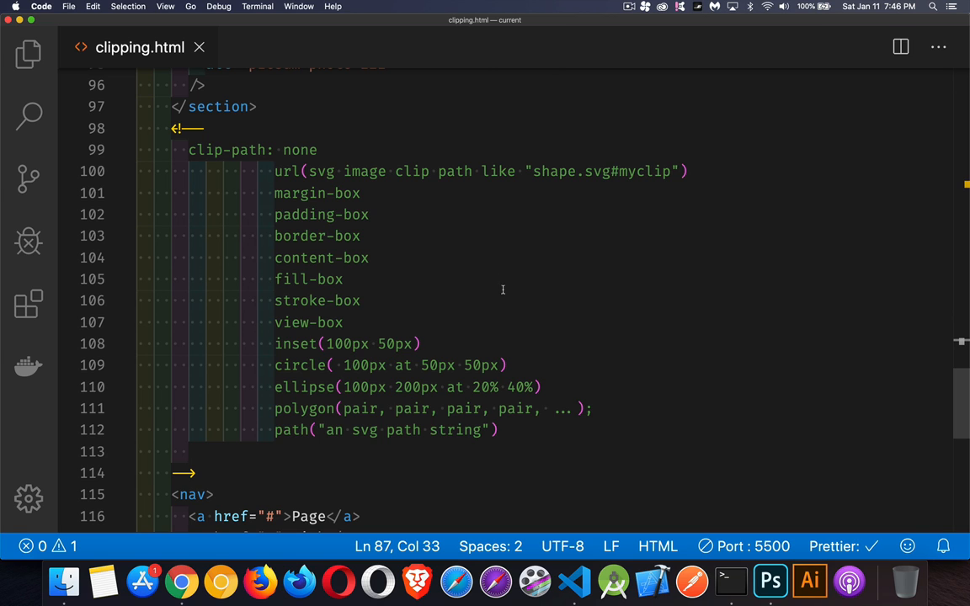
mouse_move(464, 203)
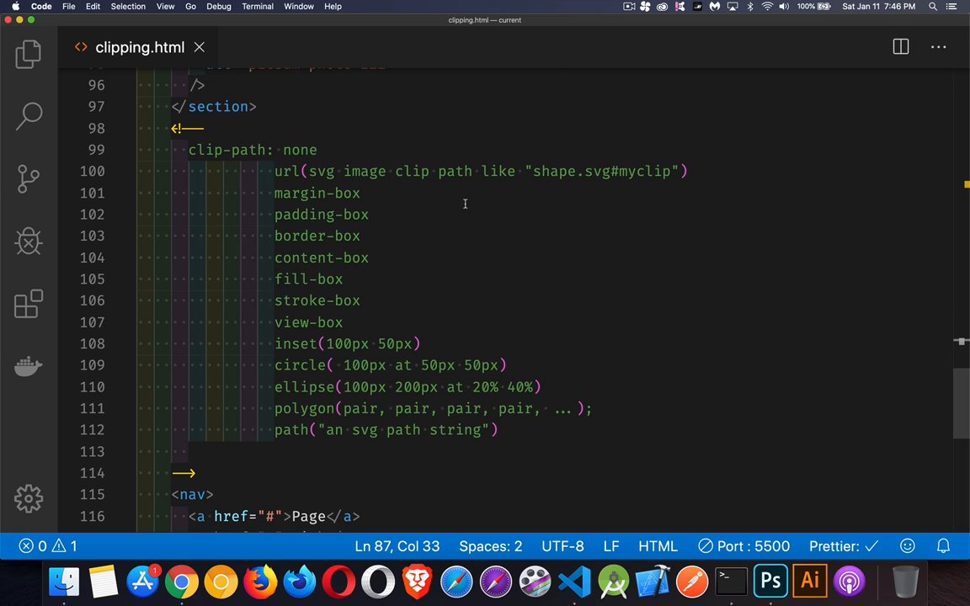
mouse_move(437, 203)
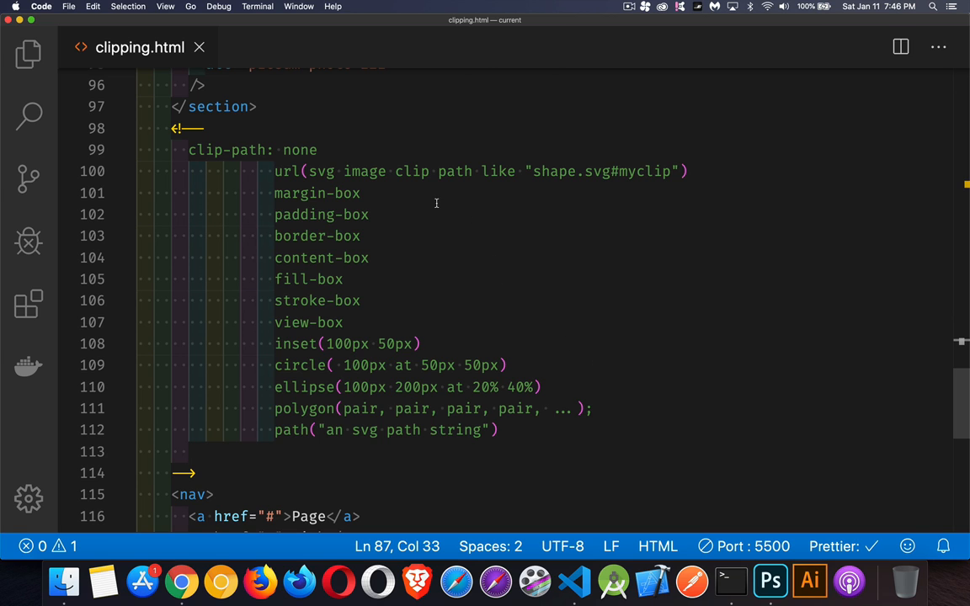
mouse_move(521, 210)
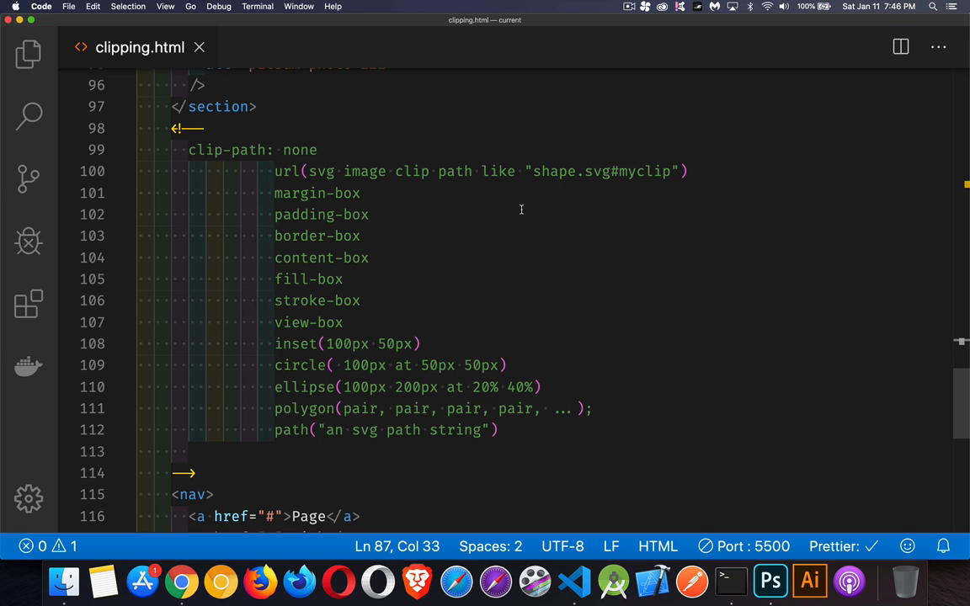
mouse_move(602, 193)
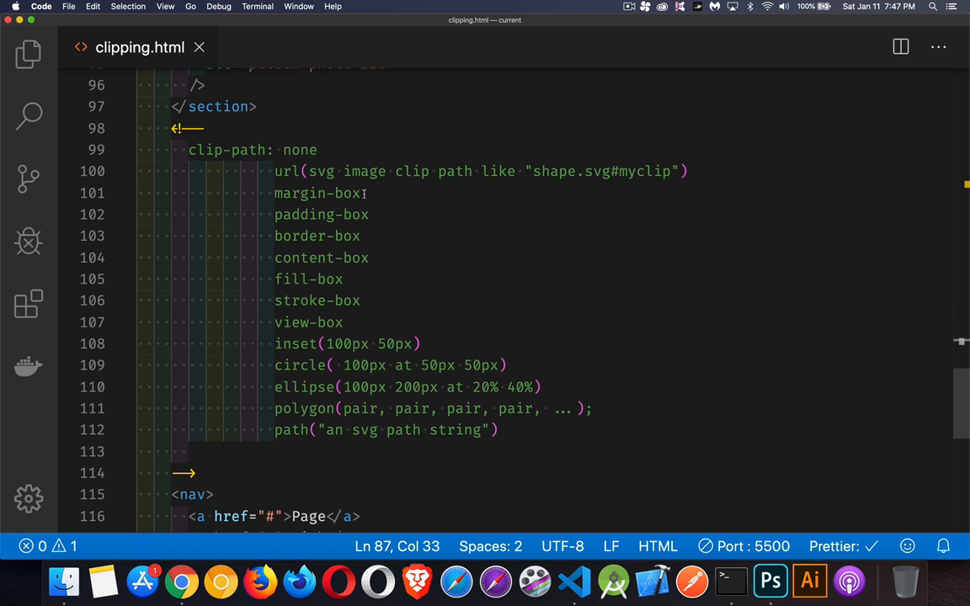
mouse_move(380, 232)
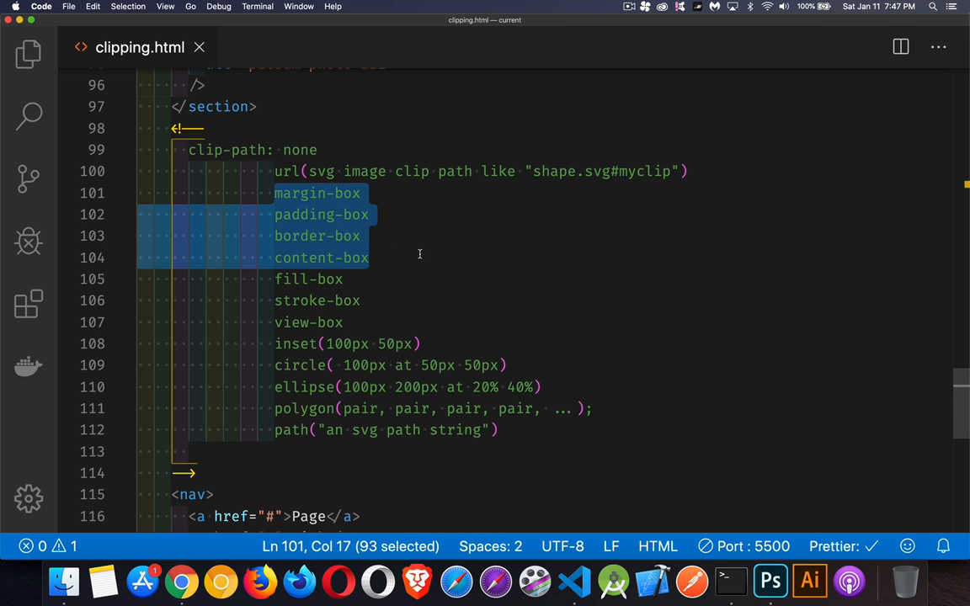
mouse_move(393, 276)
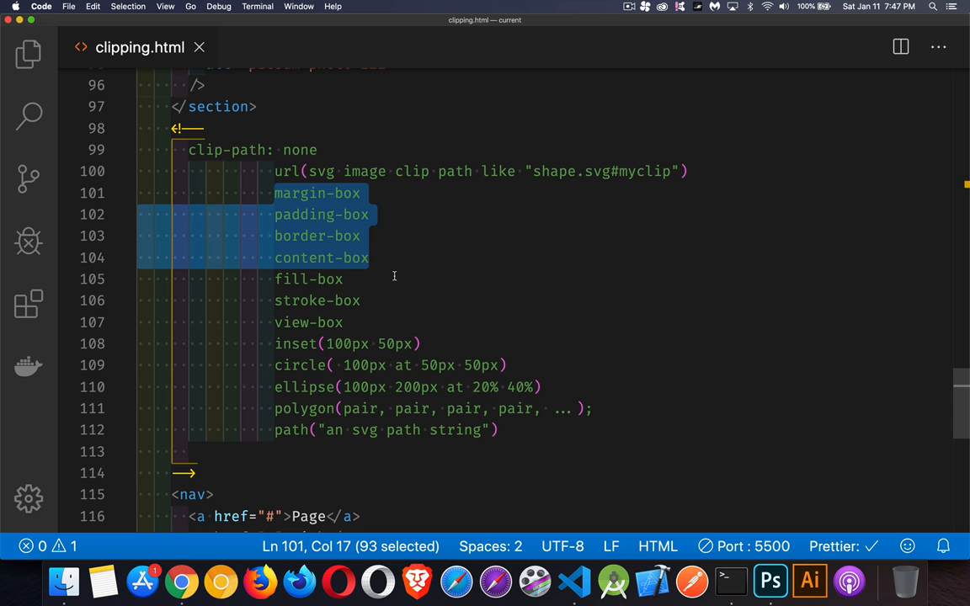
mouse_move(381, 189)
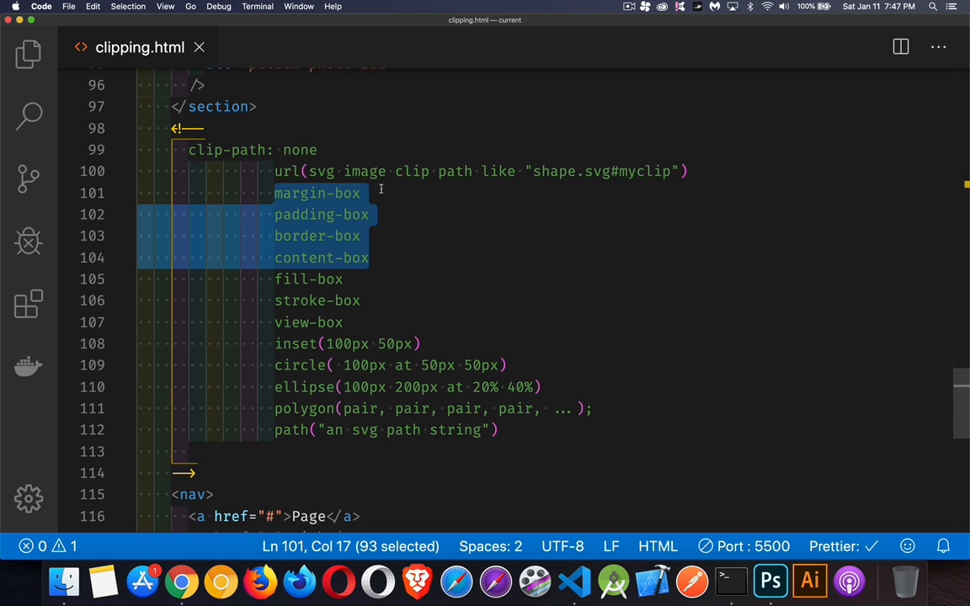
mouse_move(392, 272)
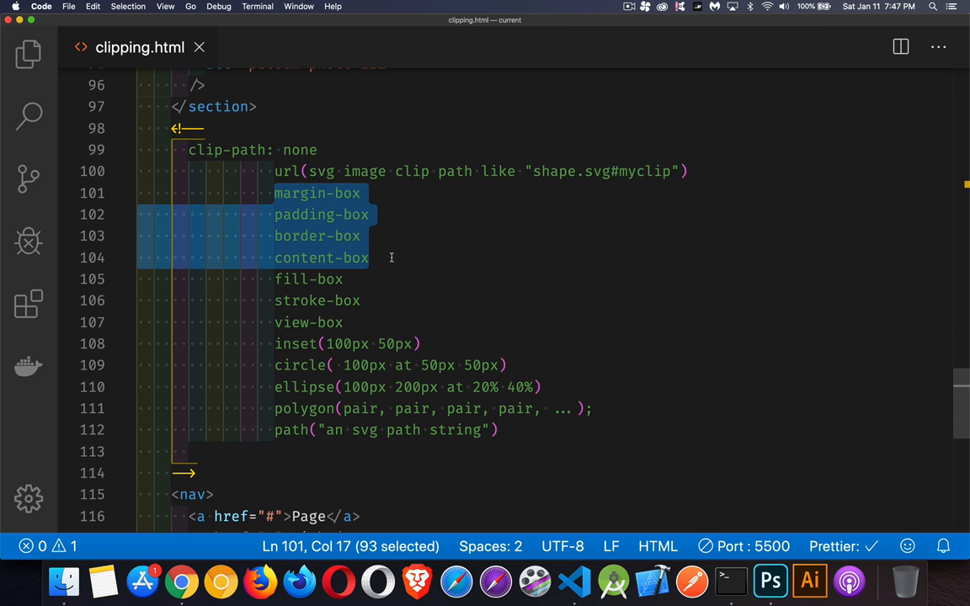
mouse_move(367, 287)
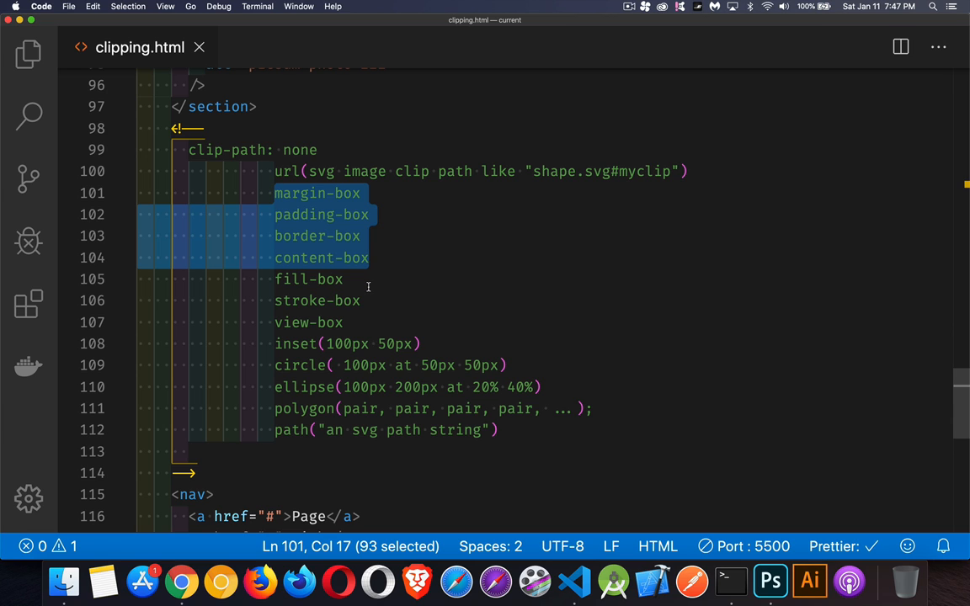
mouse_move(370, 300)
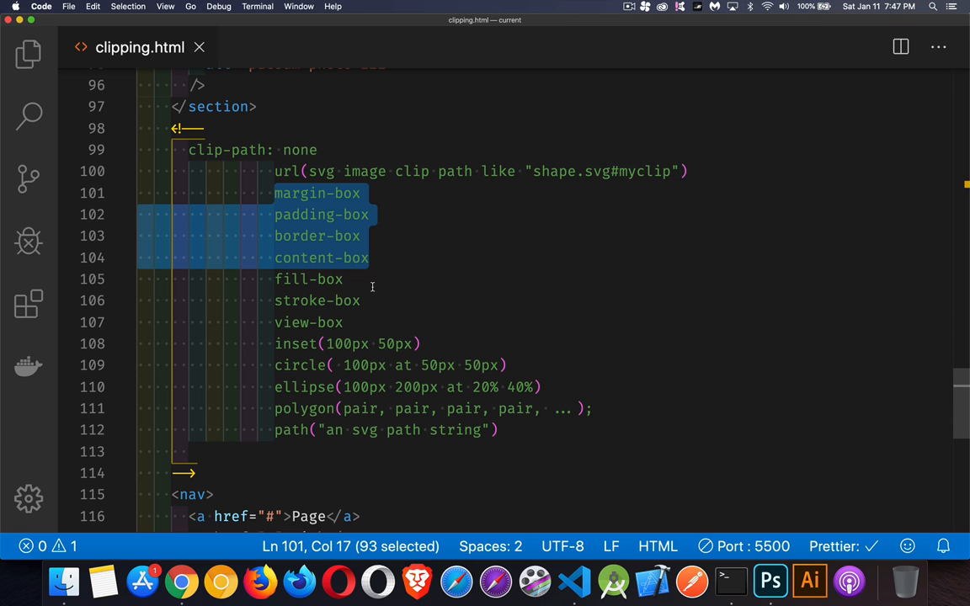
mouse_move(390, 268)
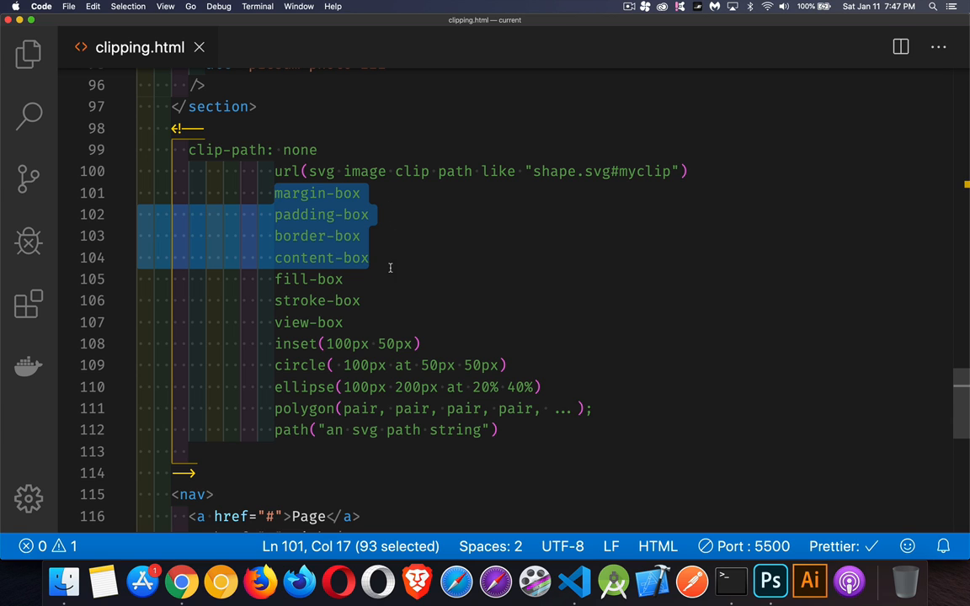
mouse_move(385, 290)
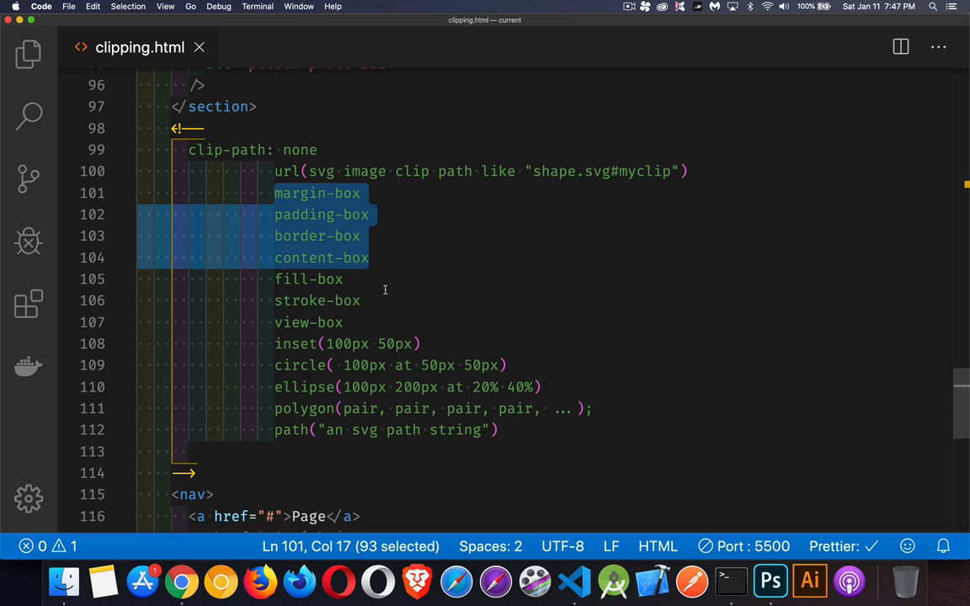
mouse_move(446, 341)
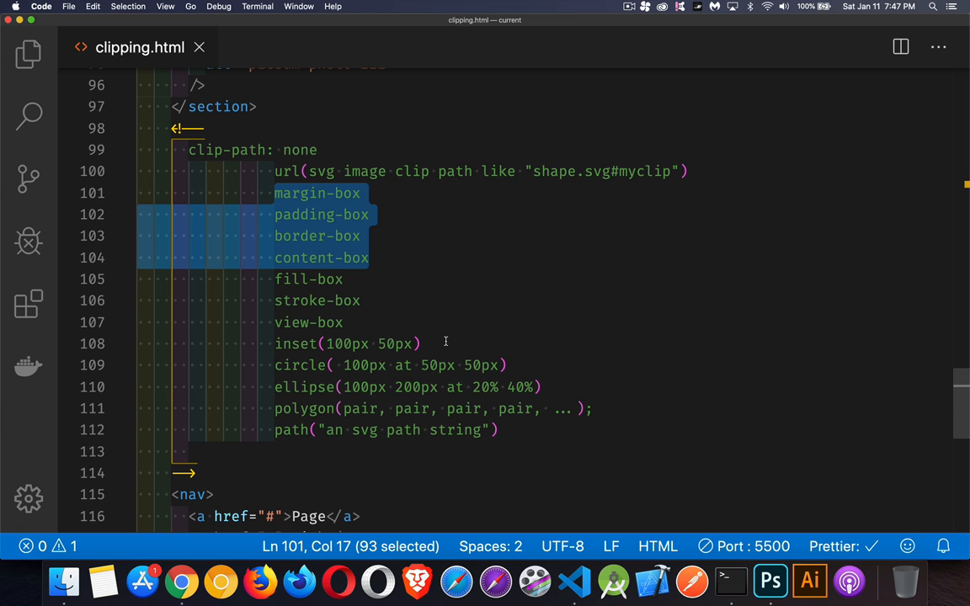
Step: Clear the box-keyword selection and place the caret on the polygon example line
left_click(421, 343)
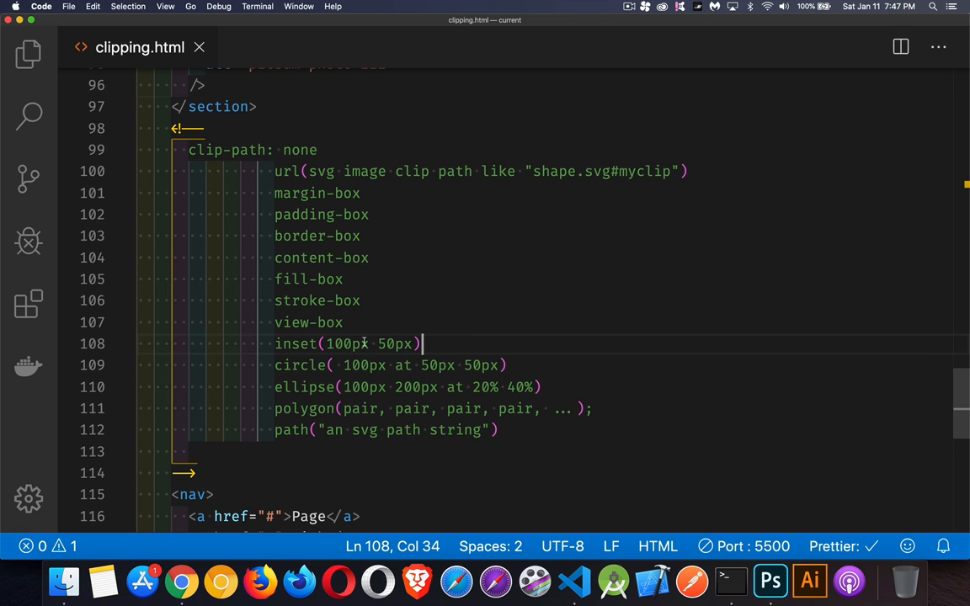
mouse_move(513, 364)
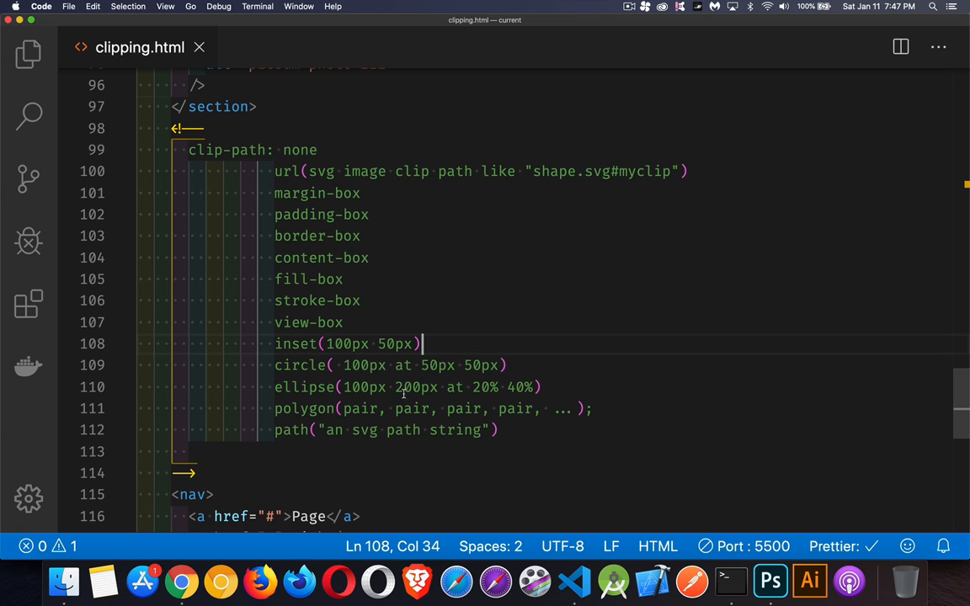
mouse_move(589, 301)
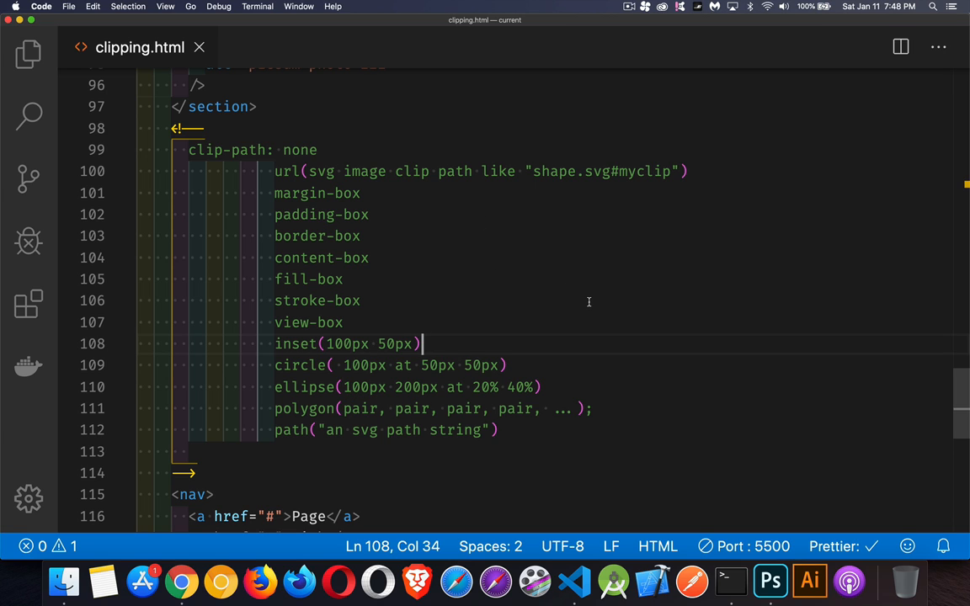
mouse_move(344, 387)
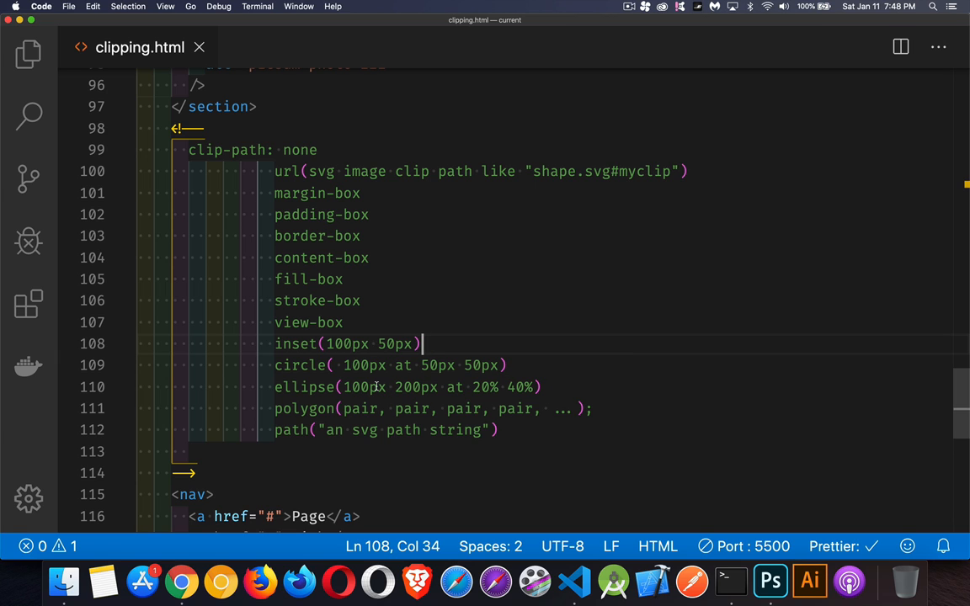
mouse_move(424, 394)
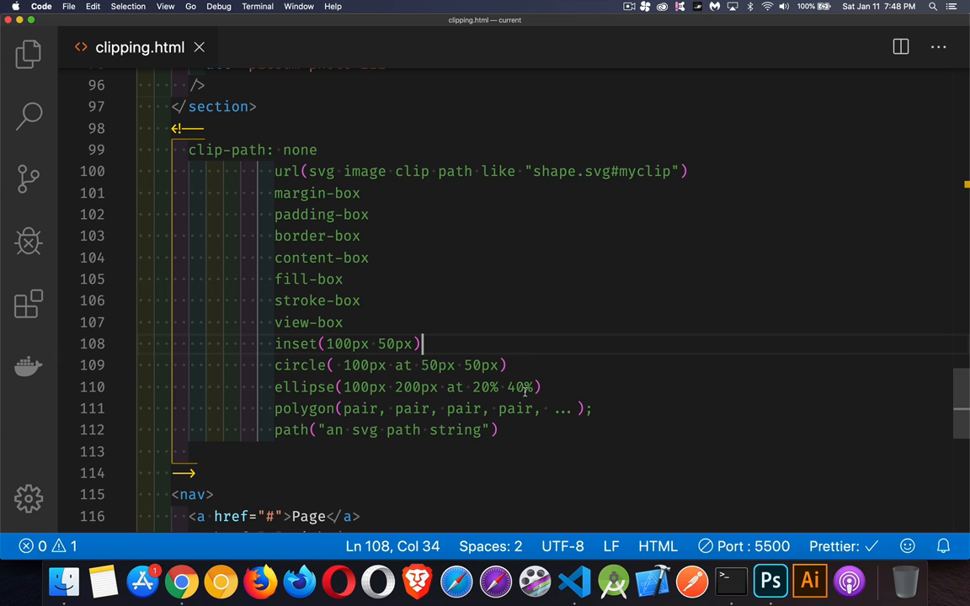
left_click(593, 409)
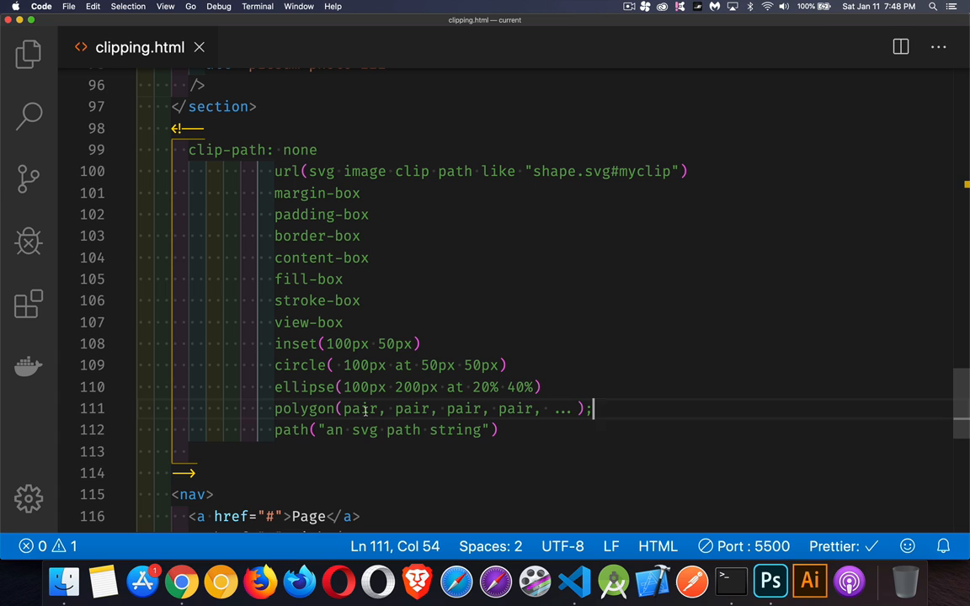
mouse_move(345, 457)
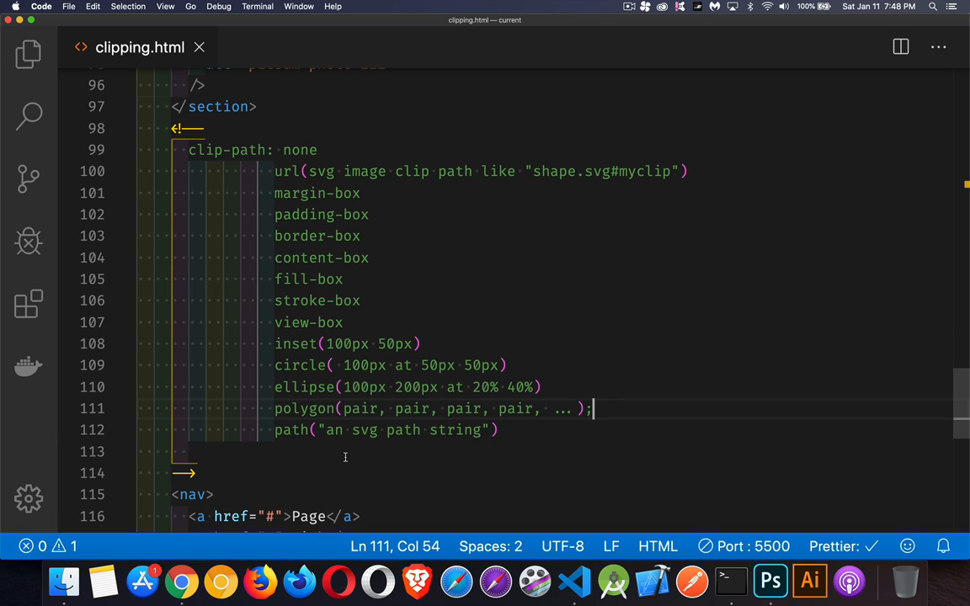
mouse_move(464, 169)
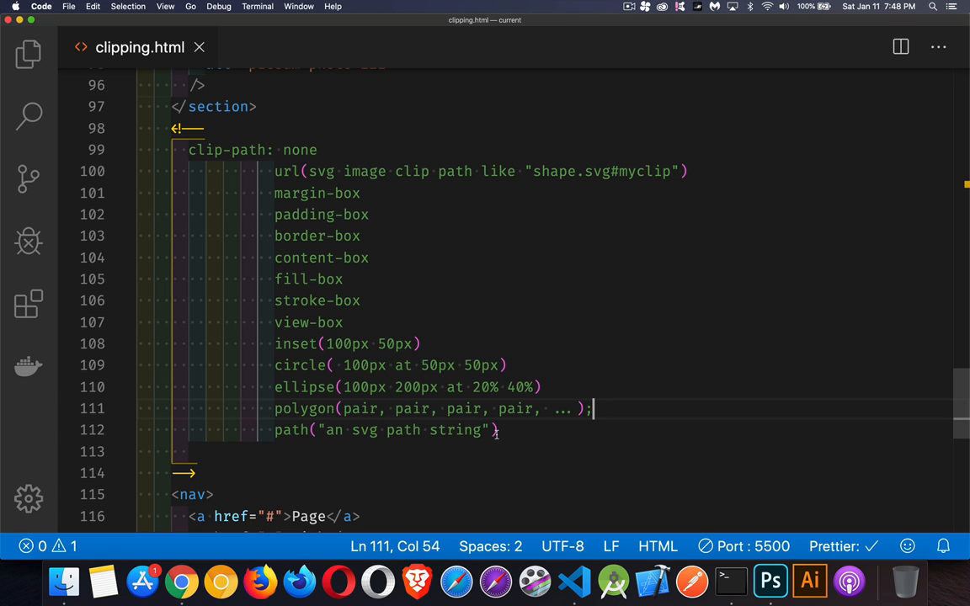
mouse_move(321, 448)
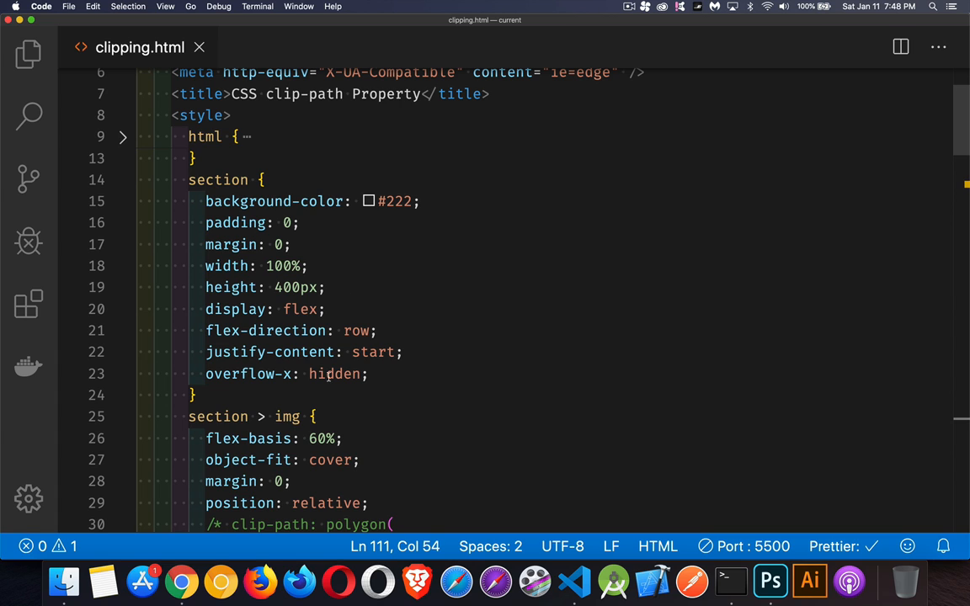
double_click(335, 374)
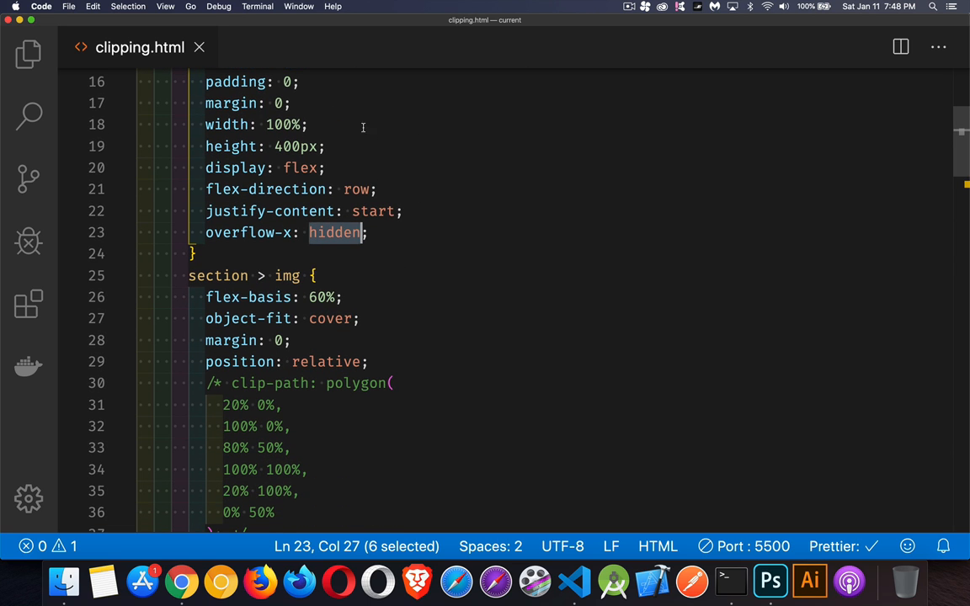
left_click(311, 124)
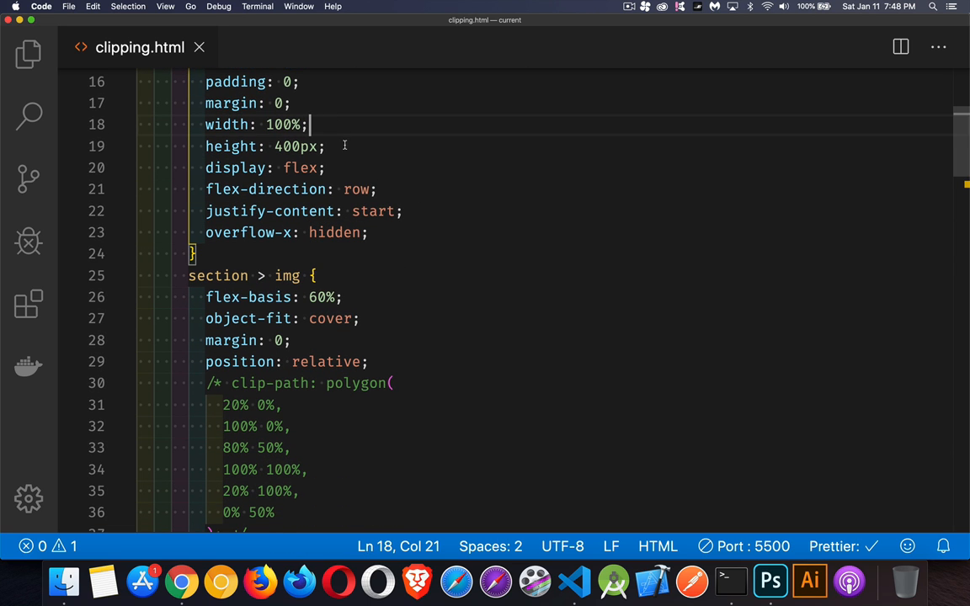
left_click(328, 145)
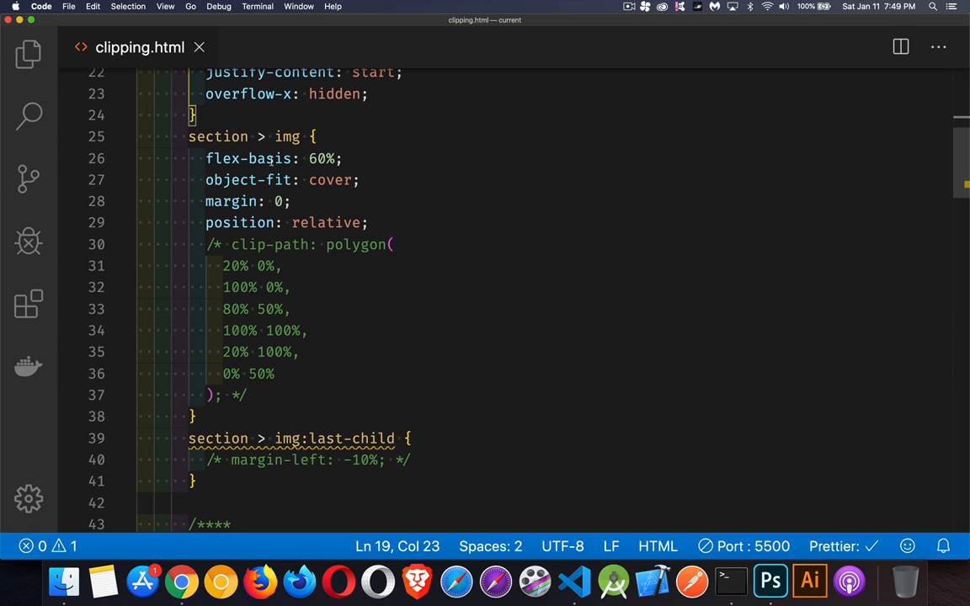
left_click(345, 158)
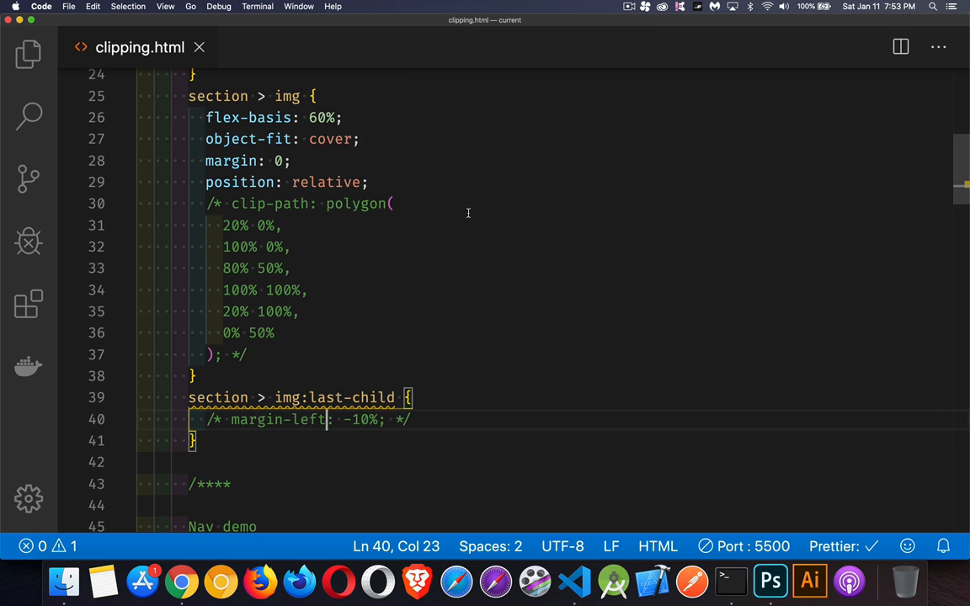
mouse_move(452, 139)
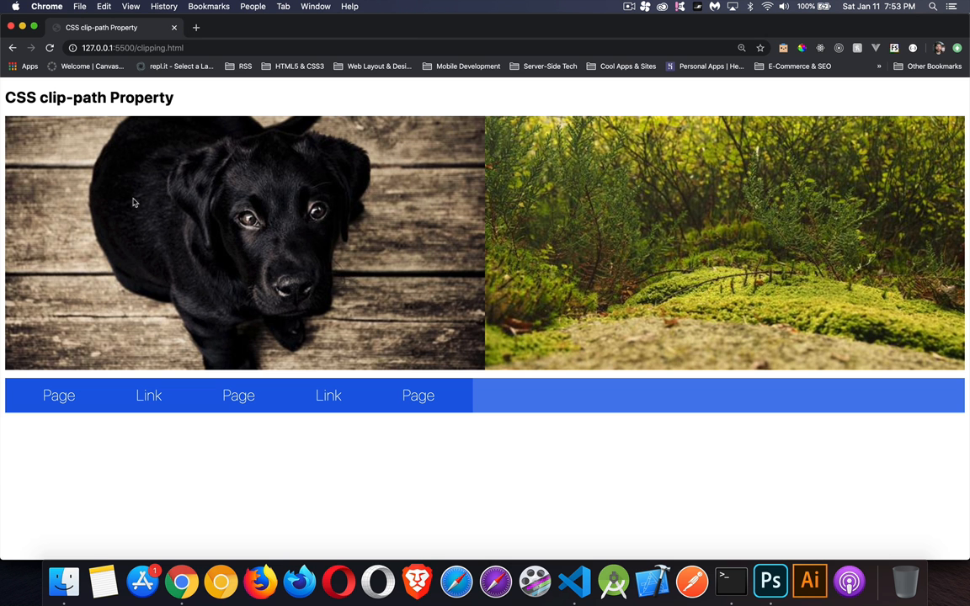
mouse_move(216, 192)
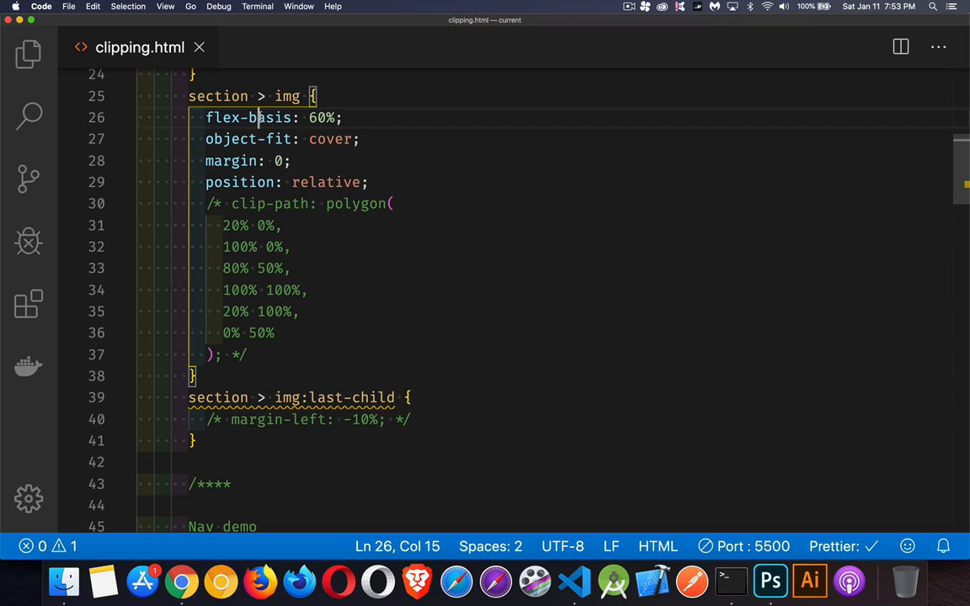
Step: Comment out the flex-basis declaration and review the narrower, unclipped photos in Chrome
key("cmd+/")
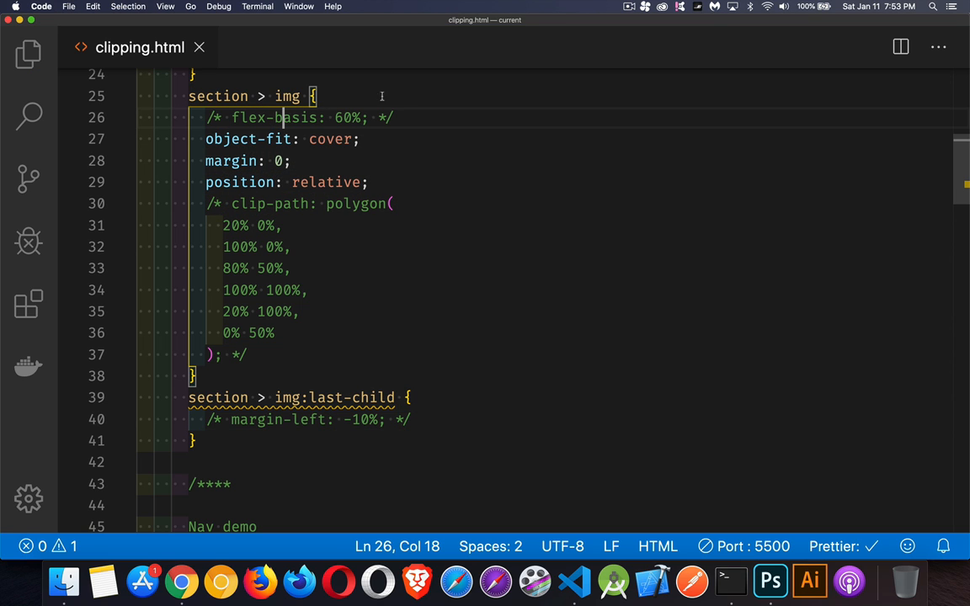
left_click(181, 581)
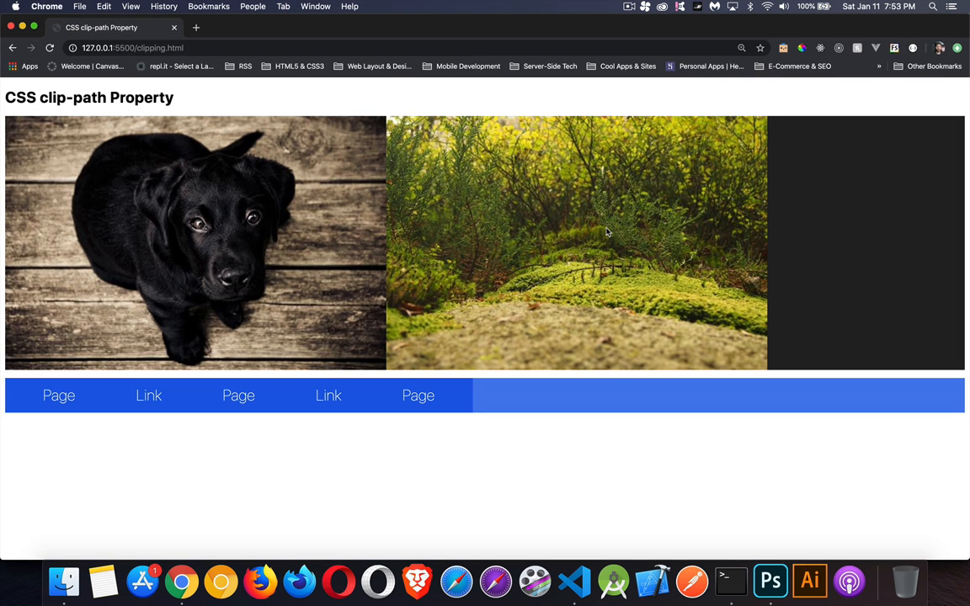
mouse_move(162, 155)
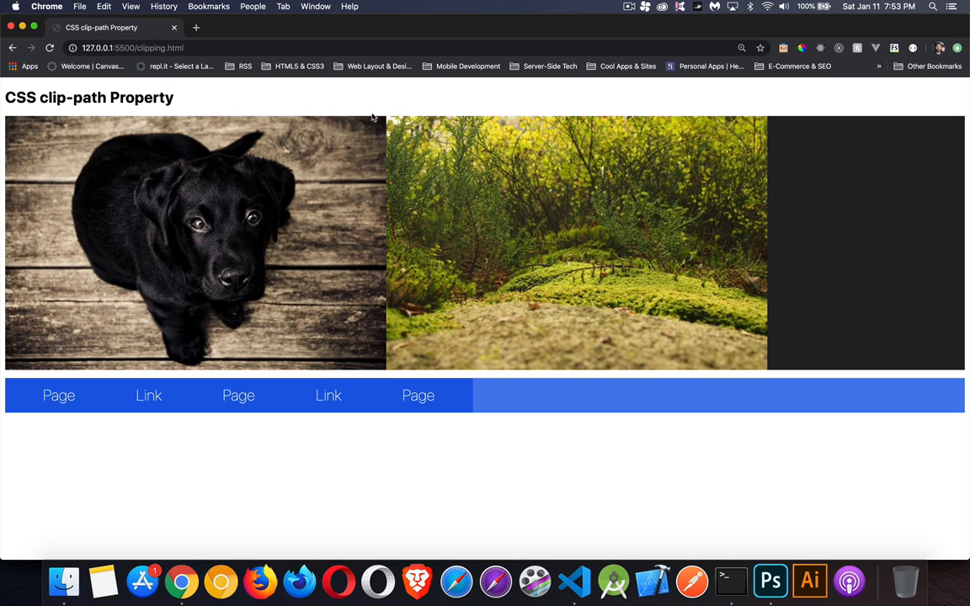
mouse_move(270, 166)
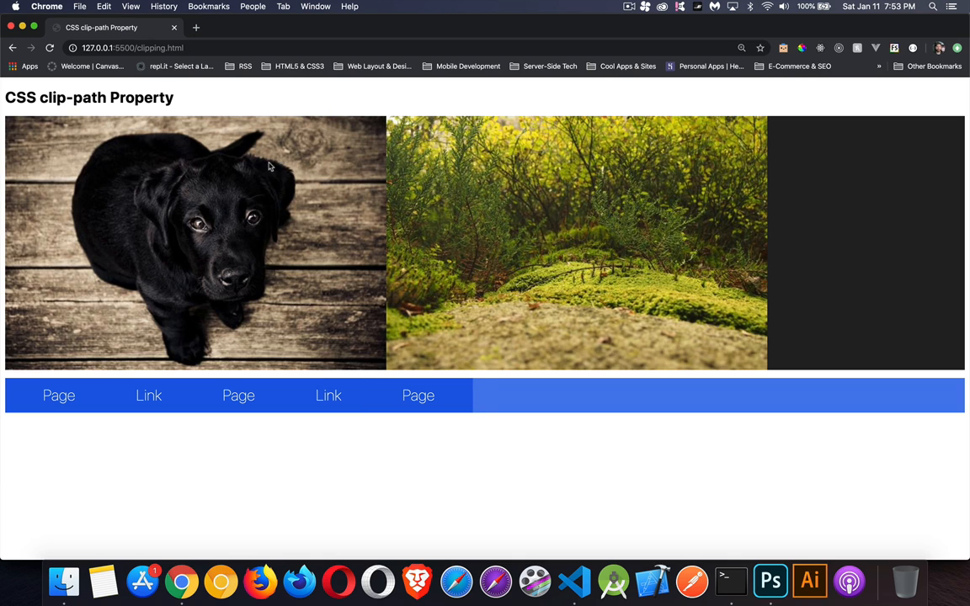
mouse_move(355, 345)
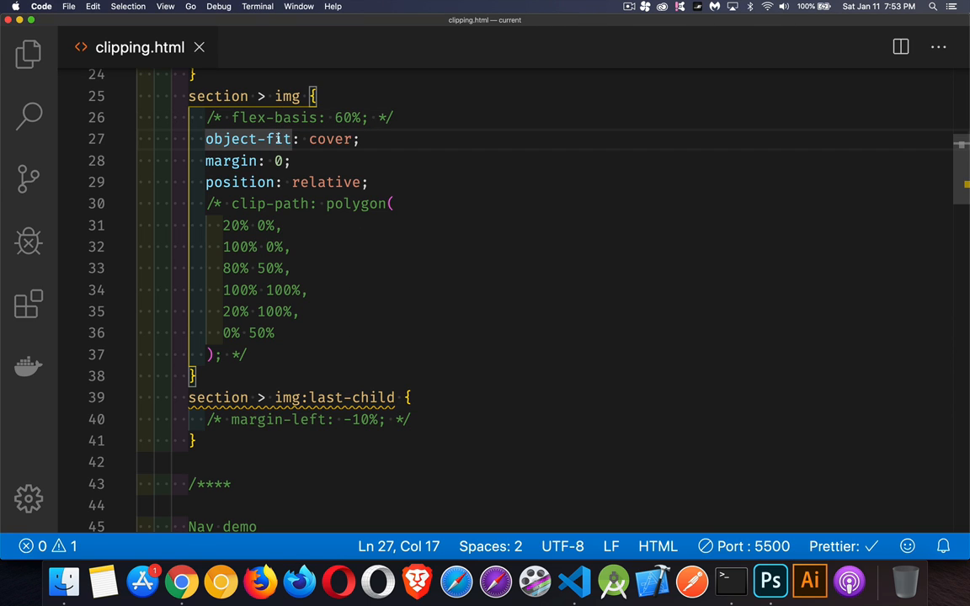
left_click(182, 582)
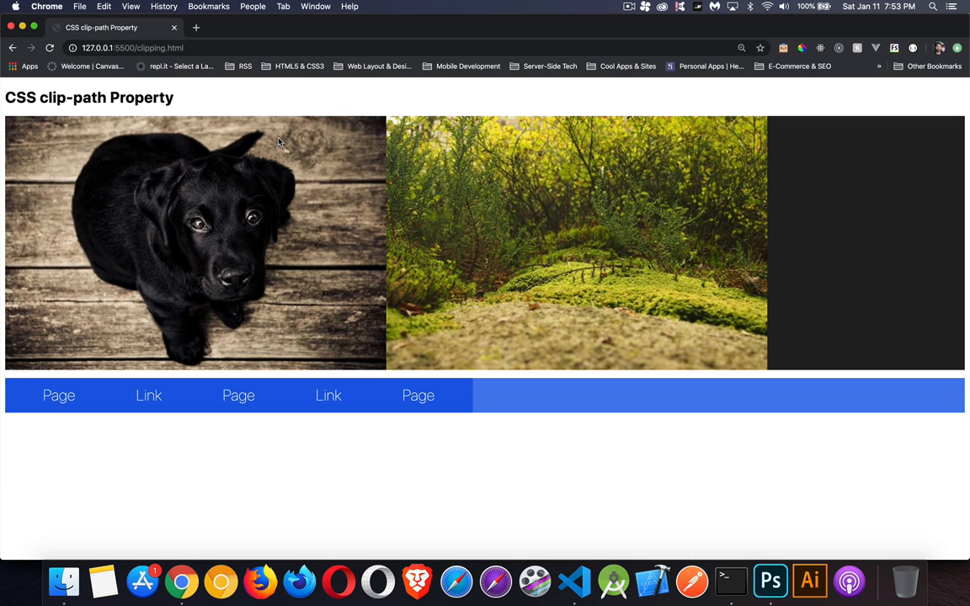
mouse_move(13, 124)
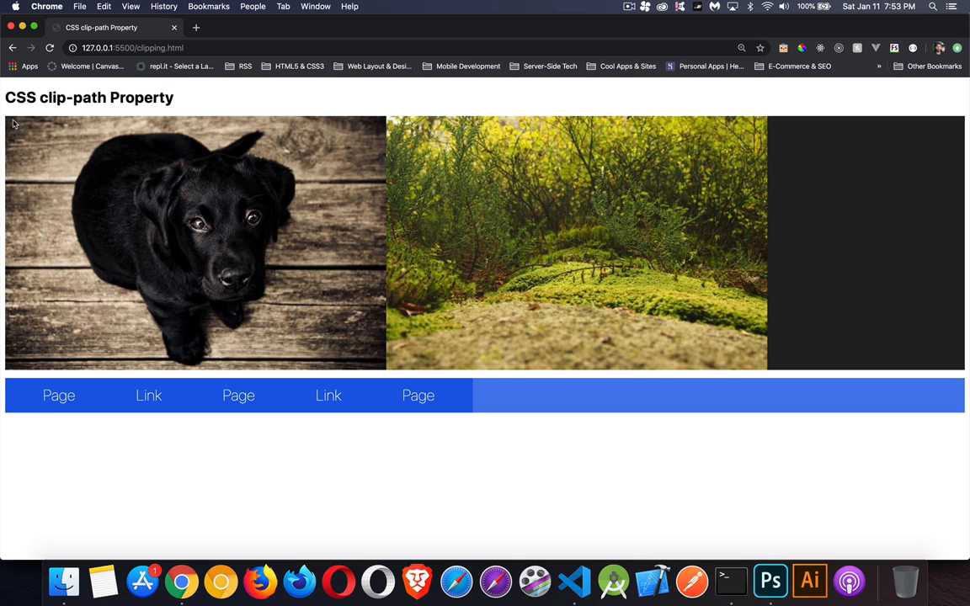
mouse_move(380, 127)
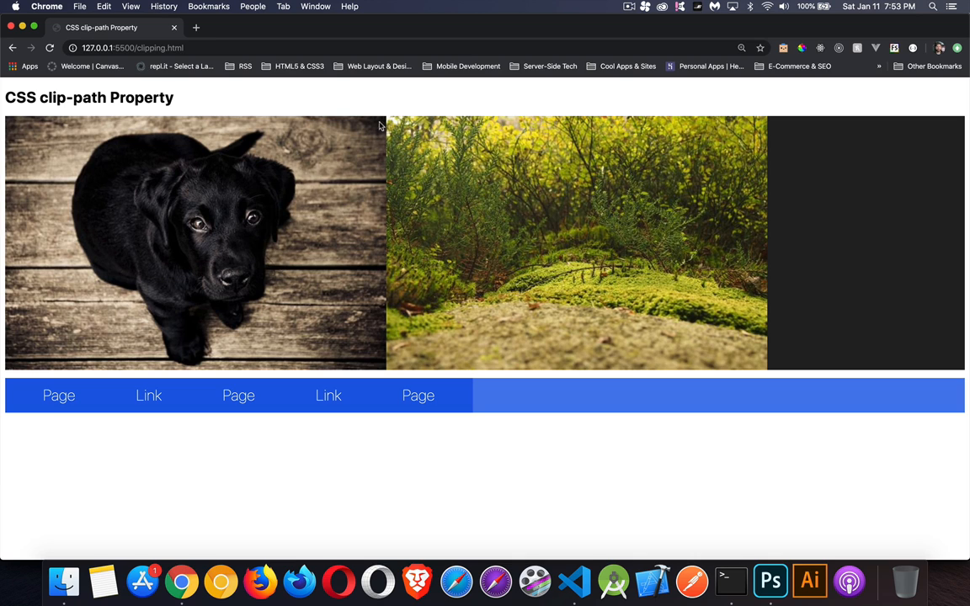
mouse_move(368, 290)
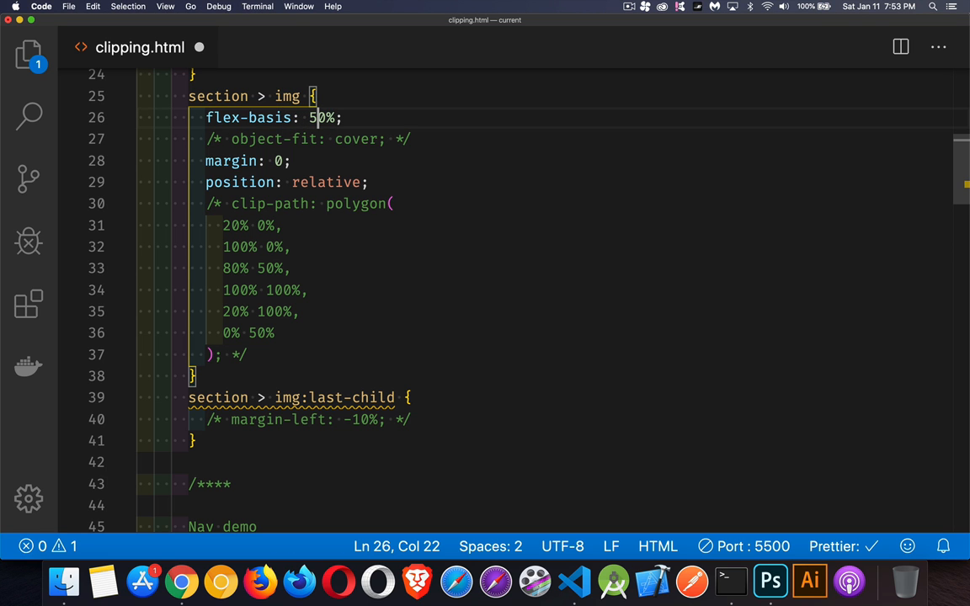
Step: View both photos at half width filling the row in Chrome
left_click(181, 581)
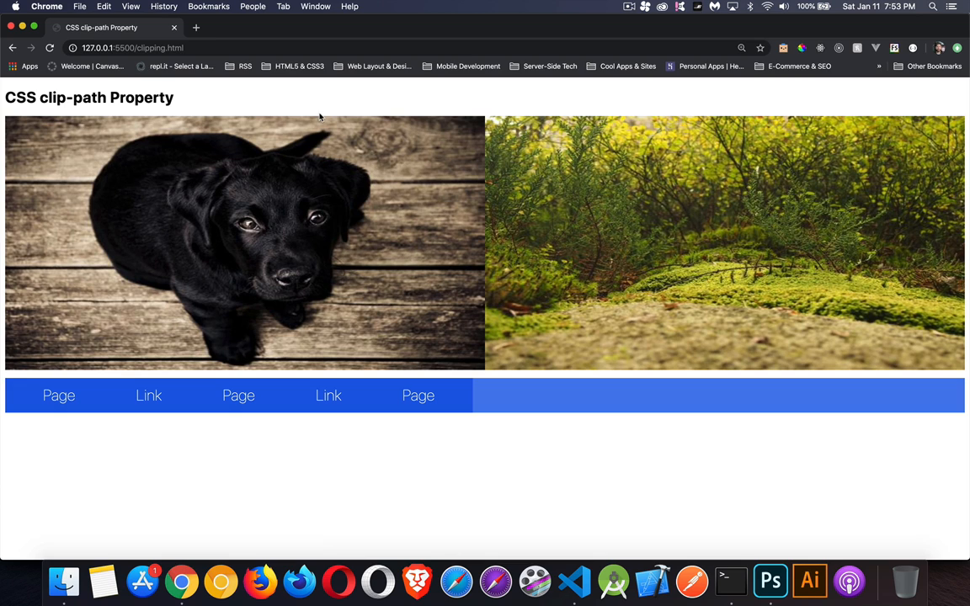
mouse_move(450, 172)
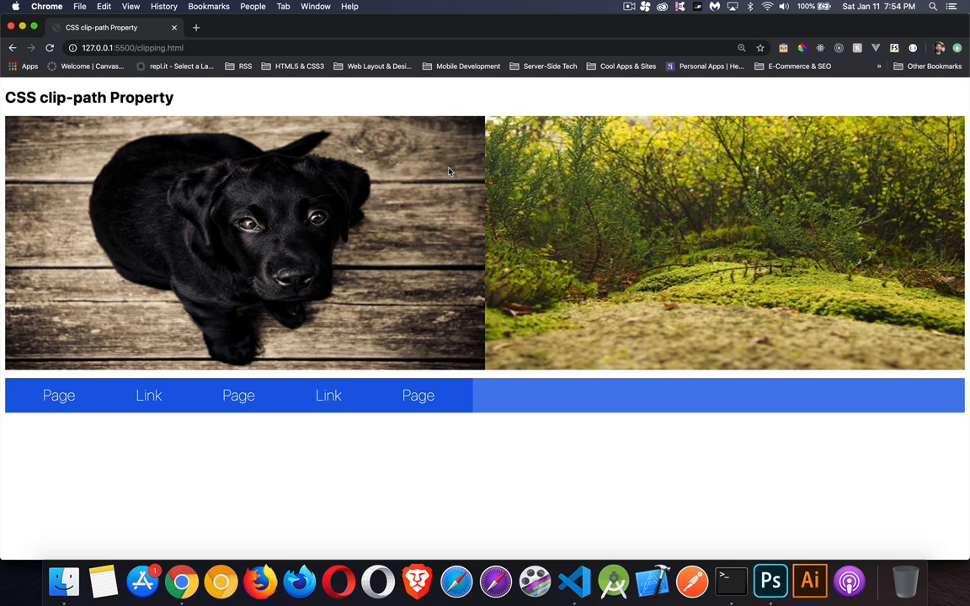
mouse_move(68, 325)
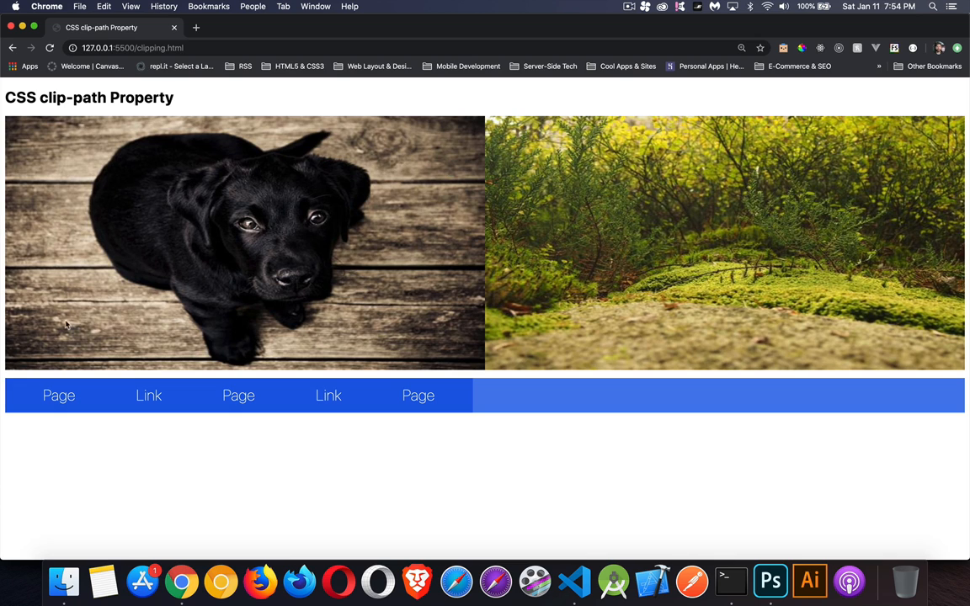
mouse_move(423, 292)
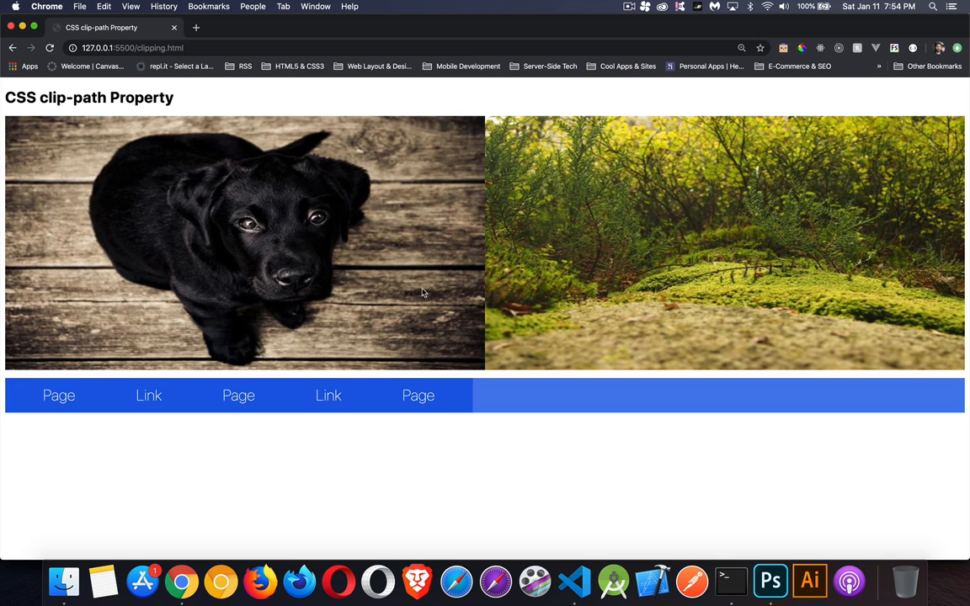
mouse_move(407, 294)
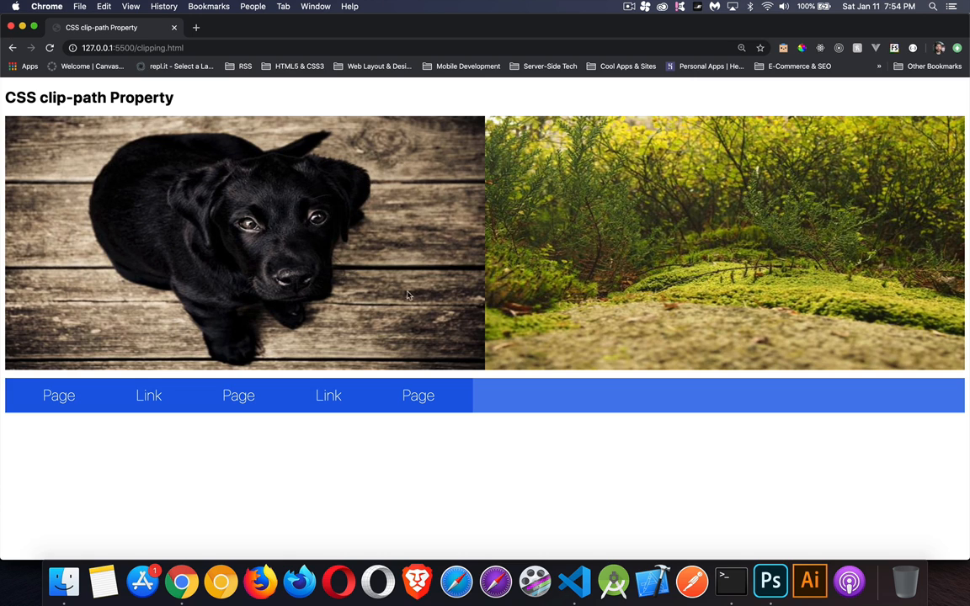
mouse_move(541, 233)
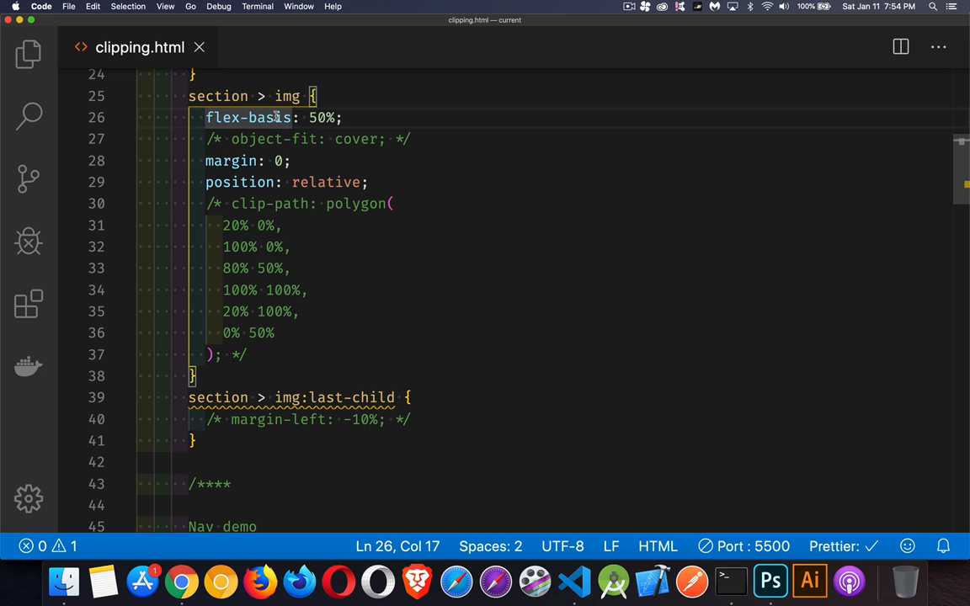
Step: Comment out flex-basis, enable the polygon clip-path, and view the chevron photos in Chrome
key("cmd+/")
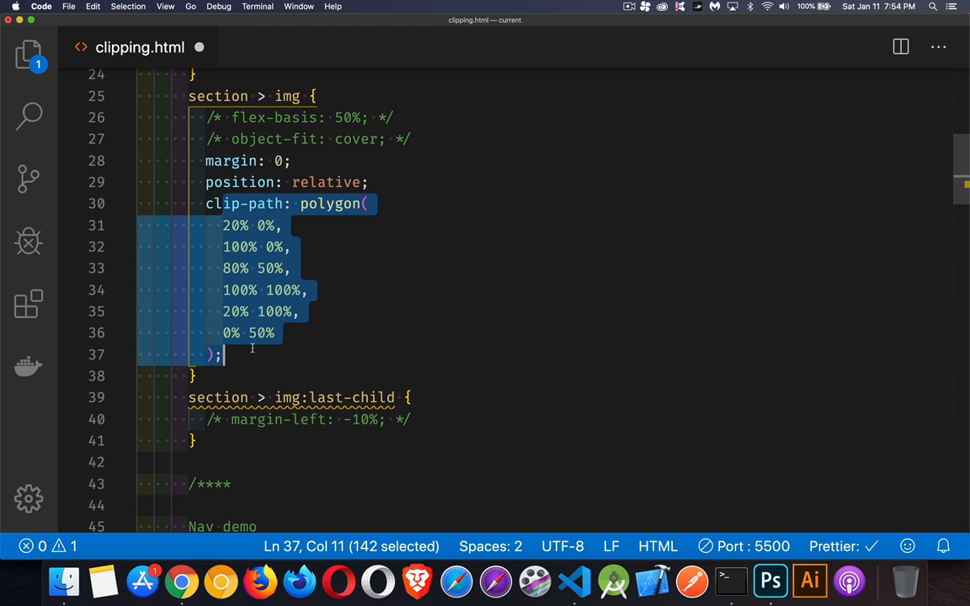
left_click(411, 246)
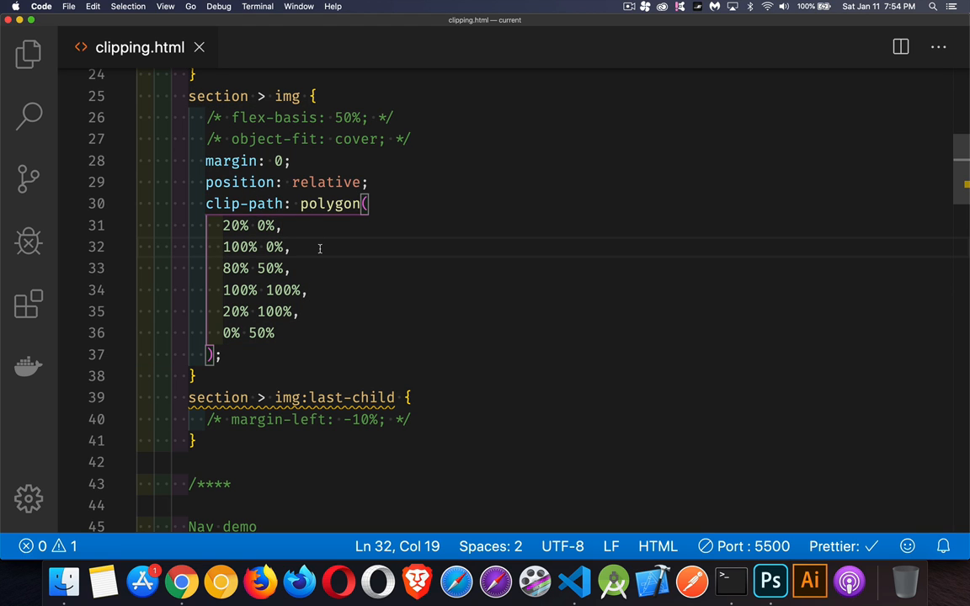
mouse_move(322, 268)
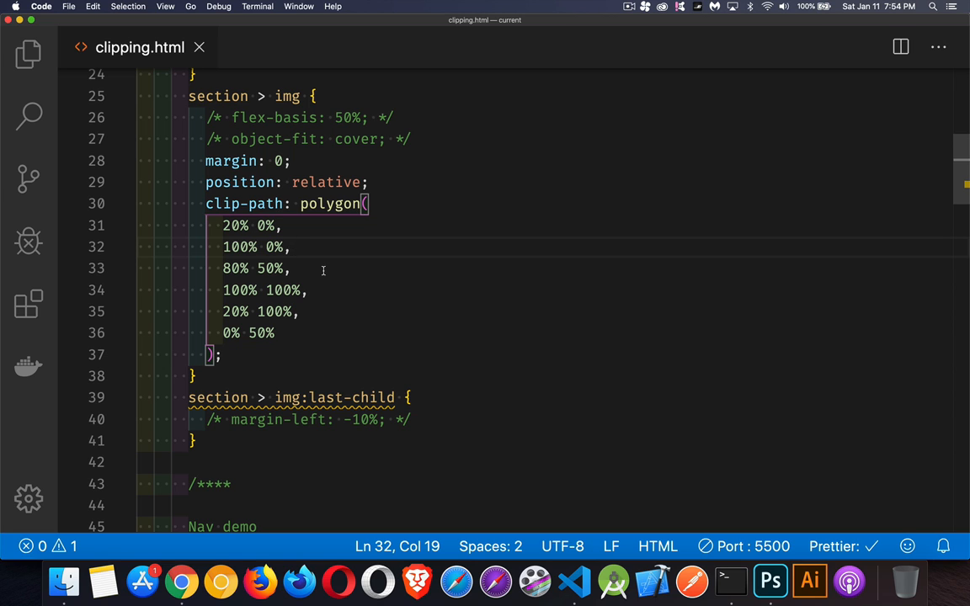
mouse_move(334, 293)
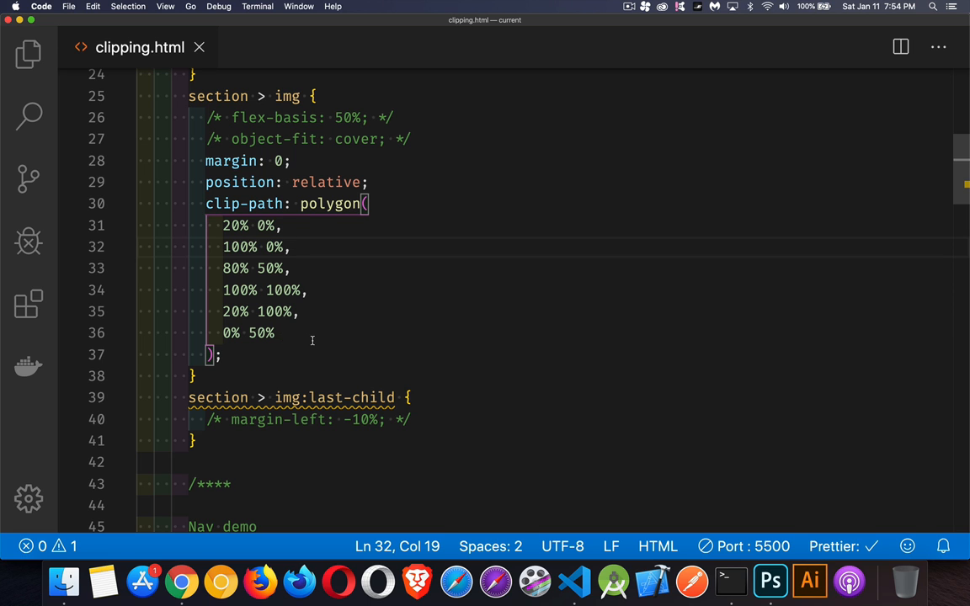
left_click(181, 581)
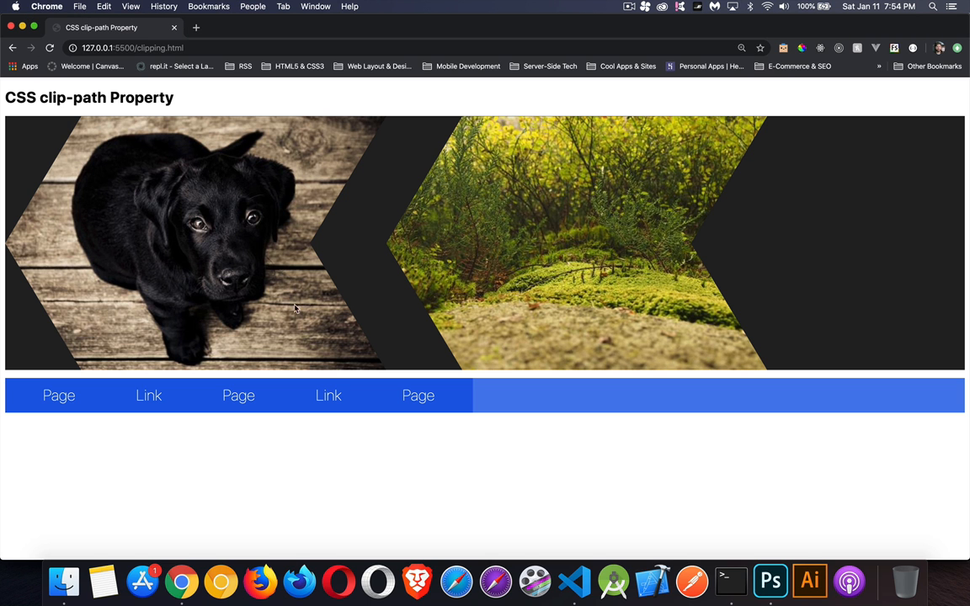
mouse_move(80, 118)
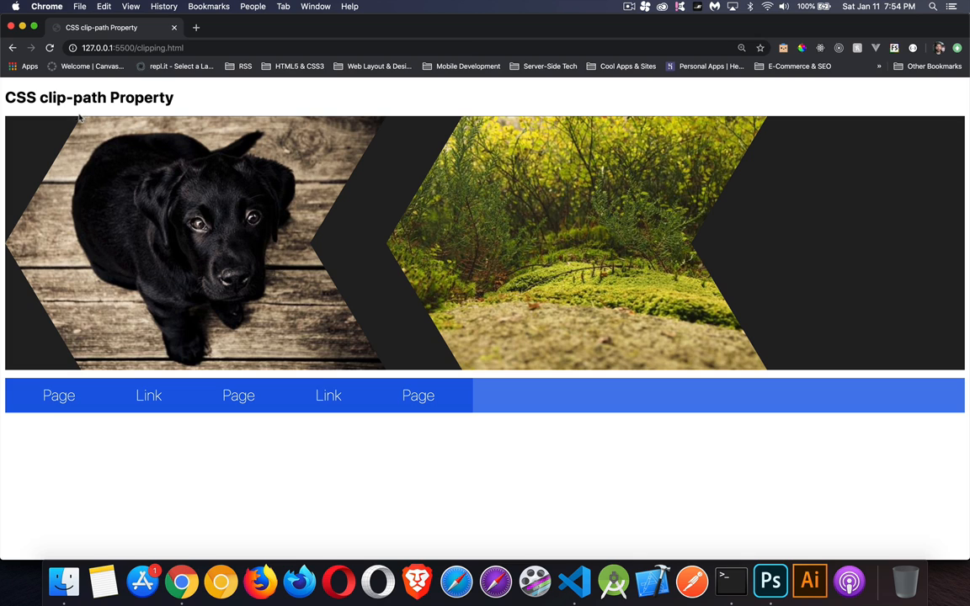
mouse_move(399, 114)
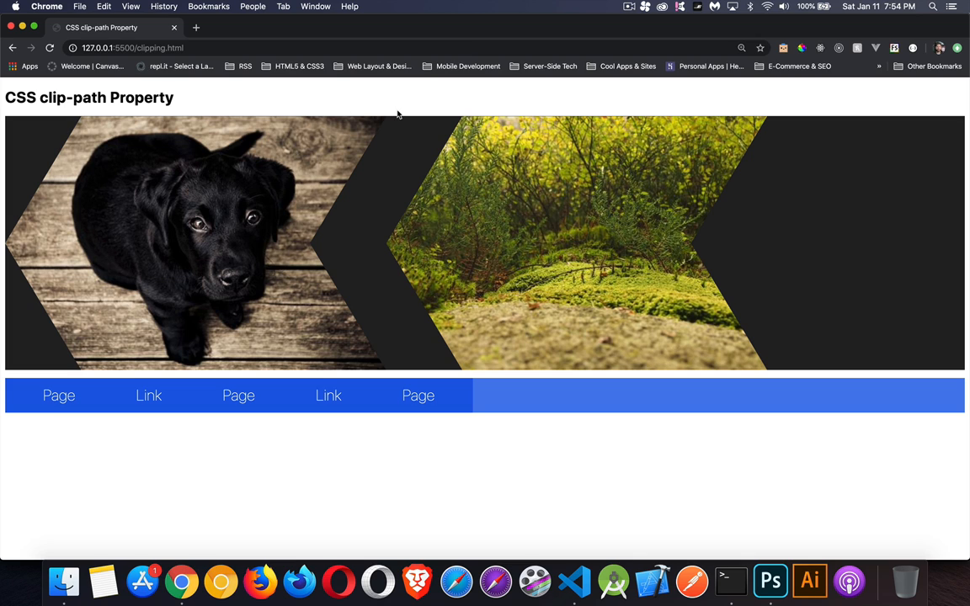
mouse_move(407, 376)
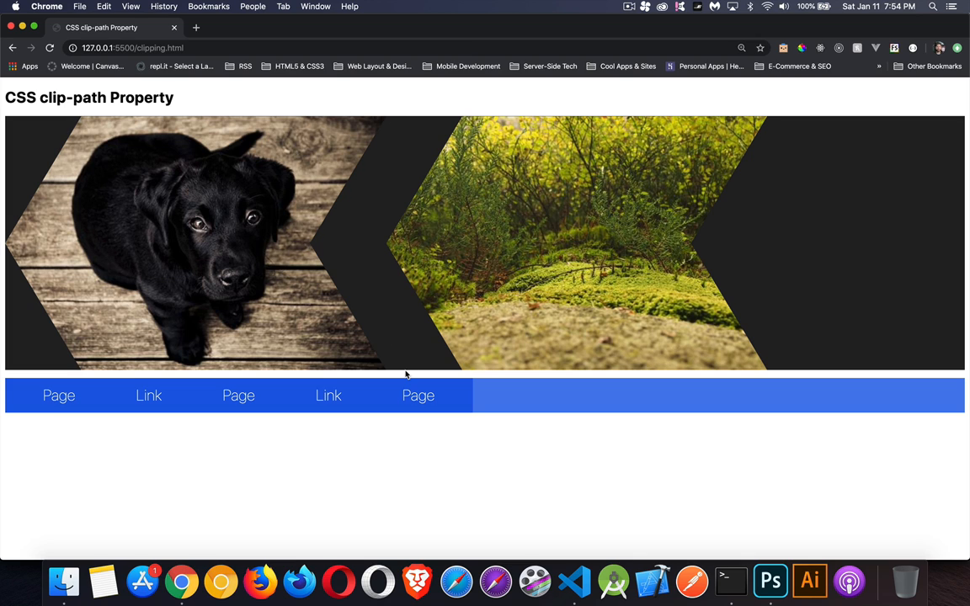
mouse_move(5, 250)
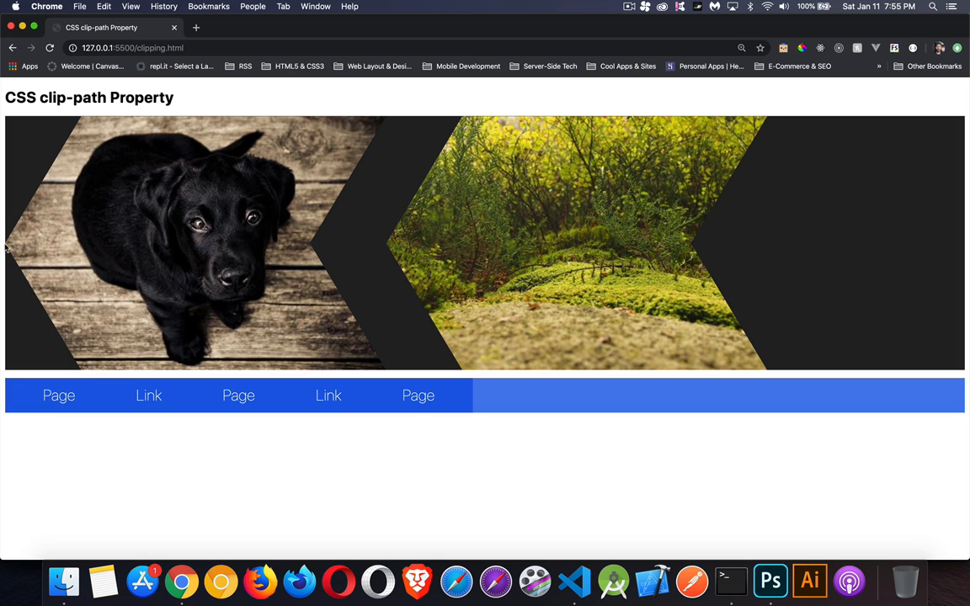
mouse_move(57, 259)
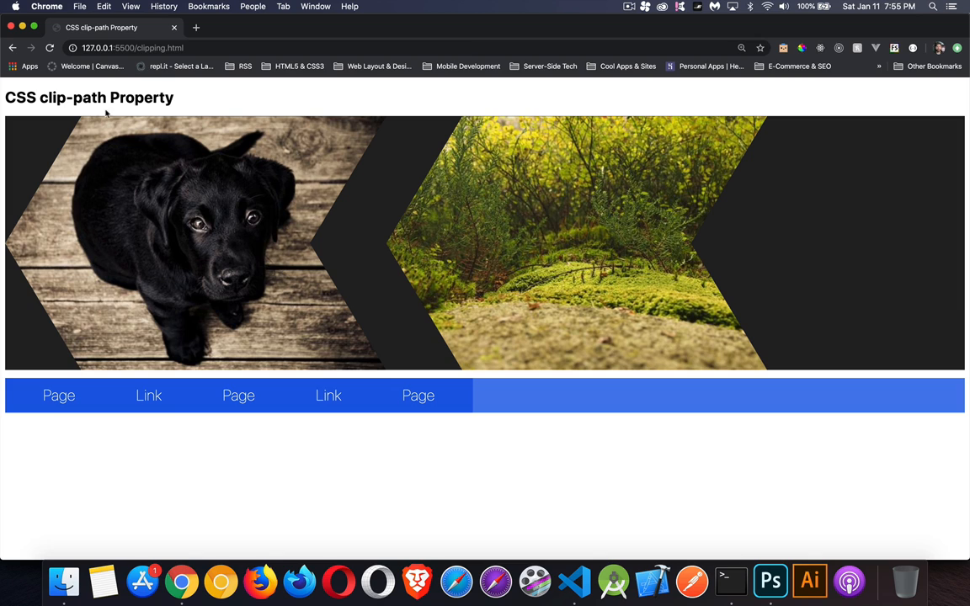
mouse_move(529, 187)
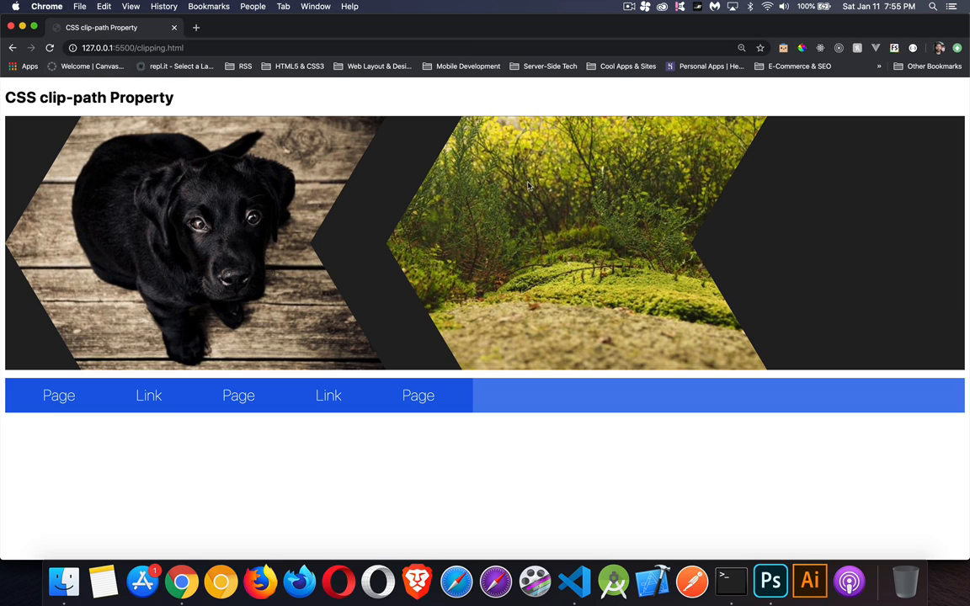
mouse_move(366, 259)
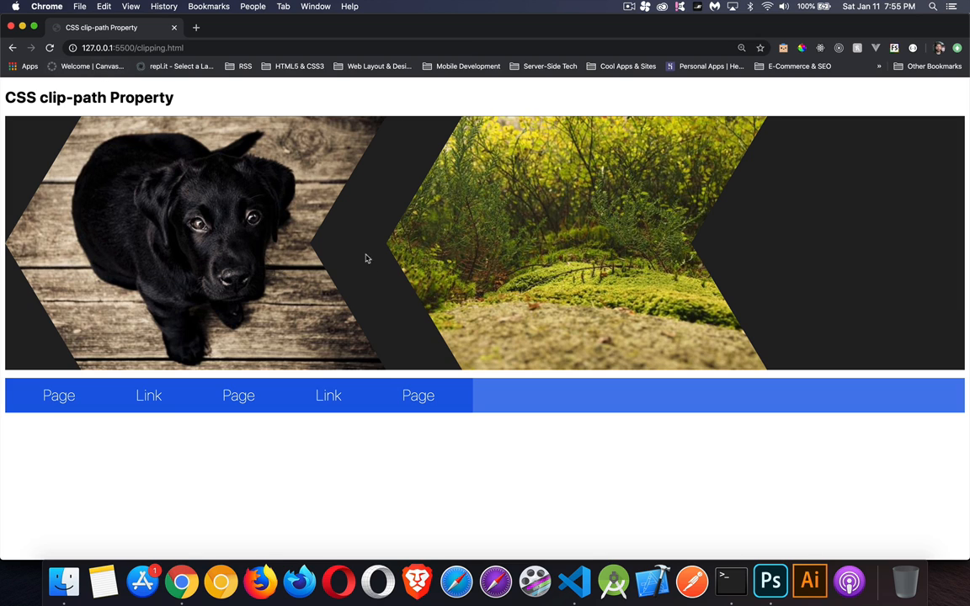
mouse_move(376, 212)
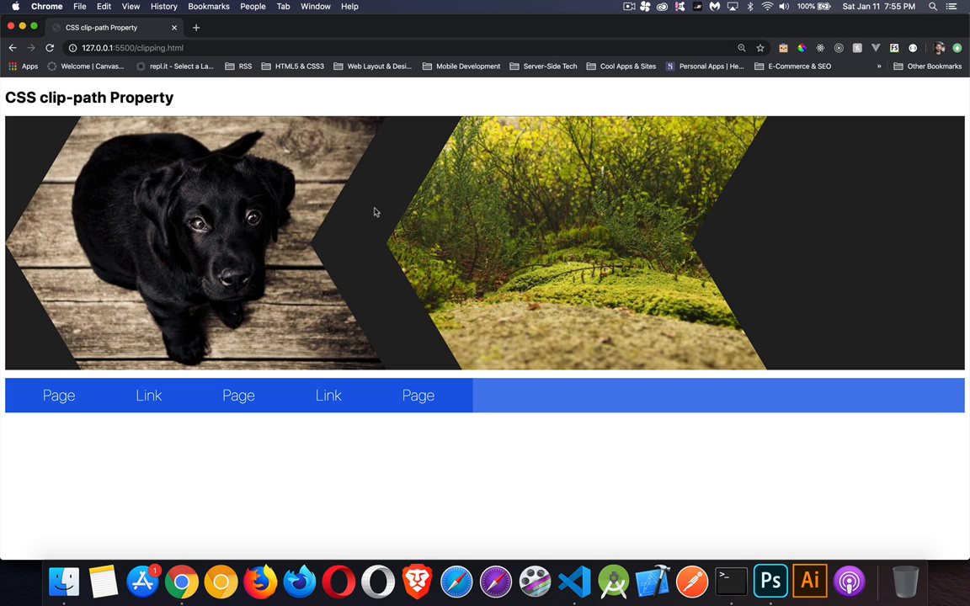
mouse_move(370, 222)
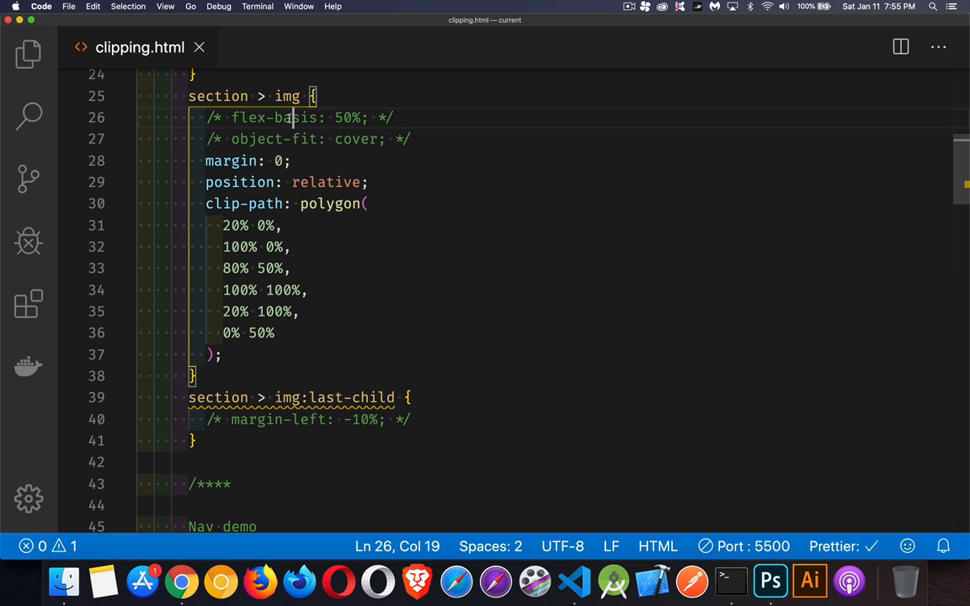
Step: Re-enable the 50% flex-basis rule and check the wider chevron photos in Chrome
key("cmd+/")
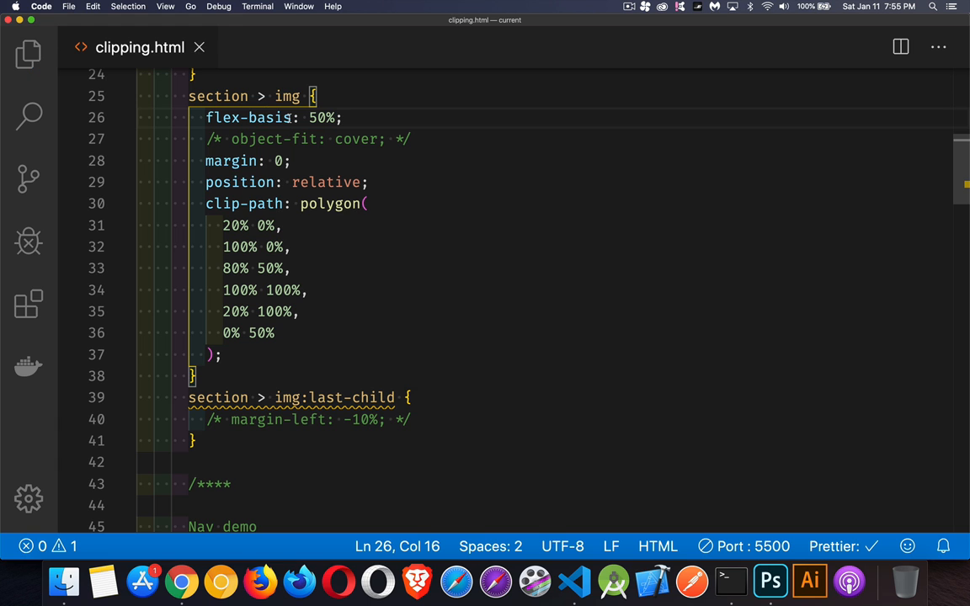
left_click(180, 581)
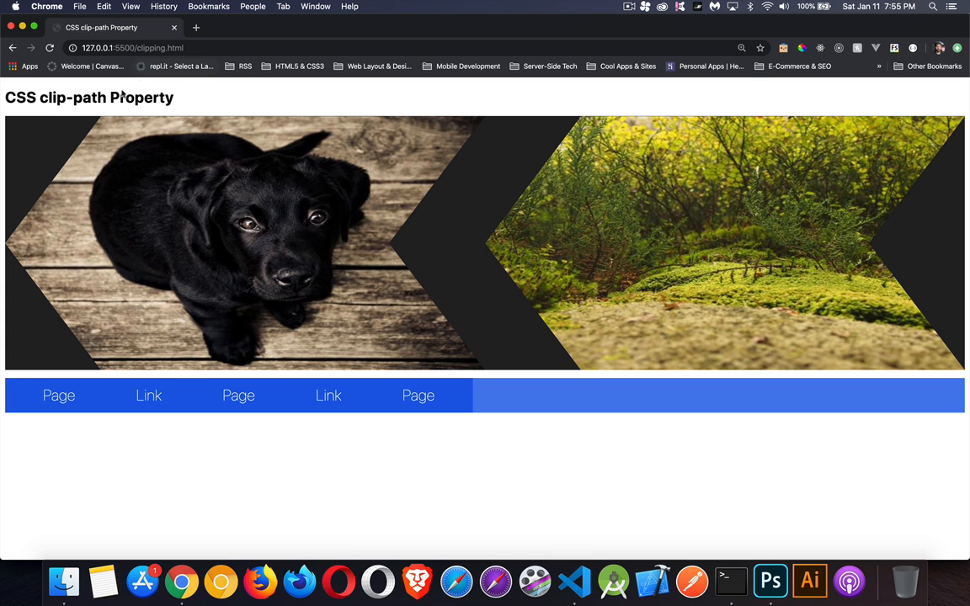
mouse_move(494, 115)
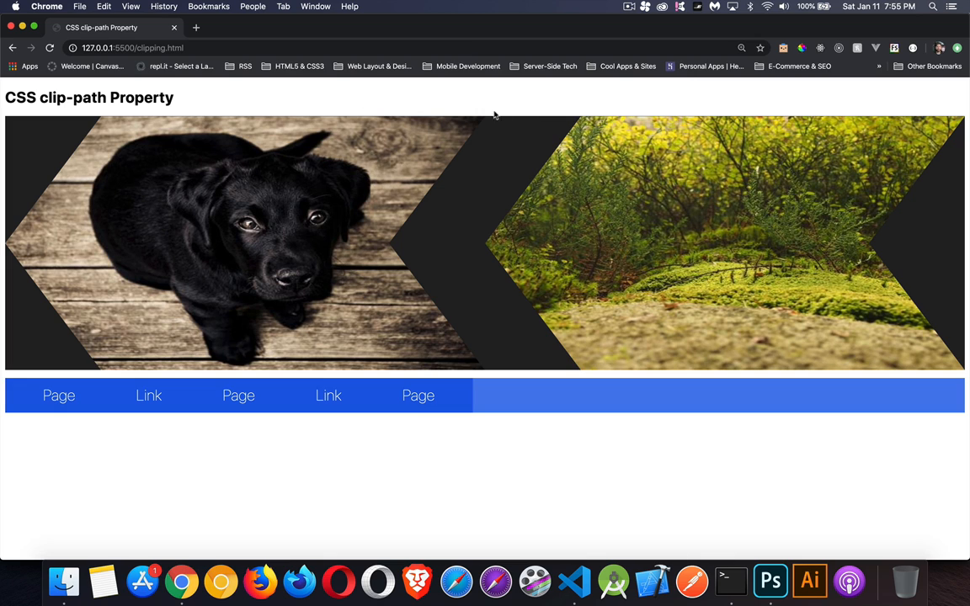
mouse_move(712, 135)
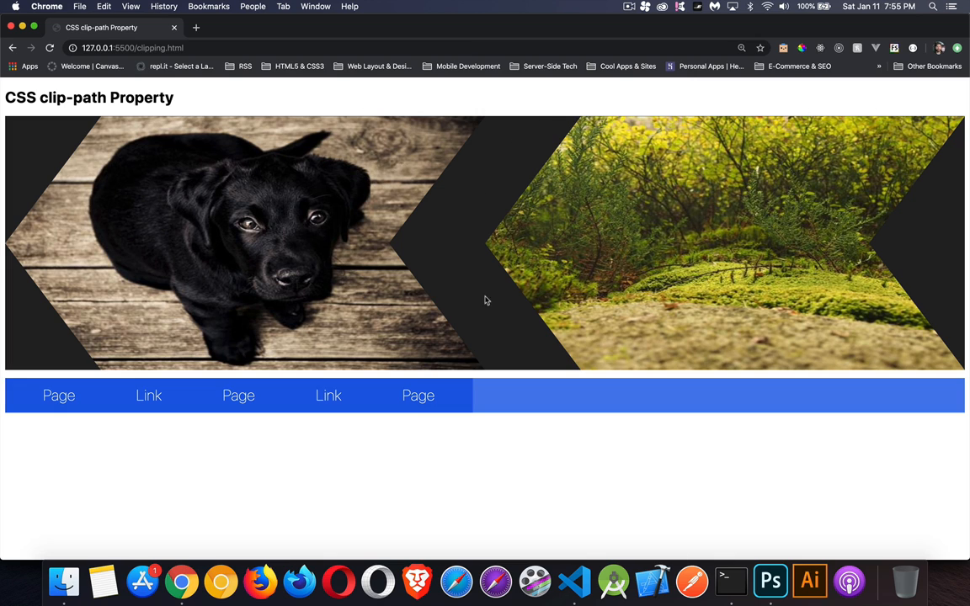
mouse_move(484, 248)
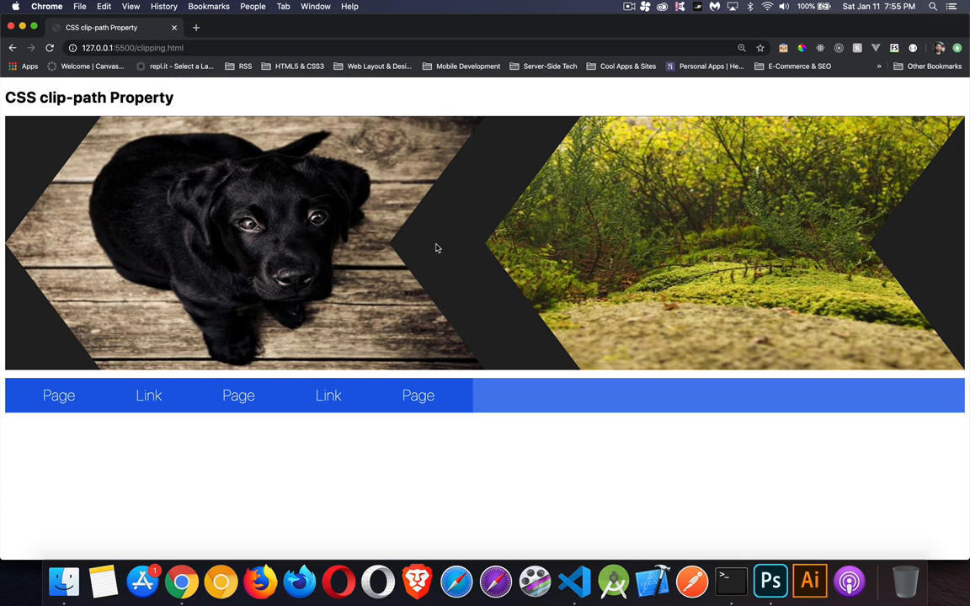
mouse_move(407, 268)
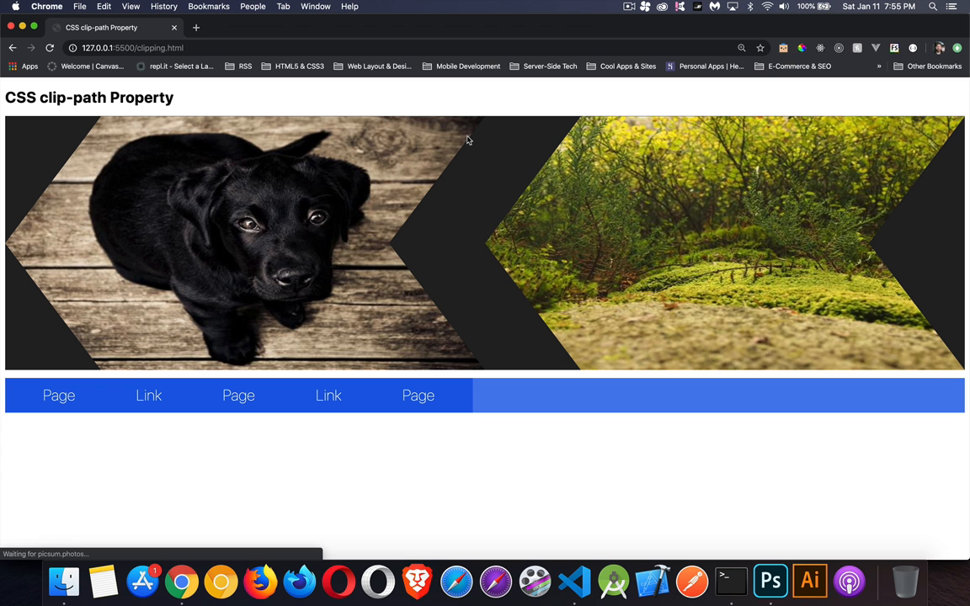
mouse_move(438, 107)
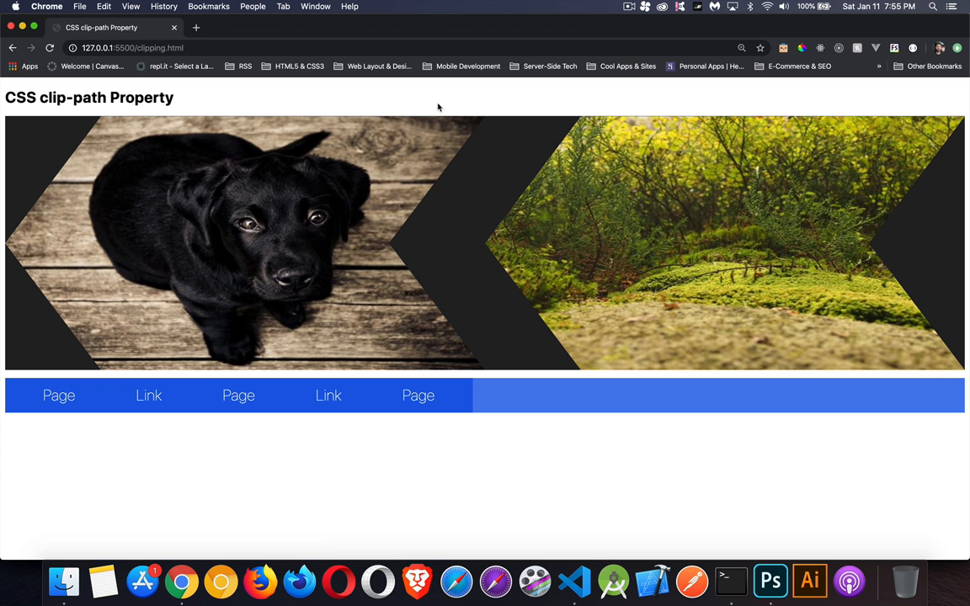
mouse_move(463, 124)
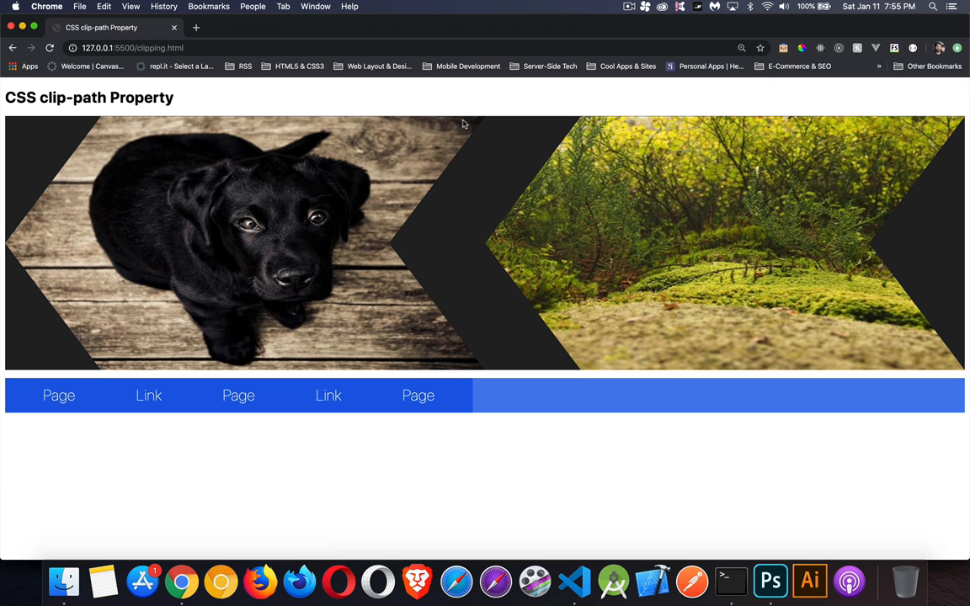
mouse_move(493, 107)
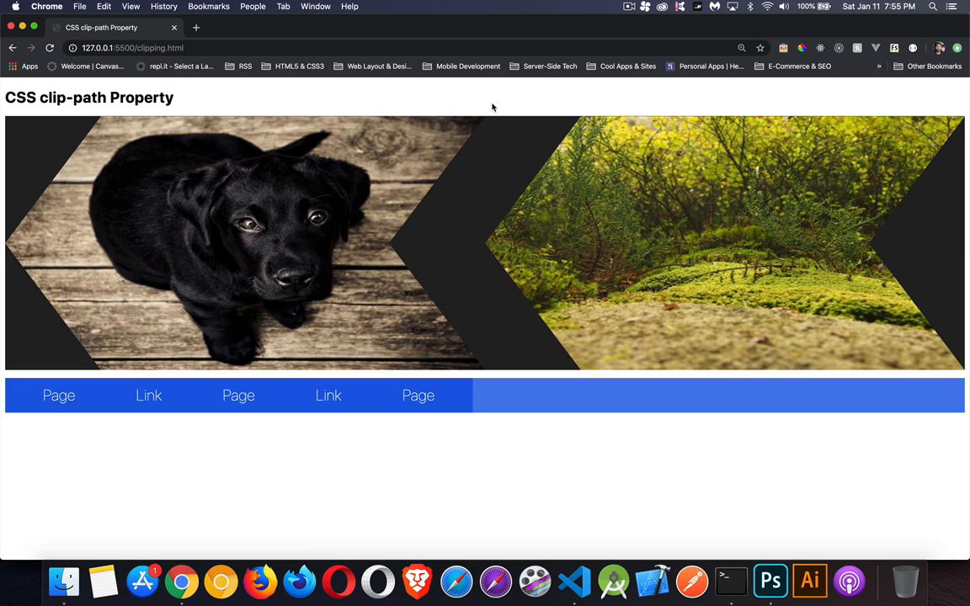
mouse_move(478, 104)
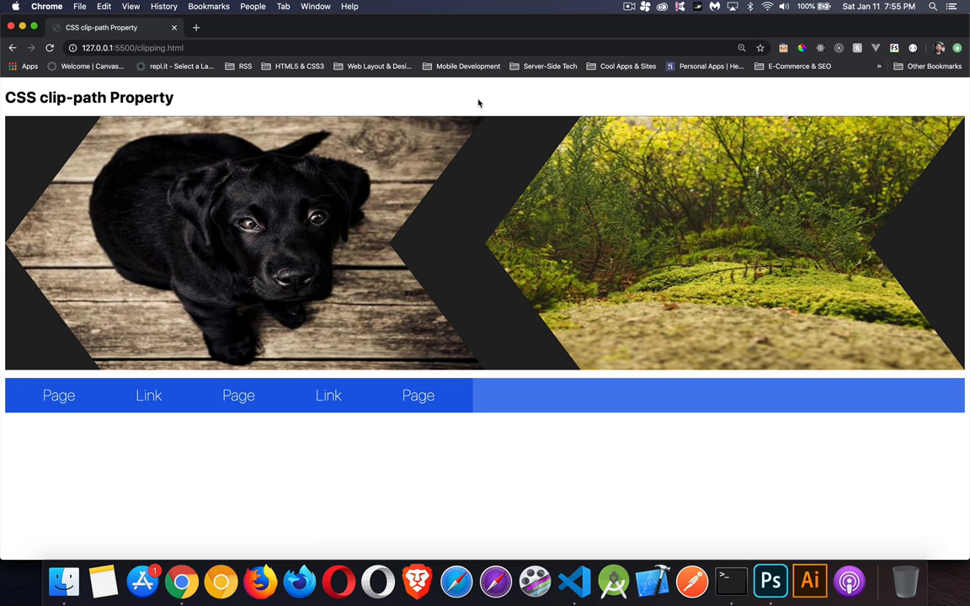
mouse_move(740, 104)
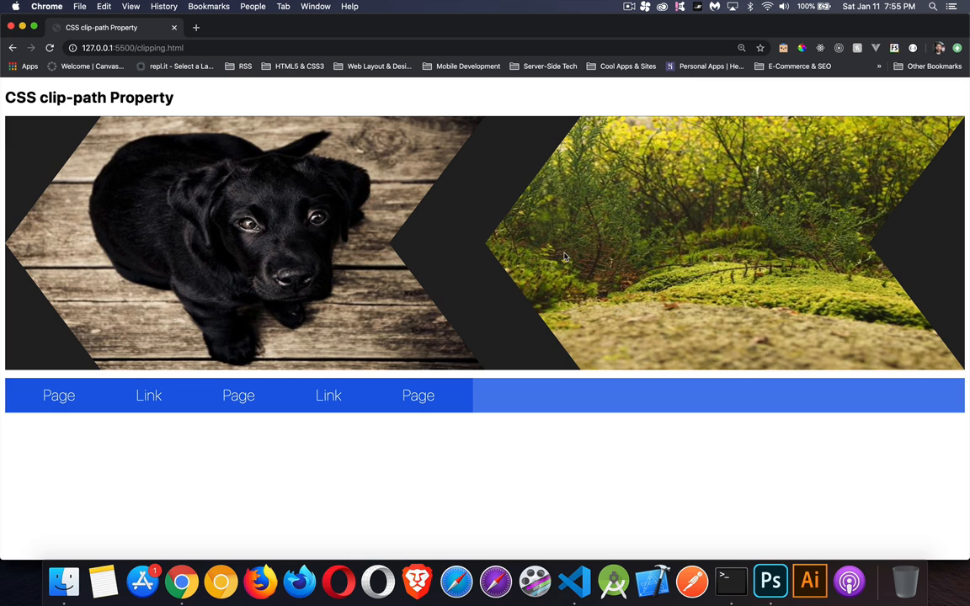
mouse_move(417, 248)
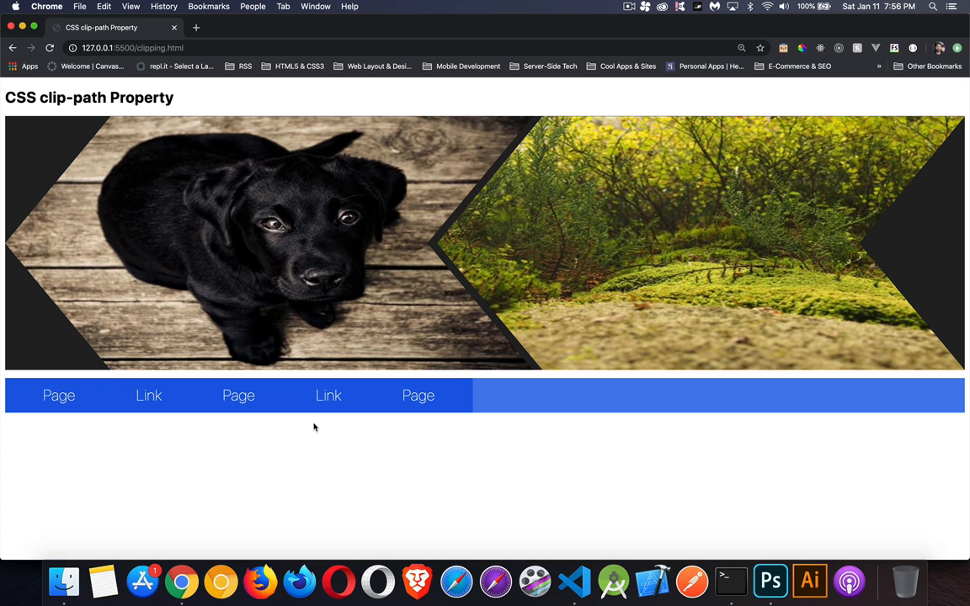
mouse_move(555, 303)
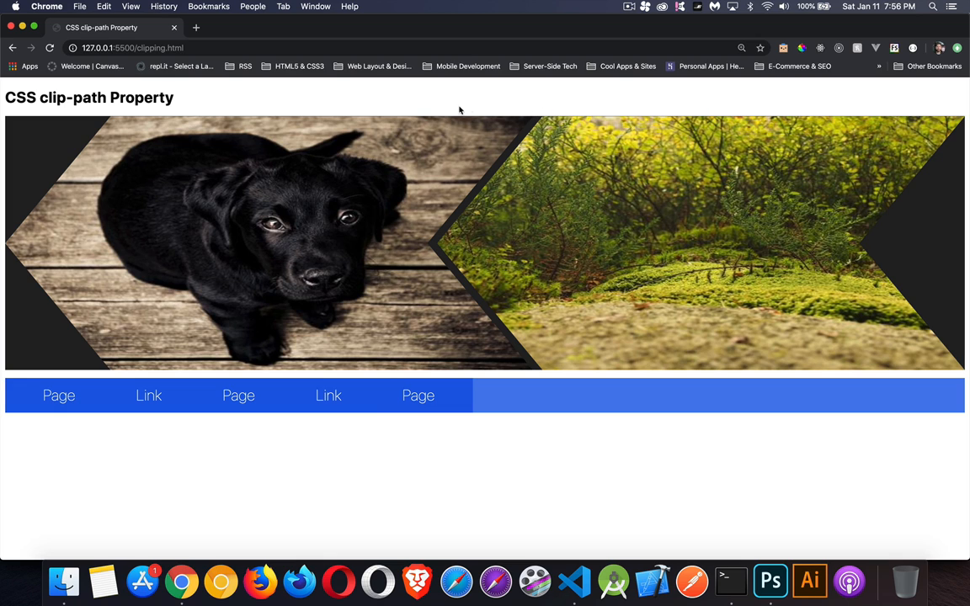
mouse_move(535, 371)
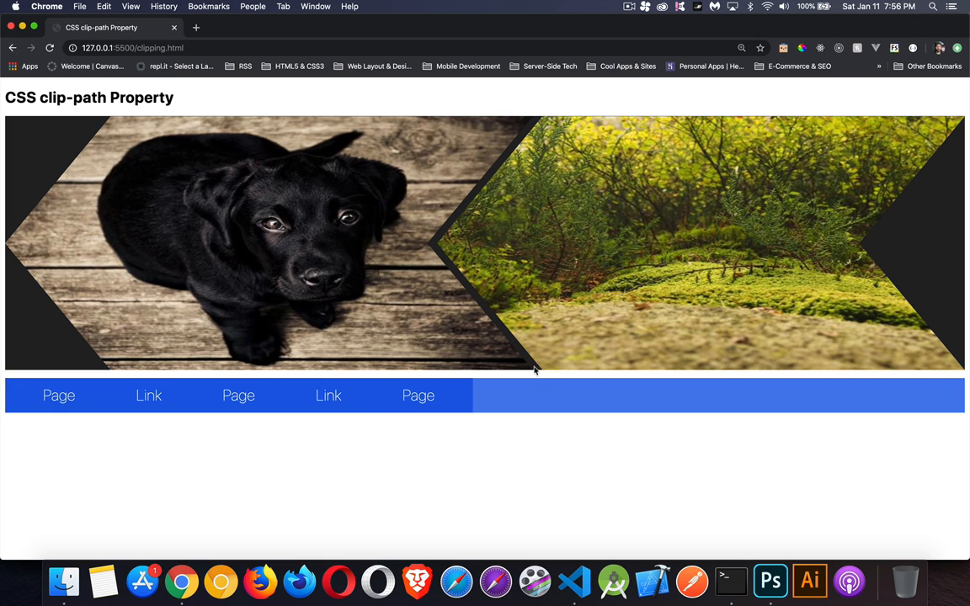
mouse_move(541, 99)
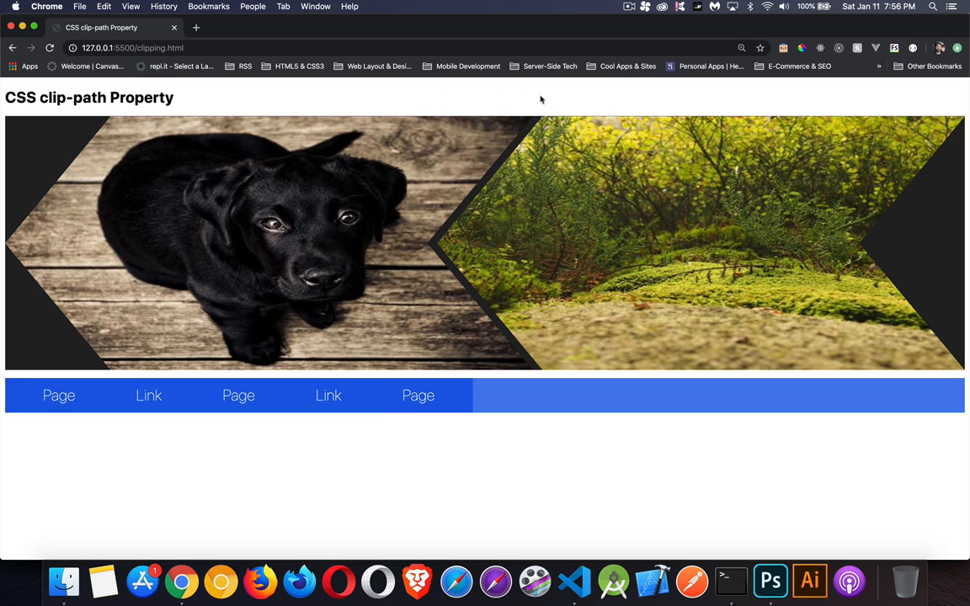
mouse_move(562, 153)
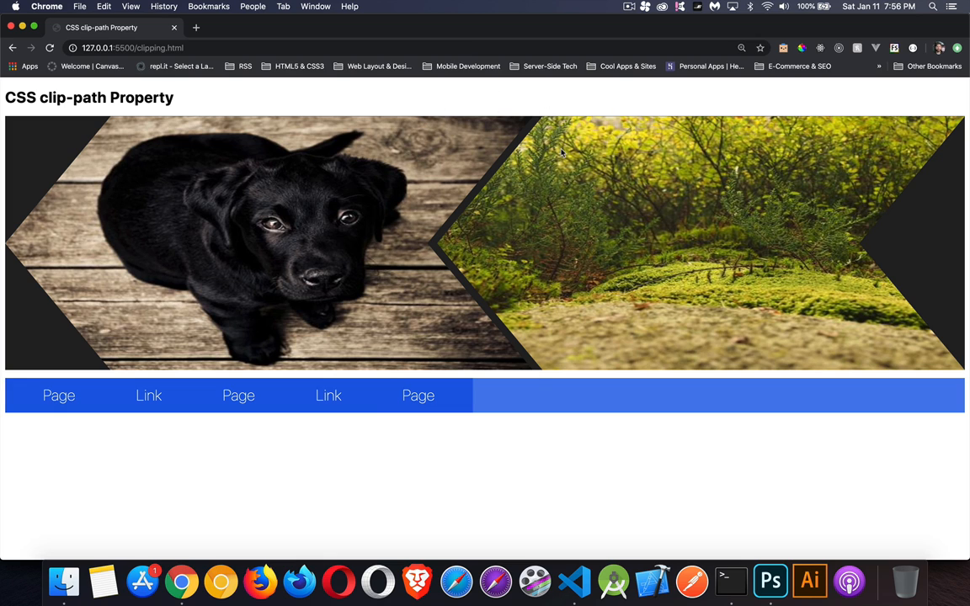
mouse_move(426, 360)
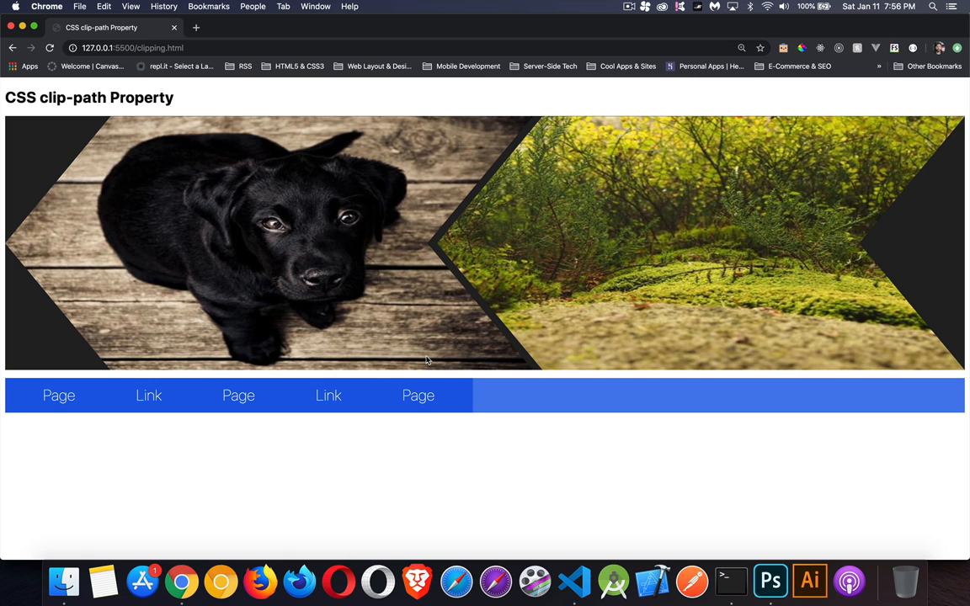
mouse_move(621, 258)
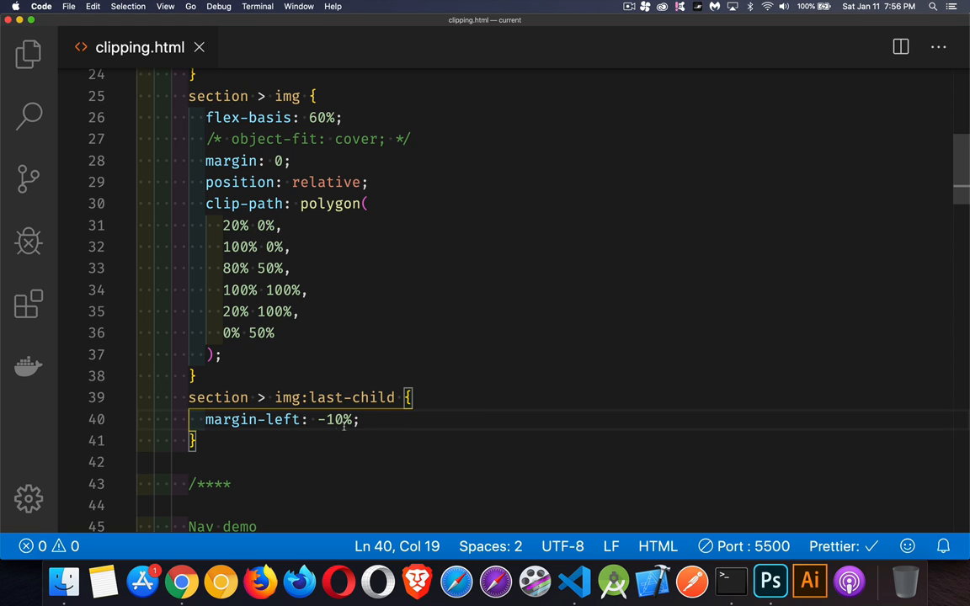
Step: Test -20% and -40% left margins on the last photo, then restore -10%
type("2")
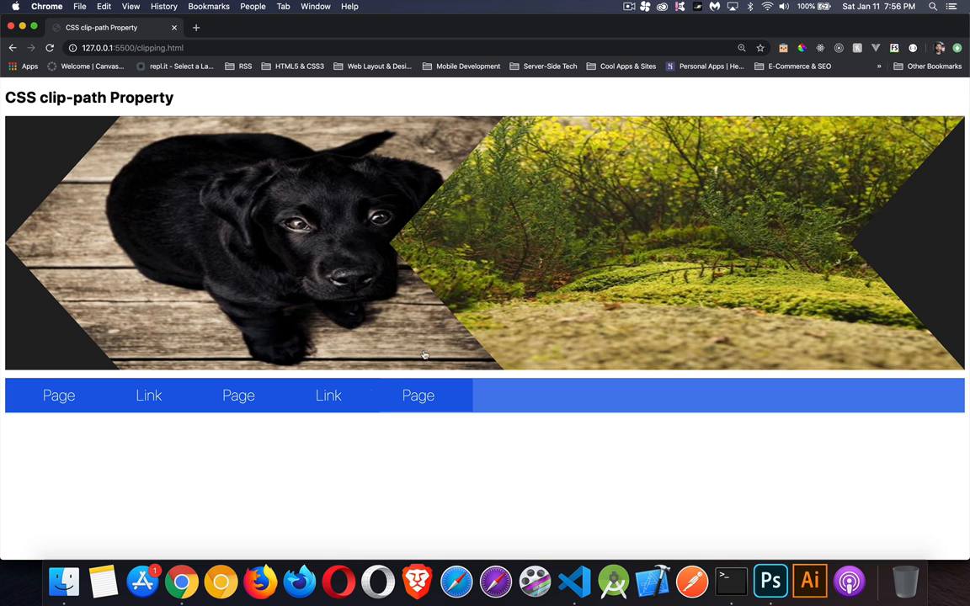
mouse_move(419, 275)
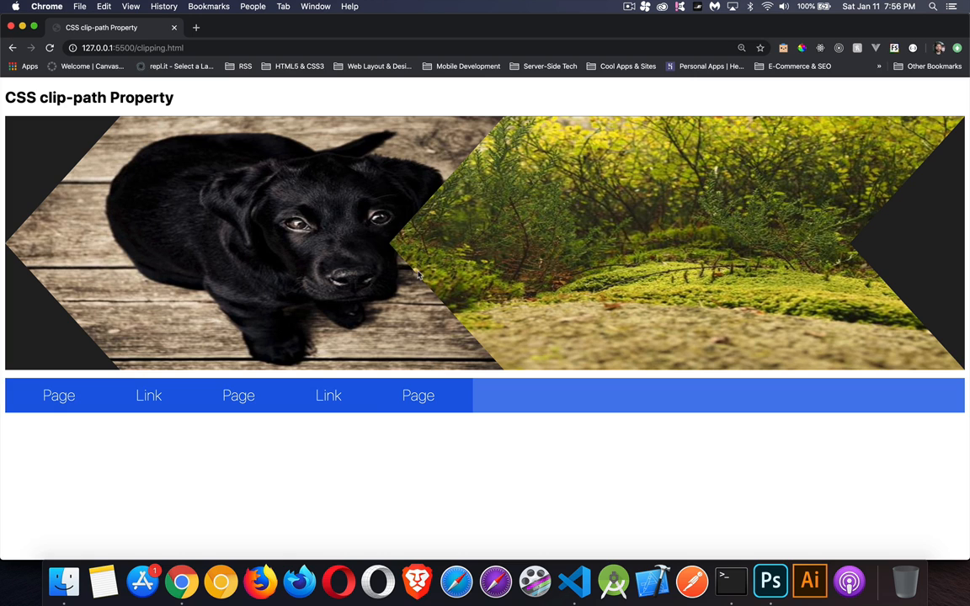
mouse_move(439, 149)
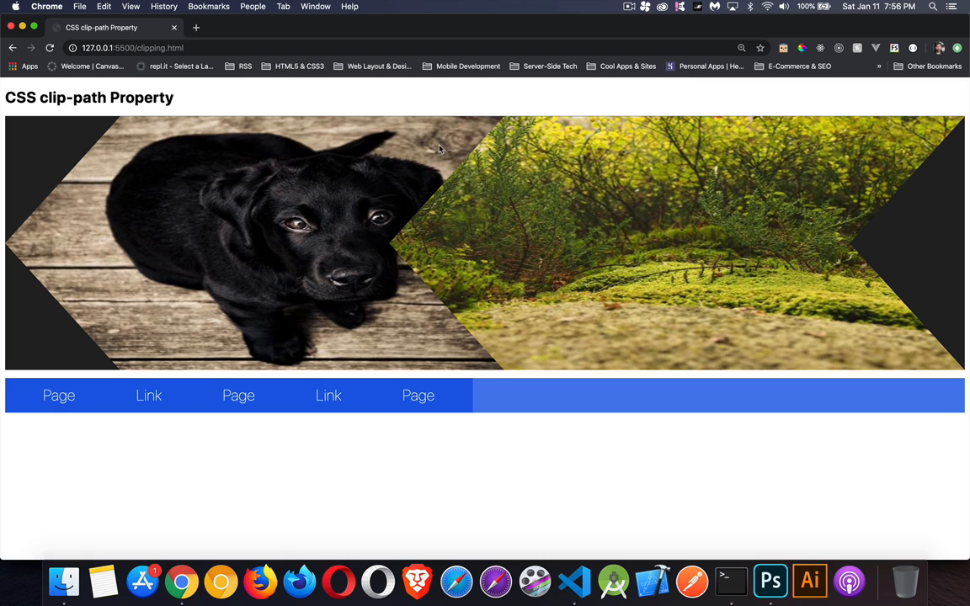
mouse_move(488, 184)
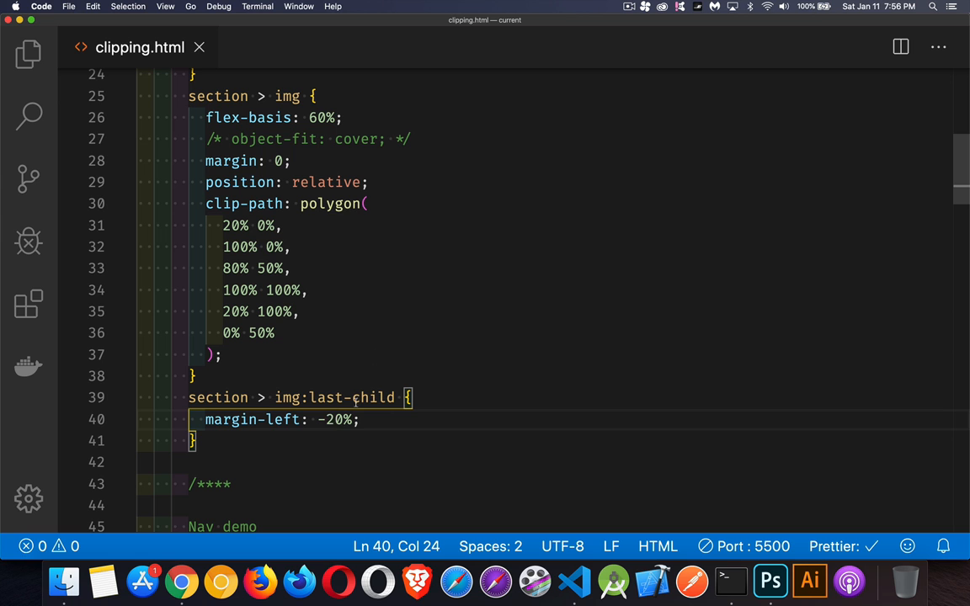
key("Backspace")
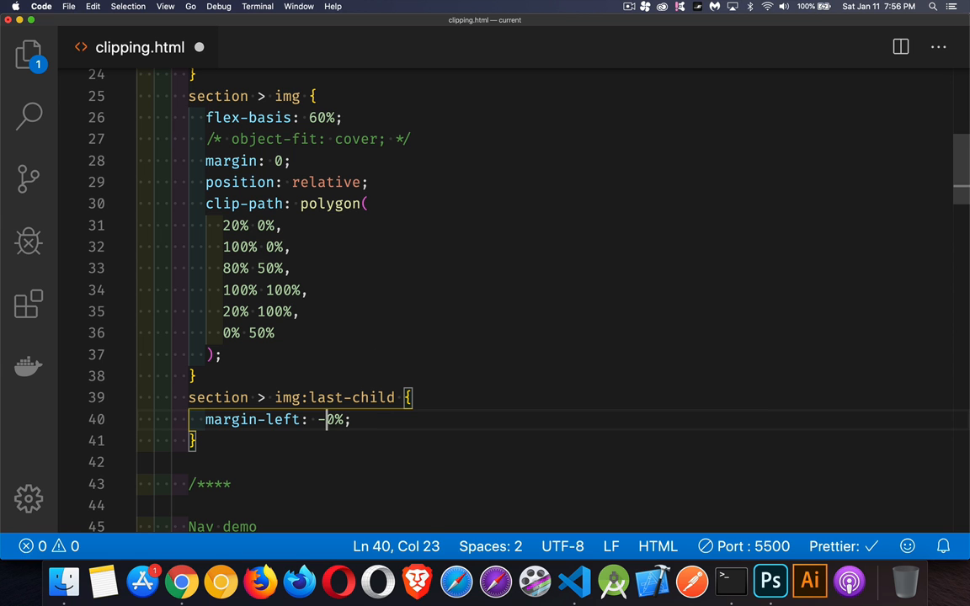
left_click(181, 581)
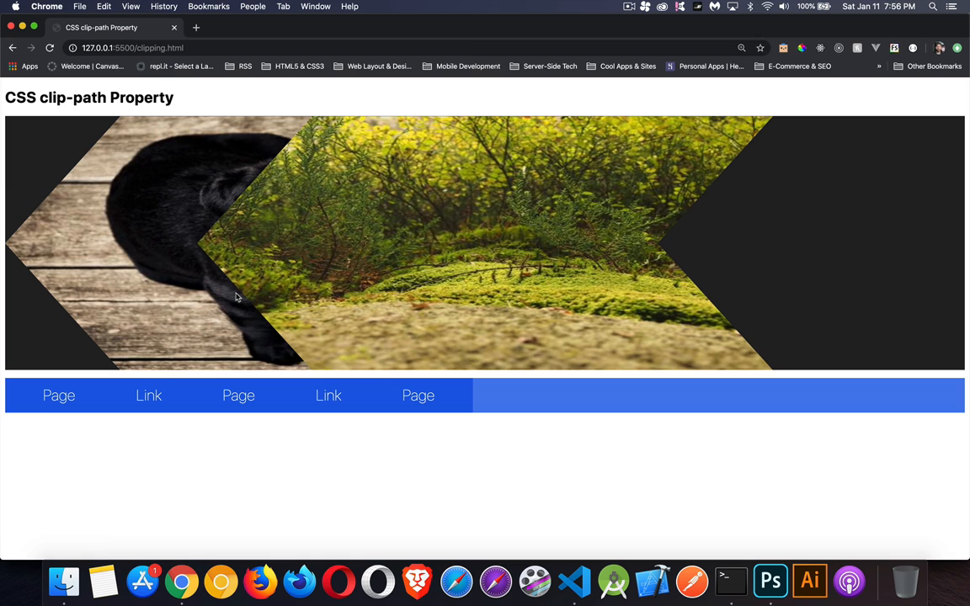
mouse_move(483, 231)
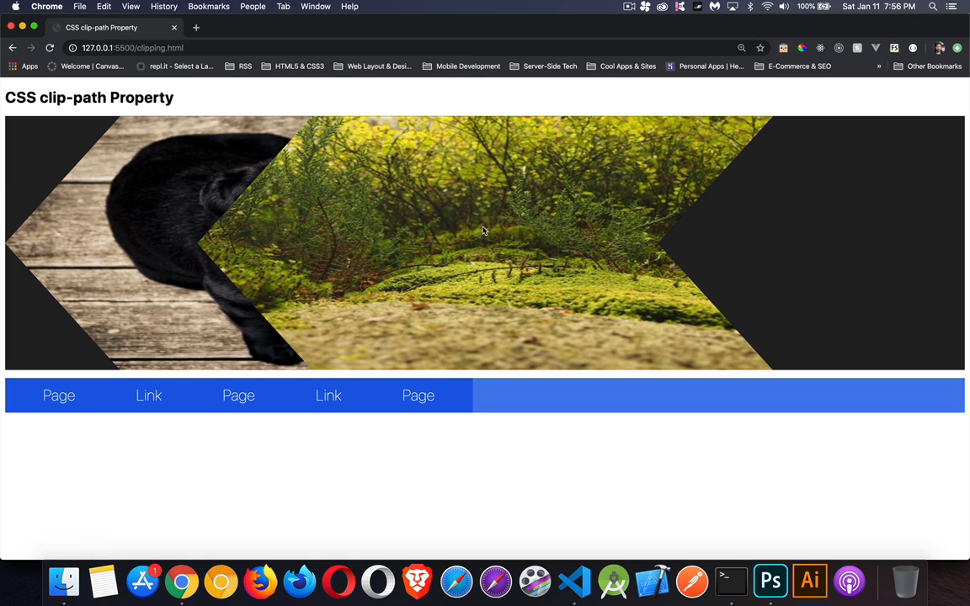
mouse_move(961, 134)
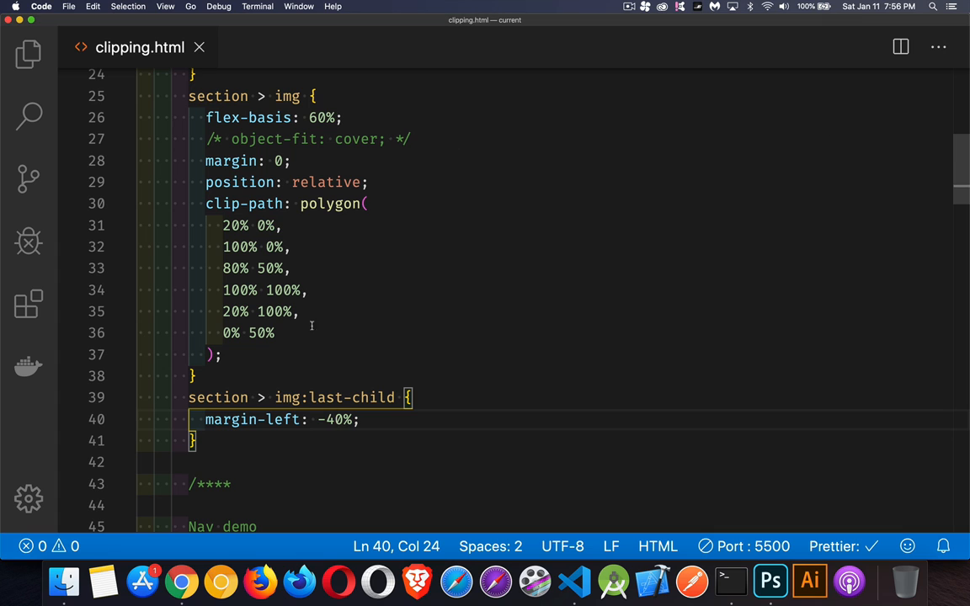
type("-10%")
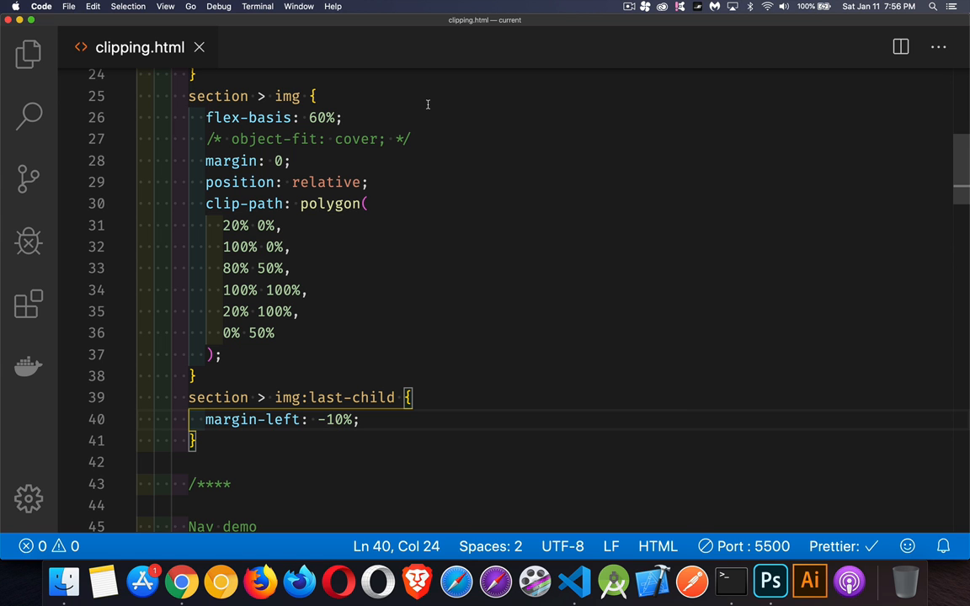
left_click(182, 581)
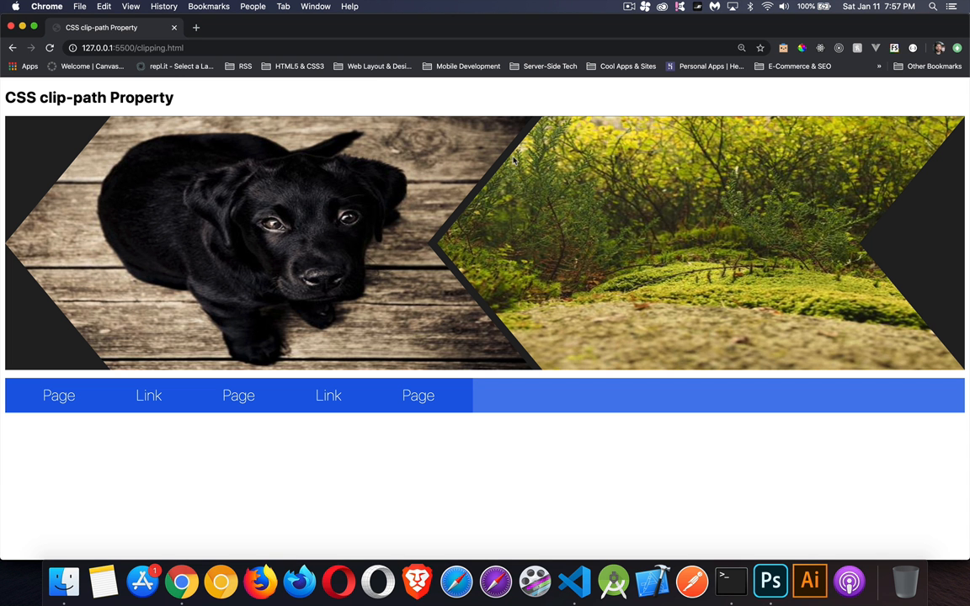
mouse_move(463, 272)
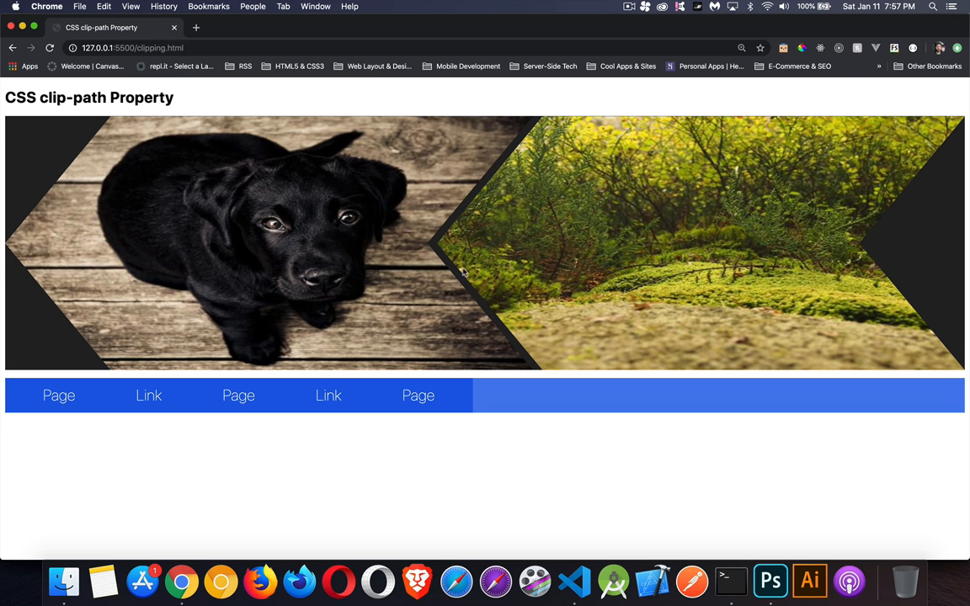
mouse_move(967, 221)
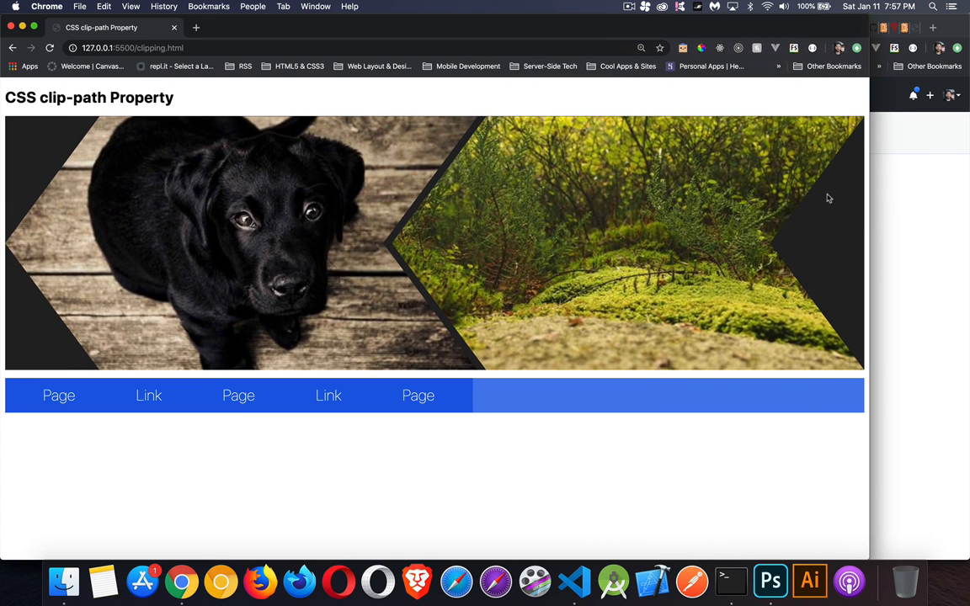
mouse_move(743, 185)
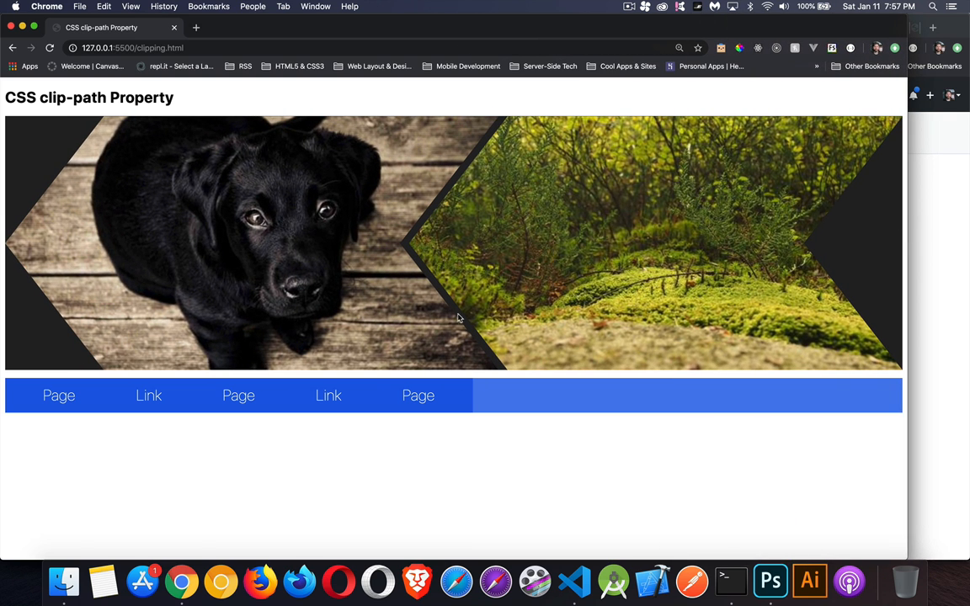
mouse_move(502, 352)
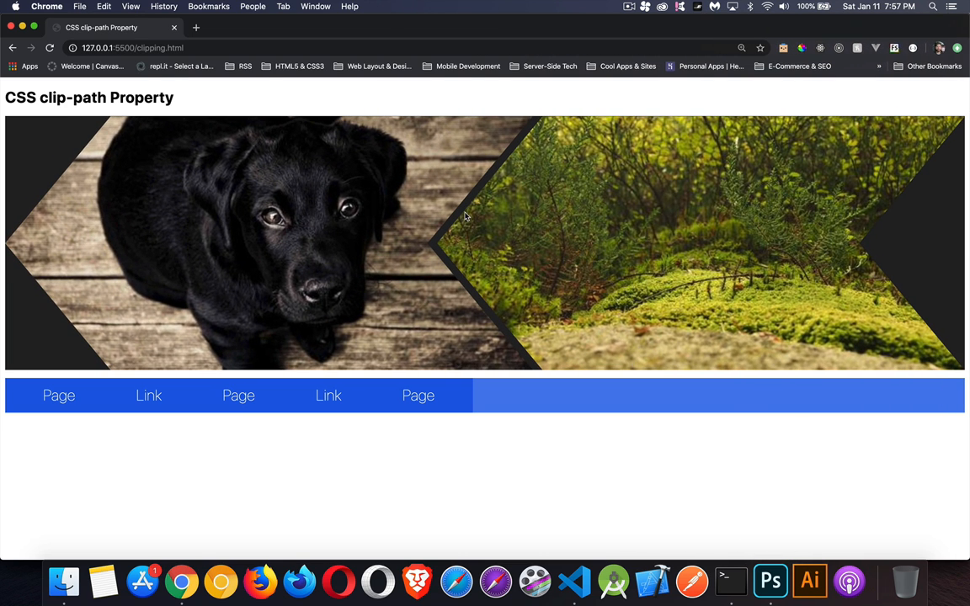
mouse_move(587, 221)
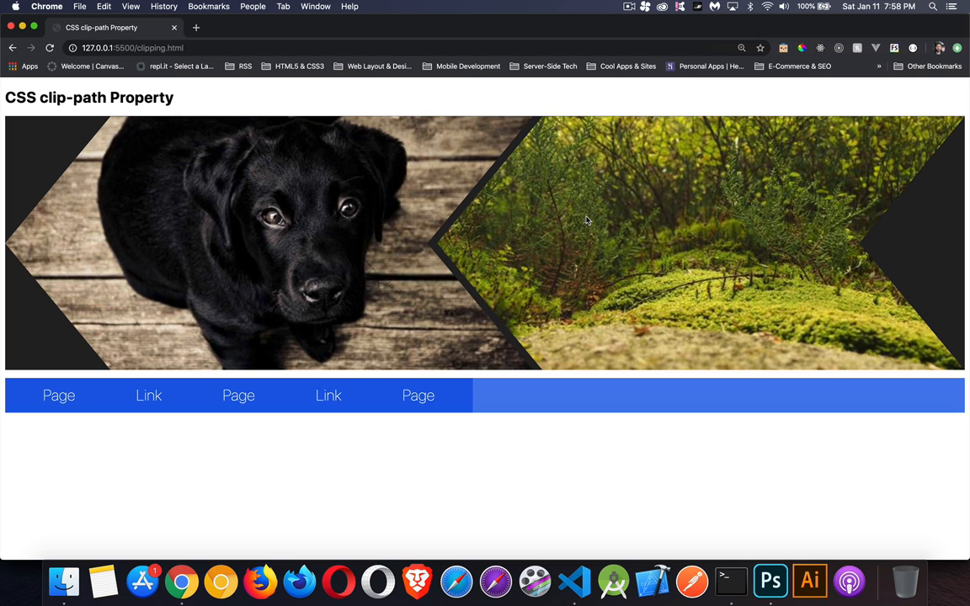
mouse_move(590, 182)
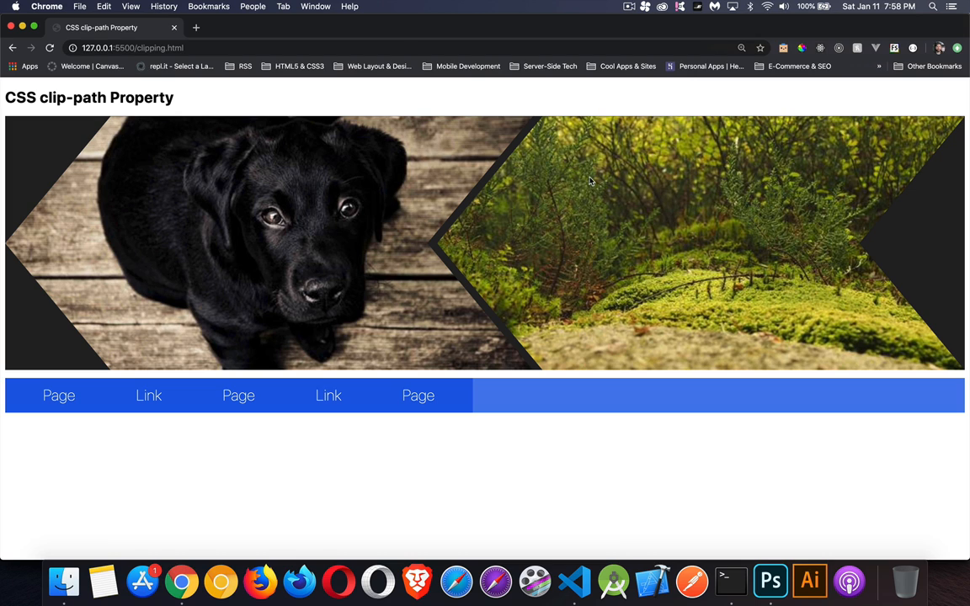
mouse_move(615, 192)
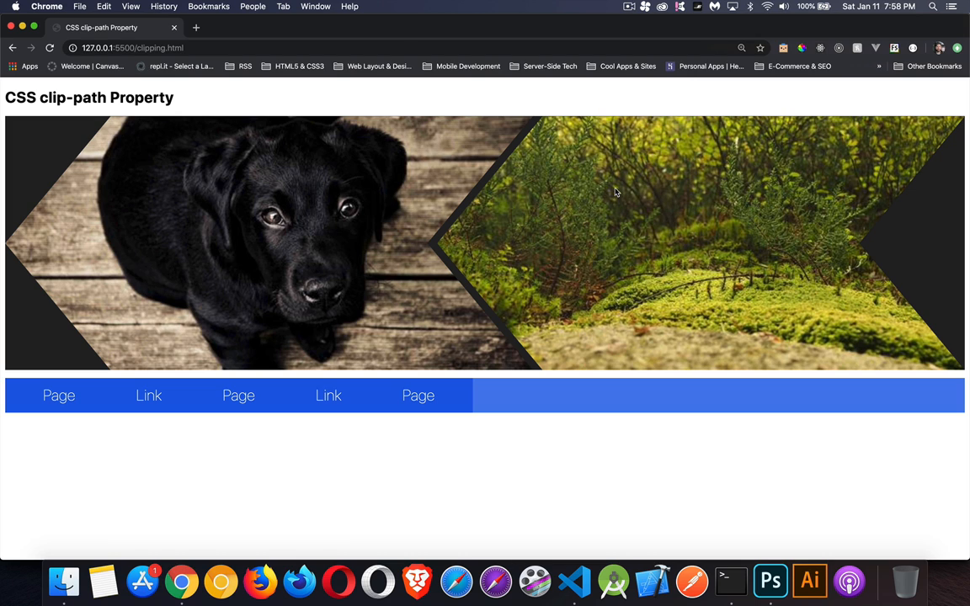
mouse_move(500, 336)
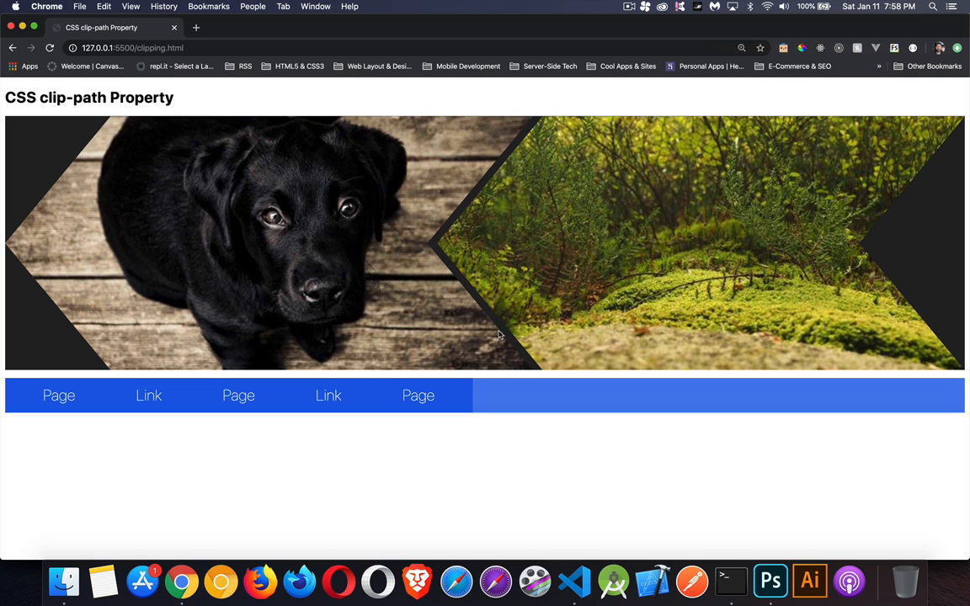
mouse_move(124, 368)
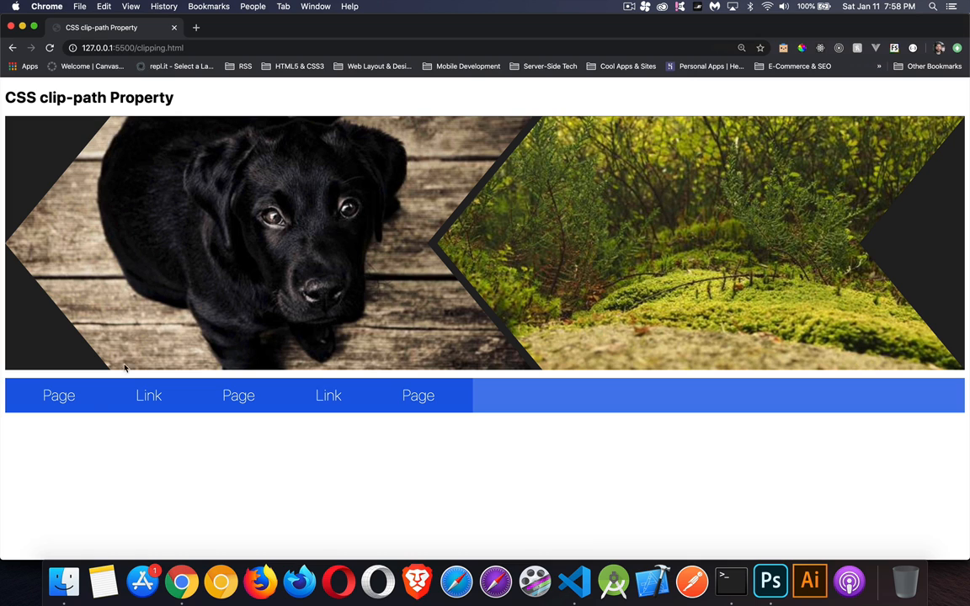
mouse_move(400, 319)
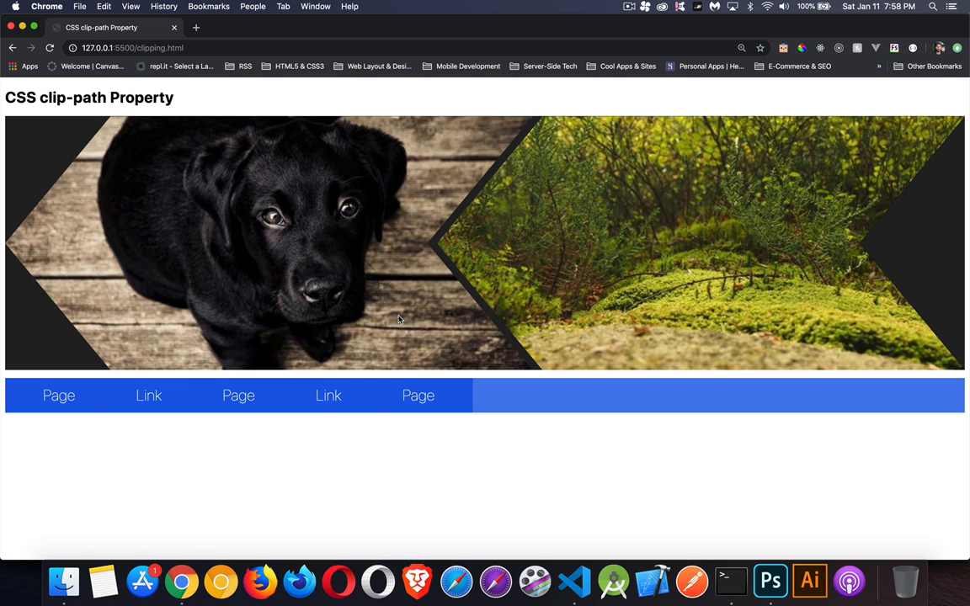
mouse_move(328, 396)
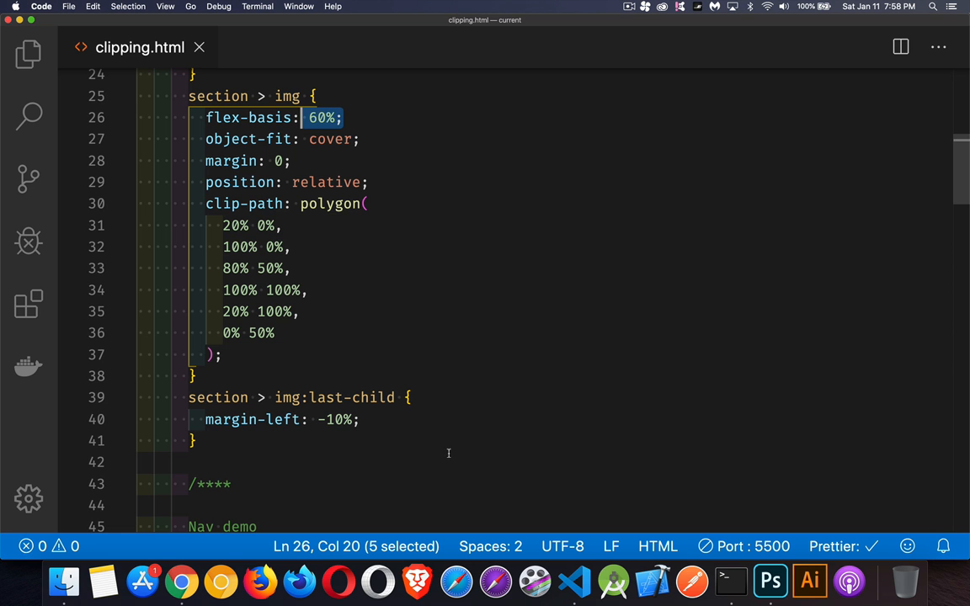
Step: Give nav > a the clip-path polygon(20% 0%, 100% 0%, 80% 100%, 0% 100%)
scroll("down", 3)
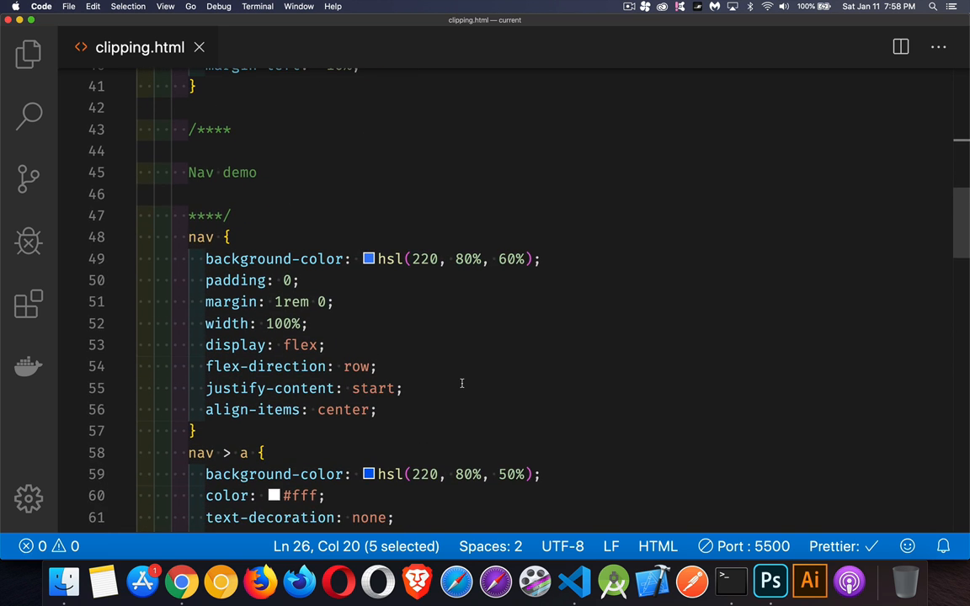
scroll("down", 3)
type("clip-path: polygon(20% 0%, 100% 0%, 80% 100%, 0% 100%);")
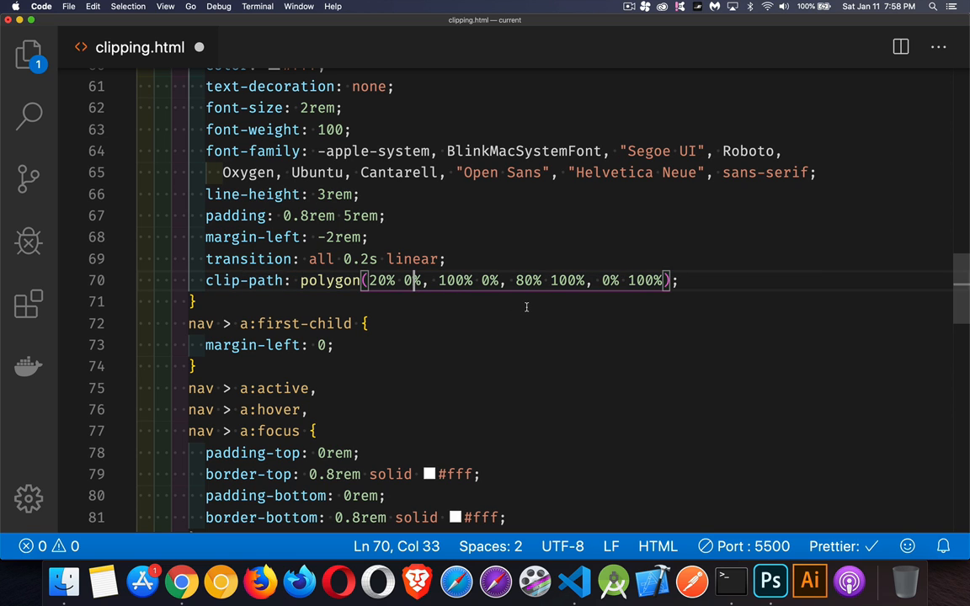
mouse_move(604, 316)
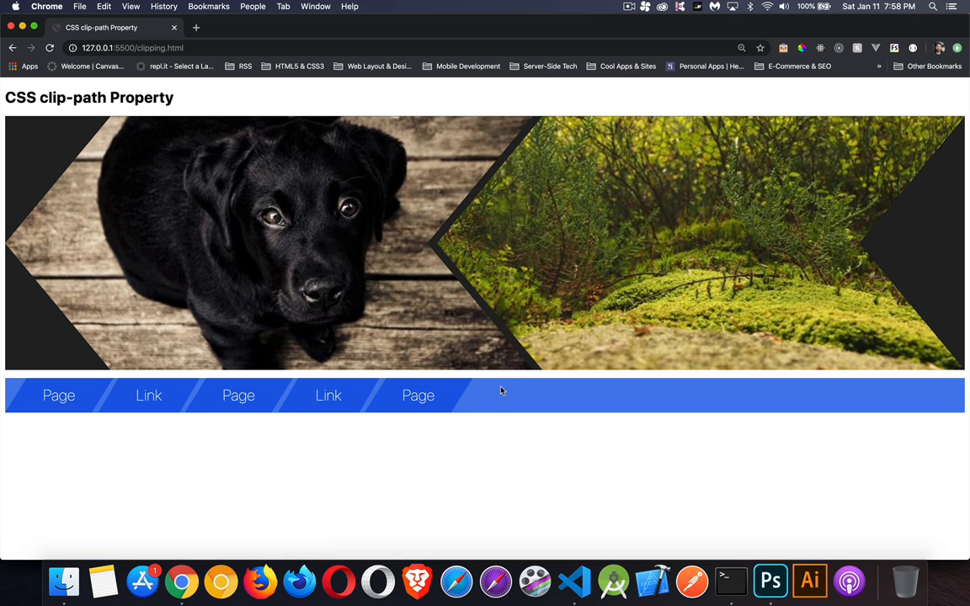
mouse_move(384, 378)
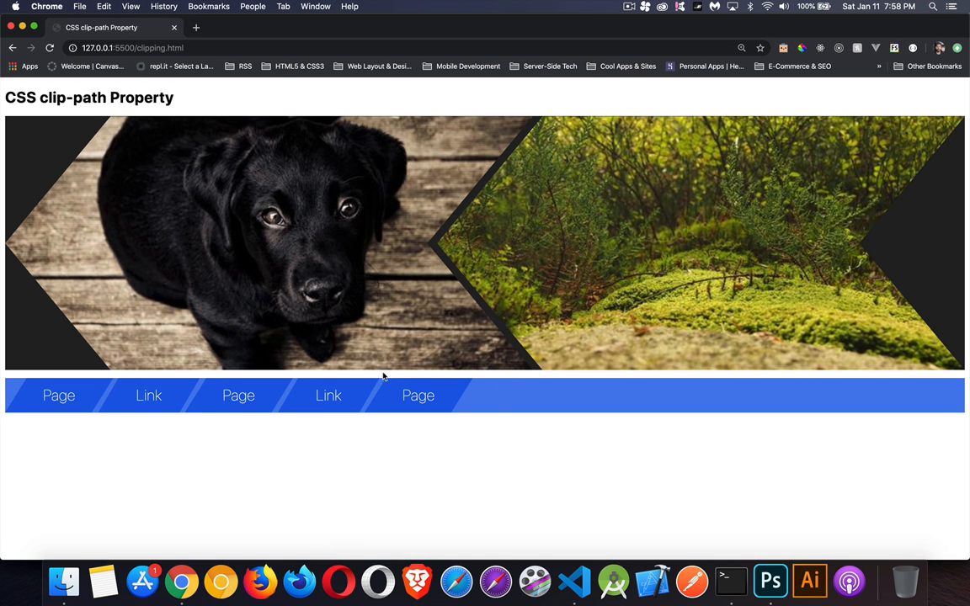
mouse_move(475, 379)
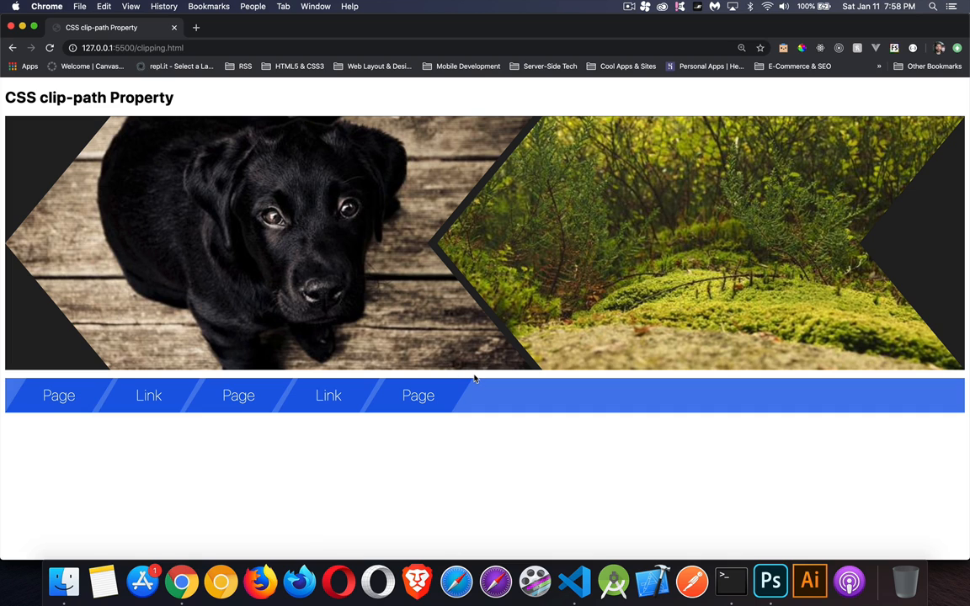
mouse_move(525, 301)
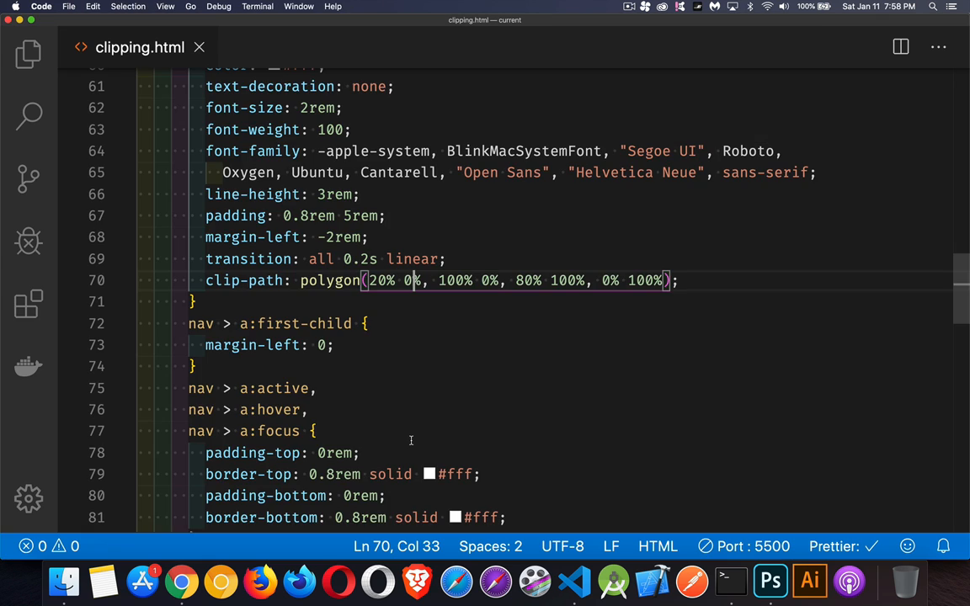
scroll("down", 3)
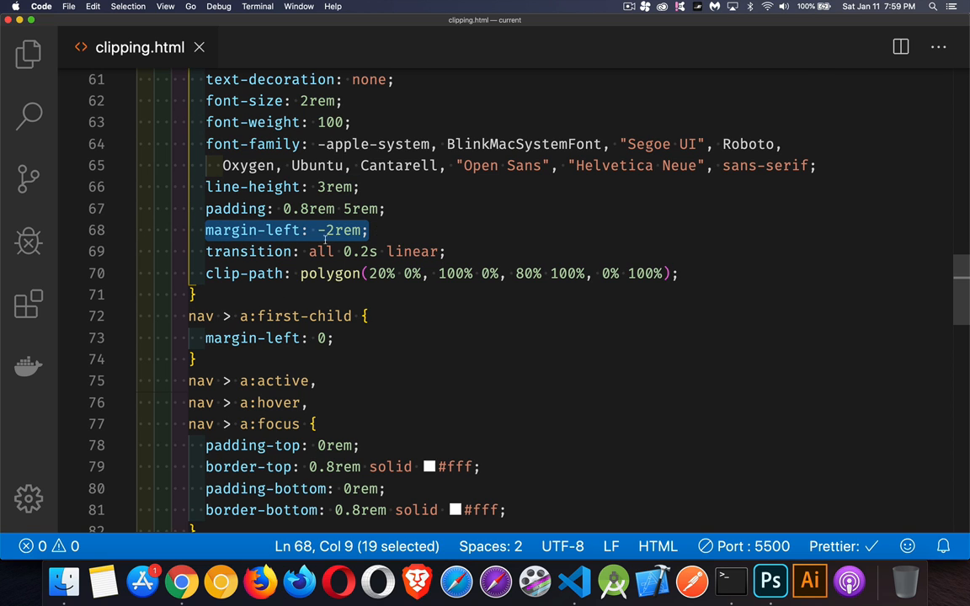
Step: Comment out the links' -2rem left margin, preview the spaced tabs, then restore it
key("cmd+/")
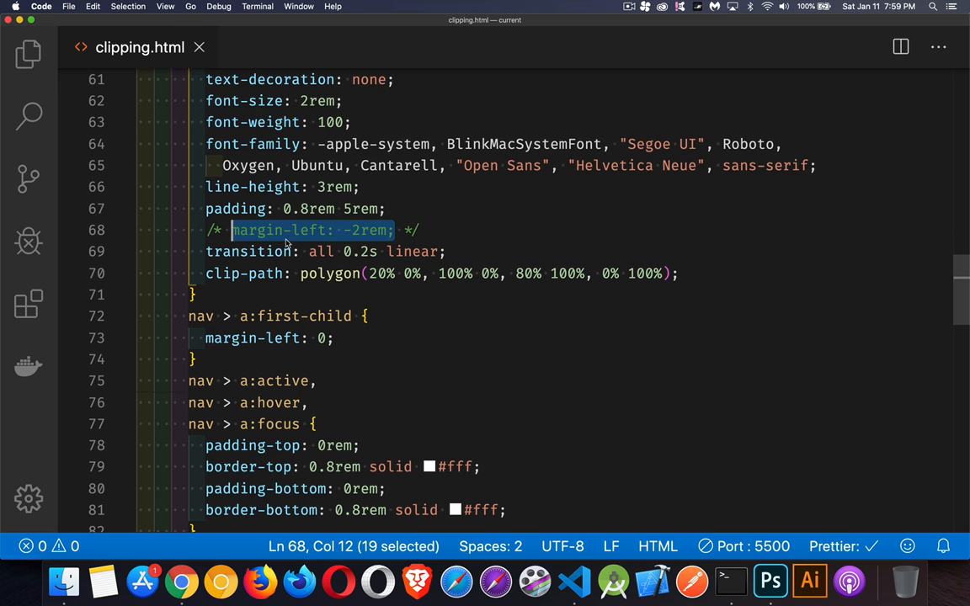
left_click(181, 581)
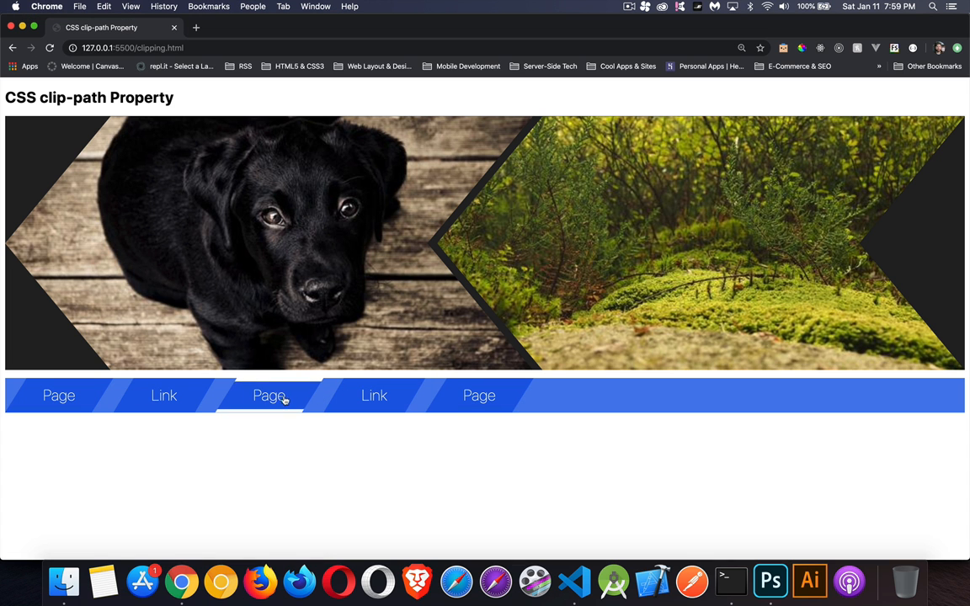
mouse_move(327, 371)
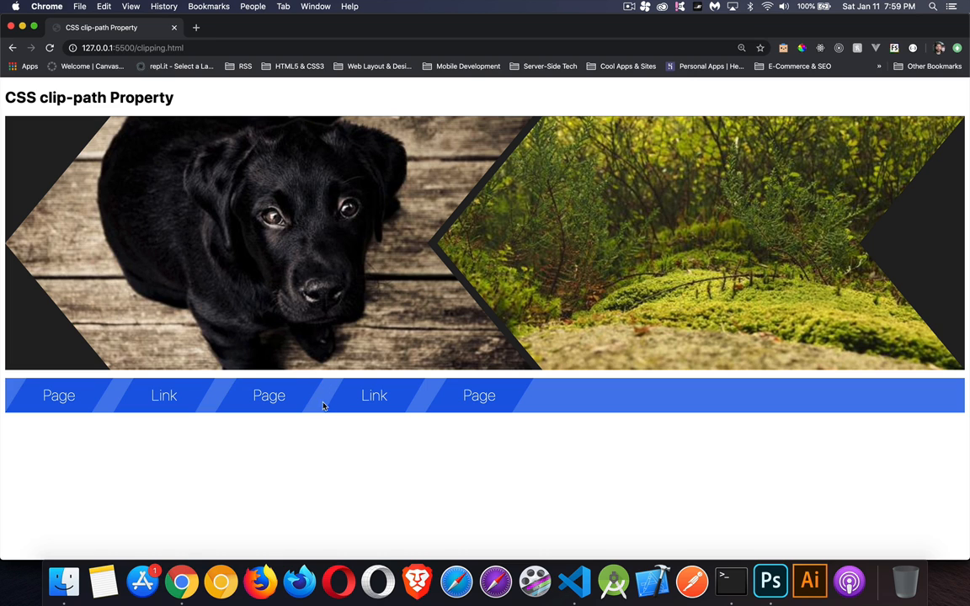
mouse_move(269, 396)
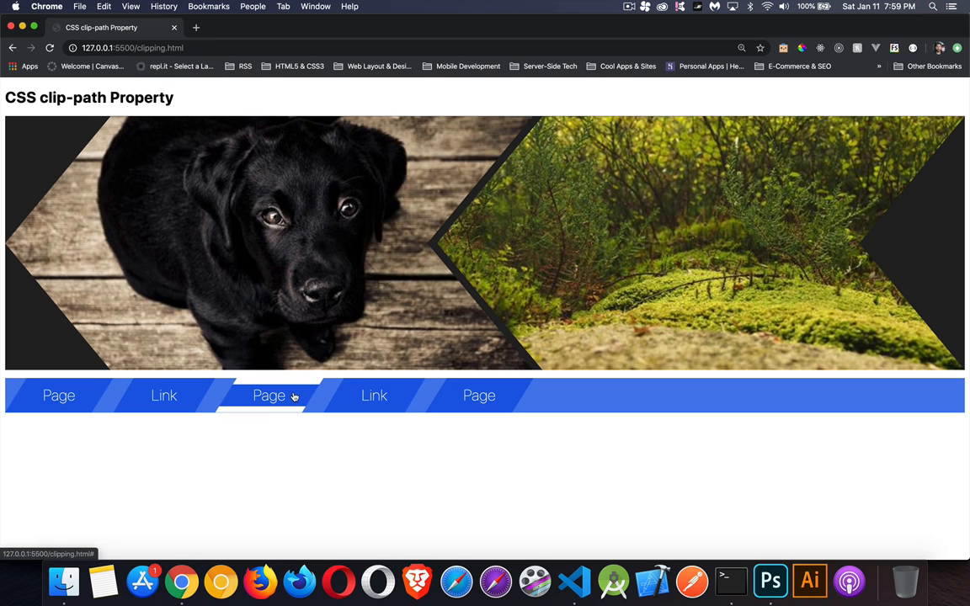
mouse_move(374, 396)
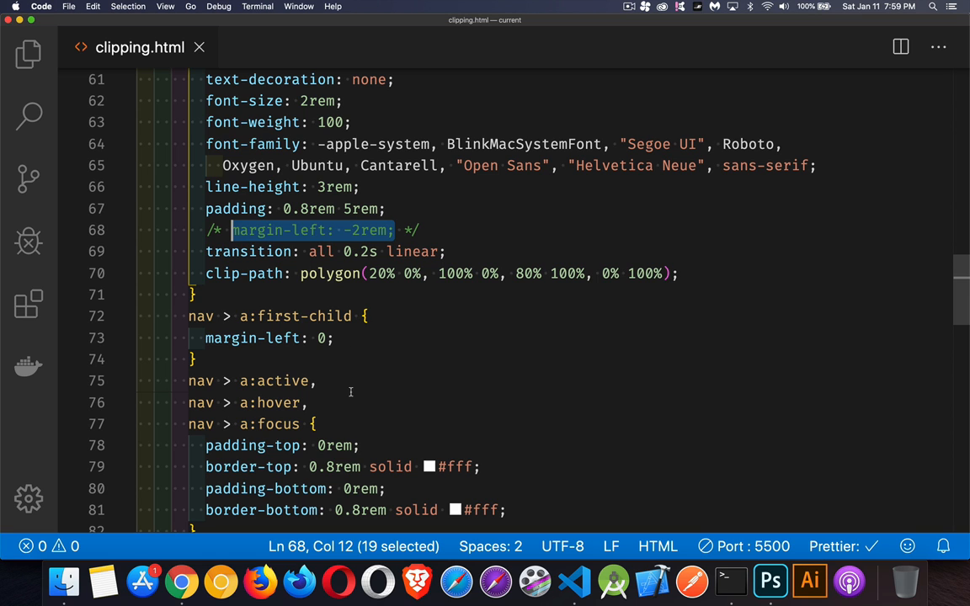
key("cmd+/")
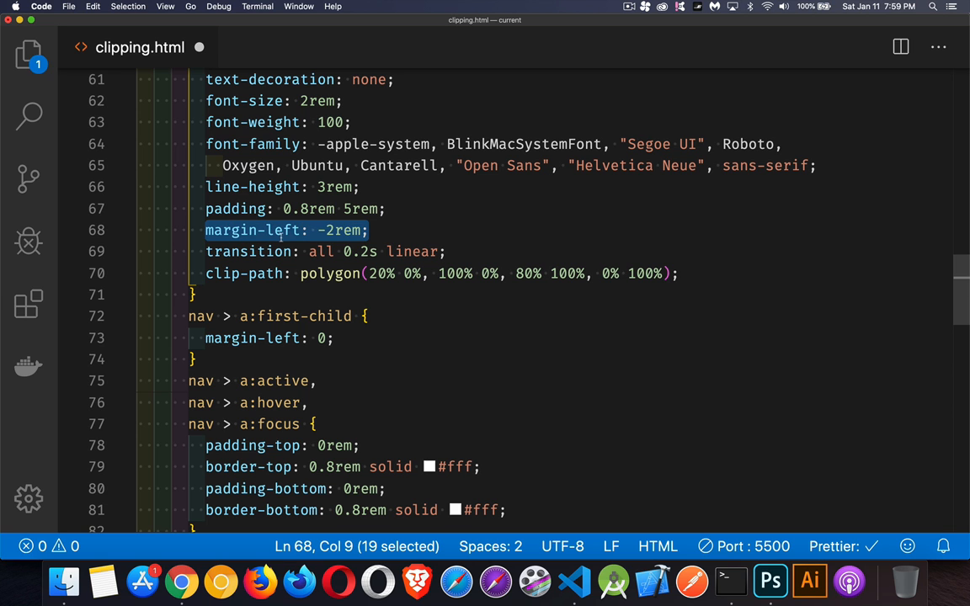
Step: Confirm in Chrome that the slanted nav tabs overlap again with the -2rem margin
left_click(181, 582)
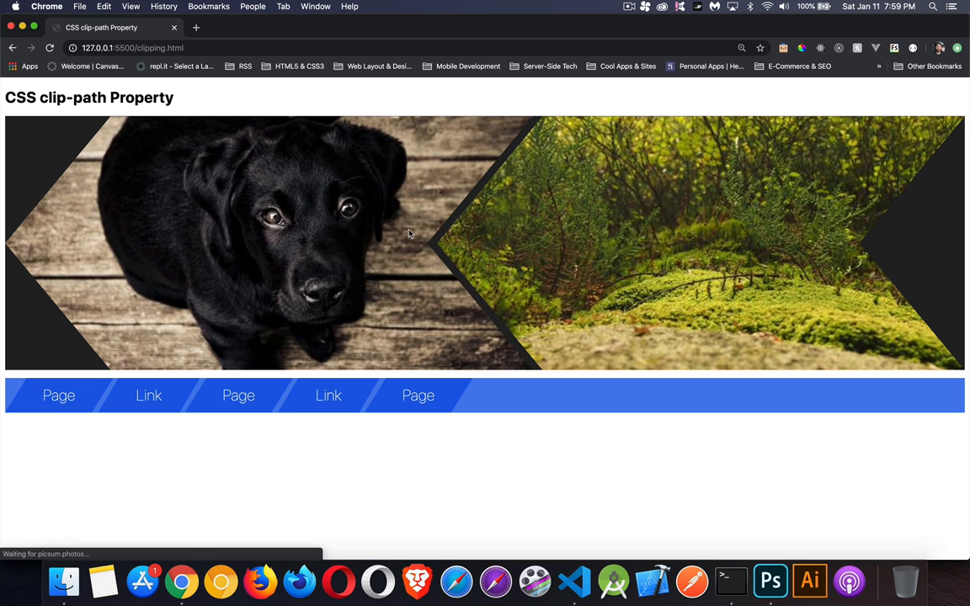
mouse_move(302, 472)
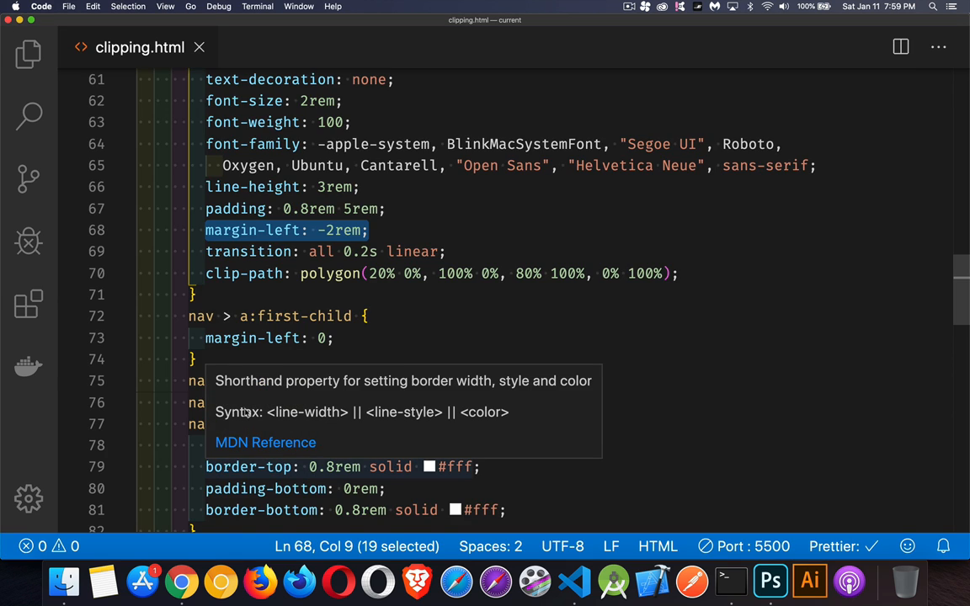
scroll("down", 3)
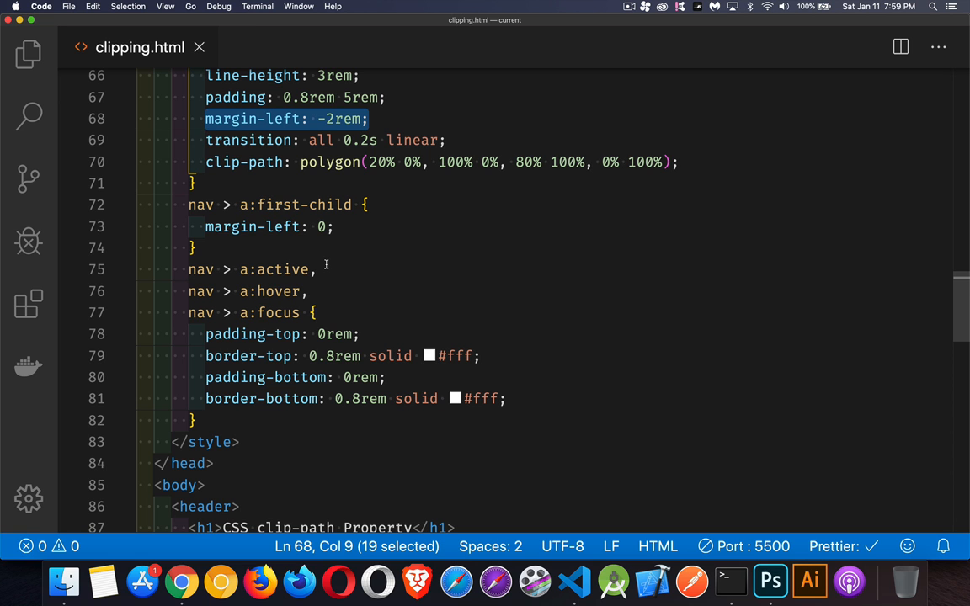
left_click(314, 313)
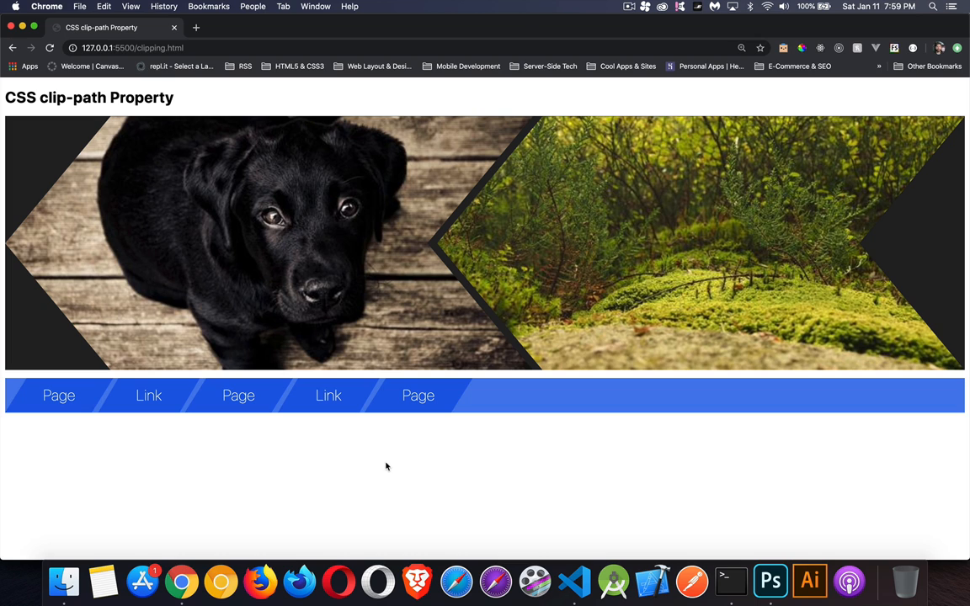
mouse_move(329, 396)
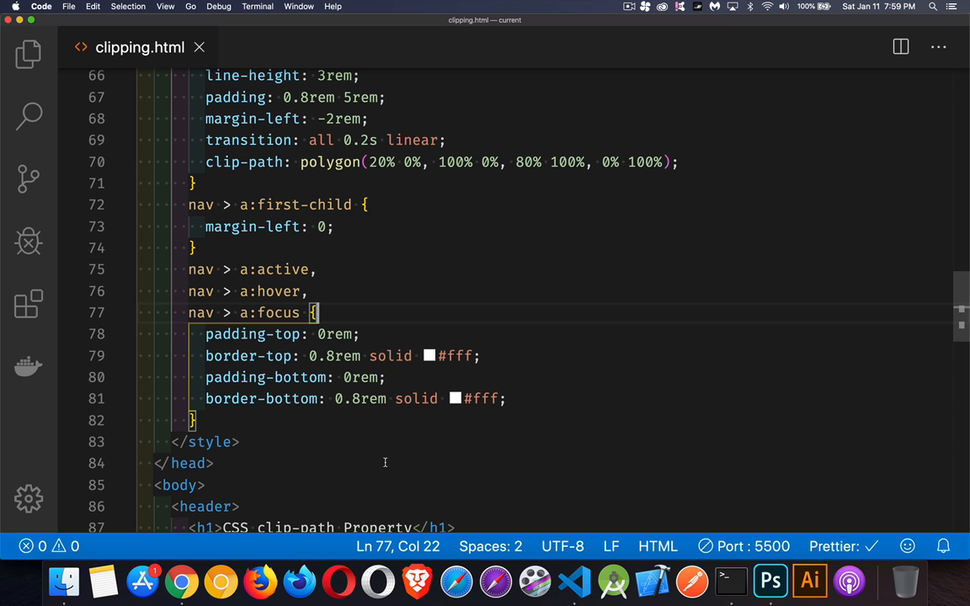
mouse_move(529, 278)
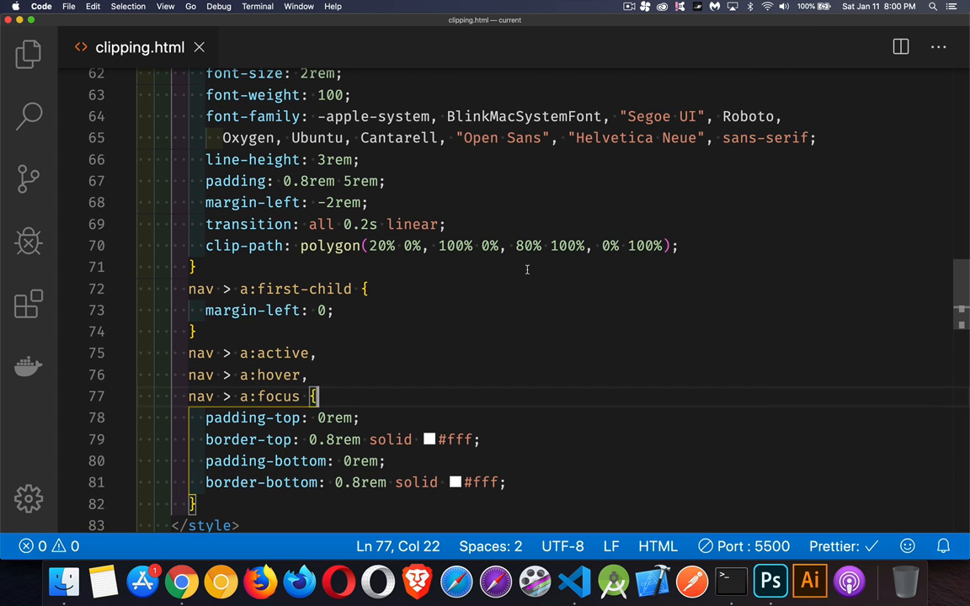
mouse_move(527, 296)
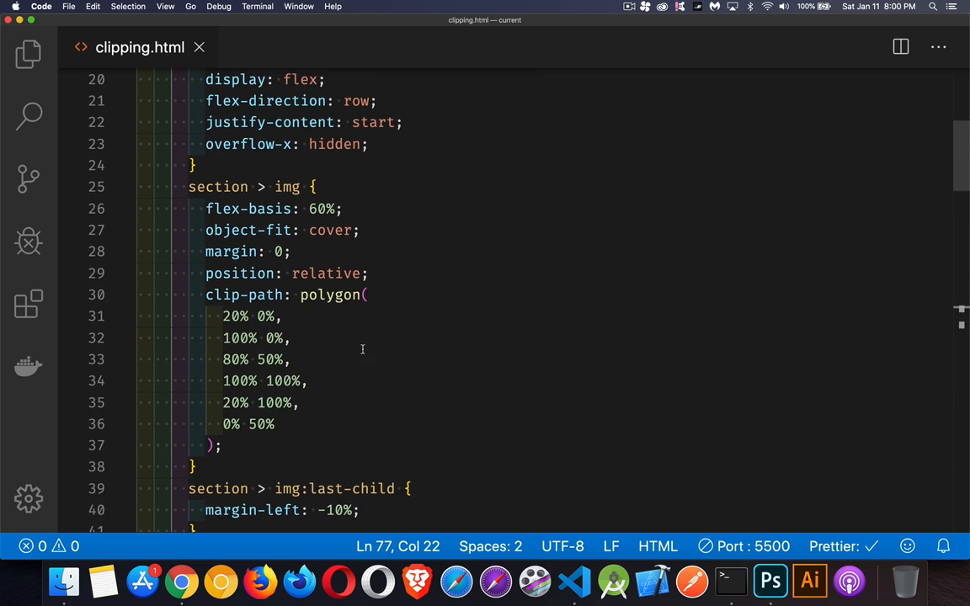
Step: Focus the second nav Link in Chrome to reveal its white top and bottom borders
left_click(181, 582)
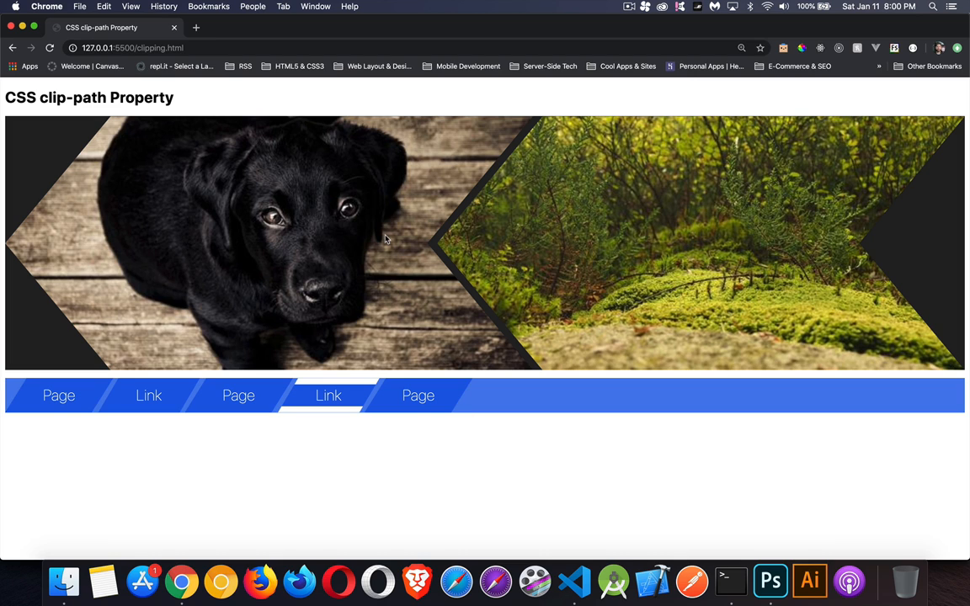
mouse_move(569, 308)
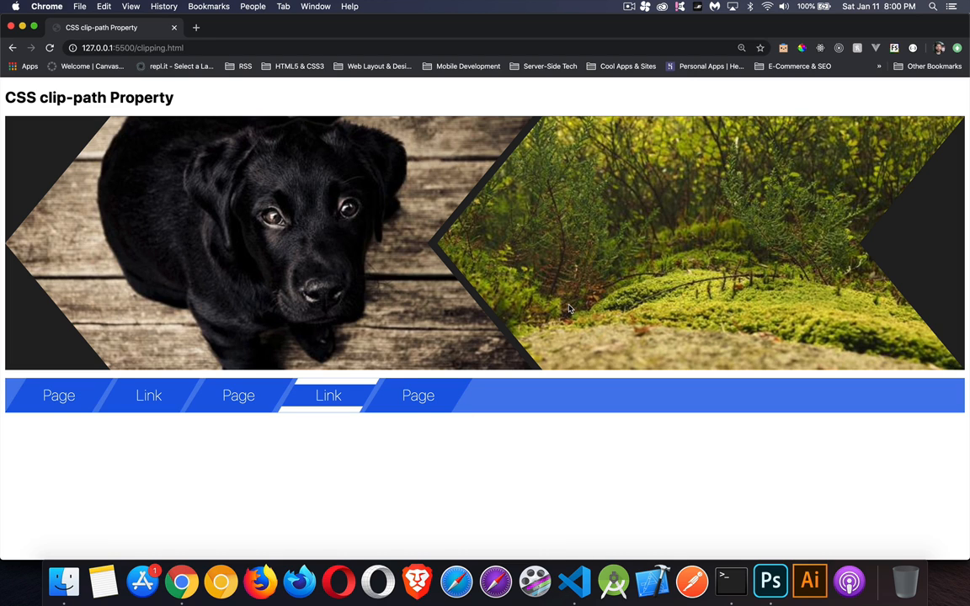